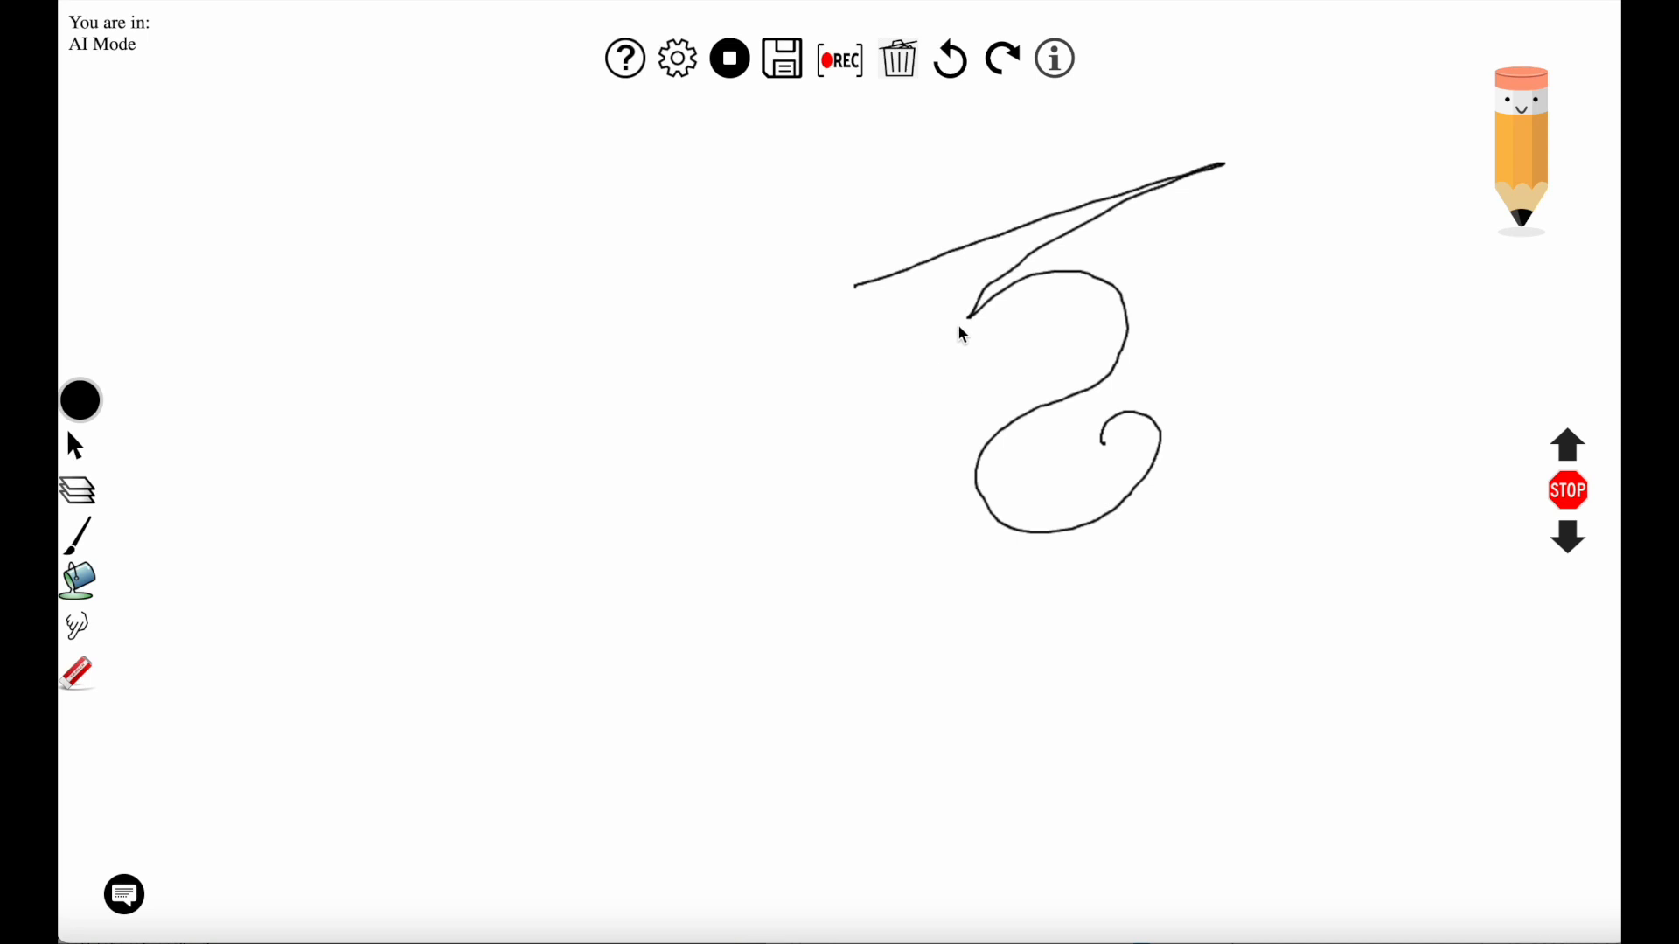
{"action": "mouse_move", "coordinate": [962, 326]}
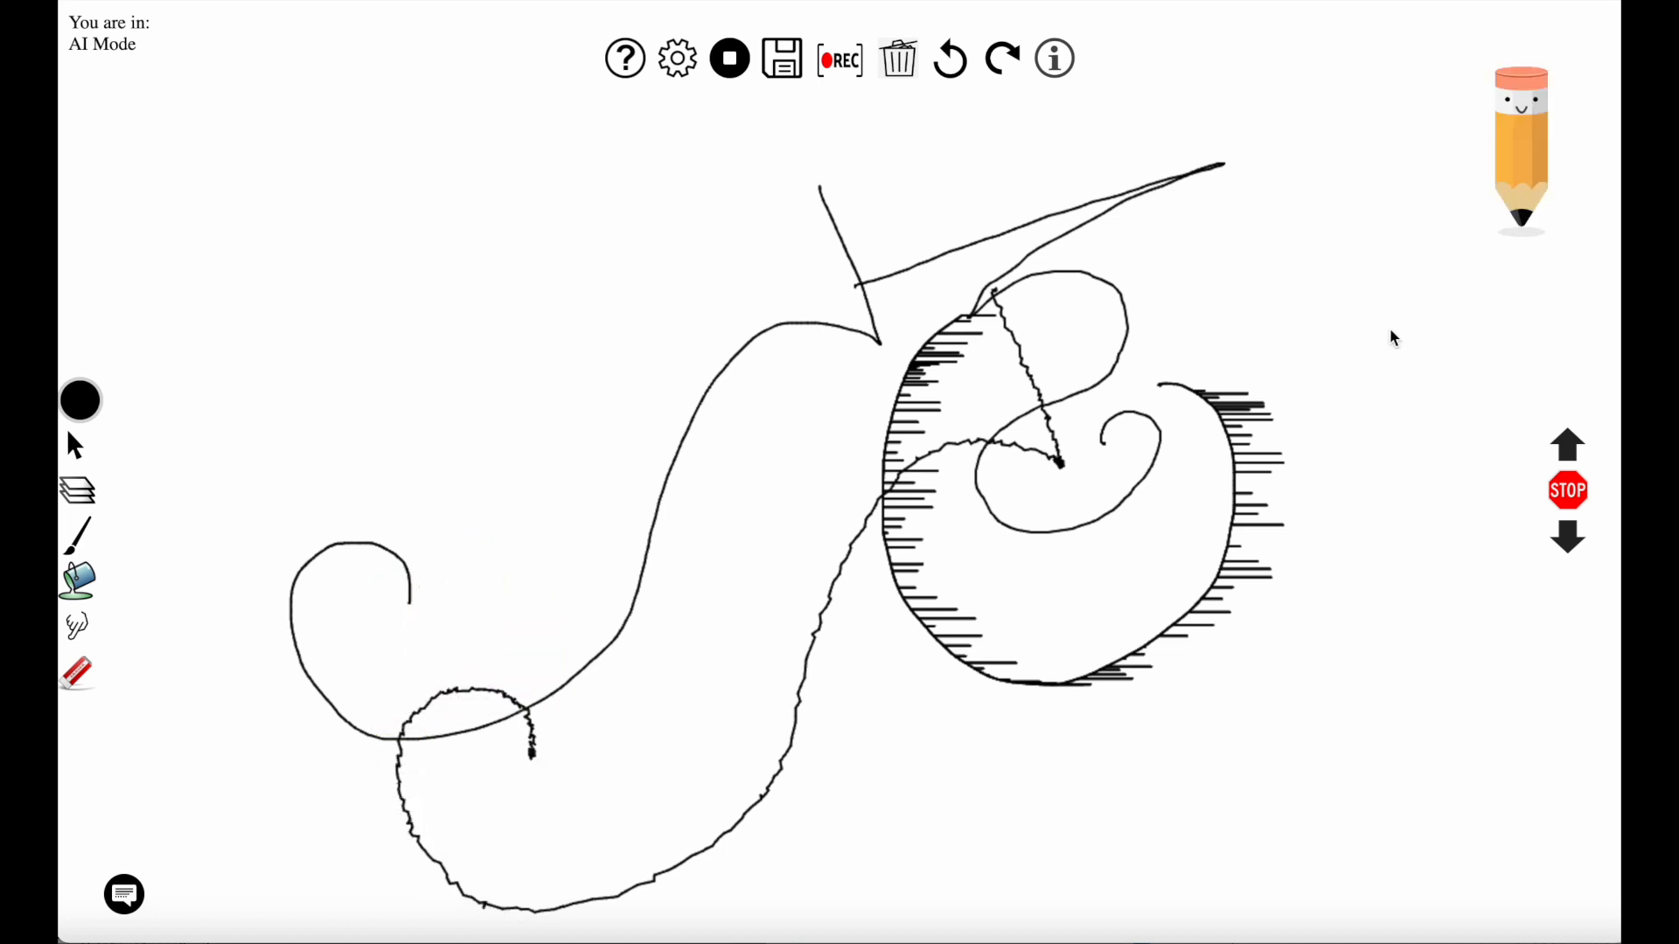
{"action": "mouse_move", "coordinate": [1567, 446]}
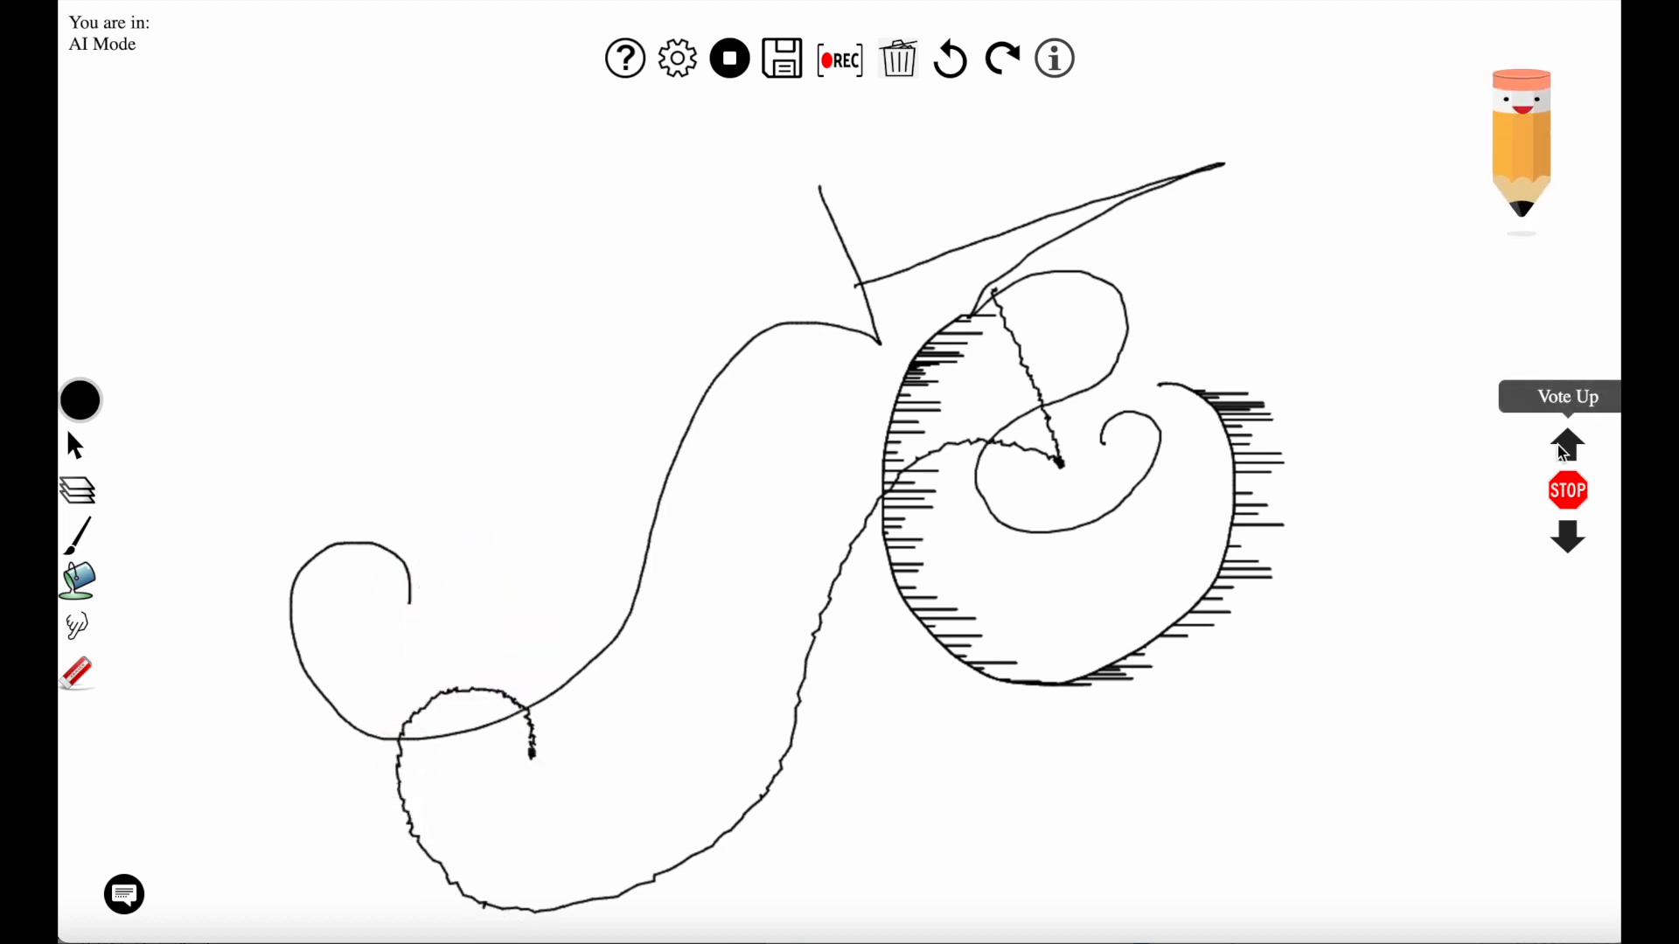
{"action": "mouse_move", "coordinate": [79, 579]}
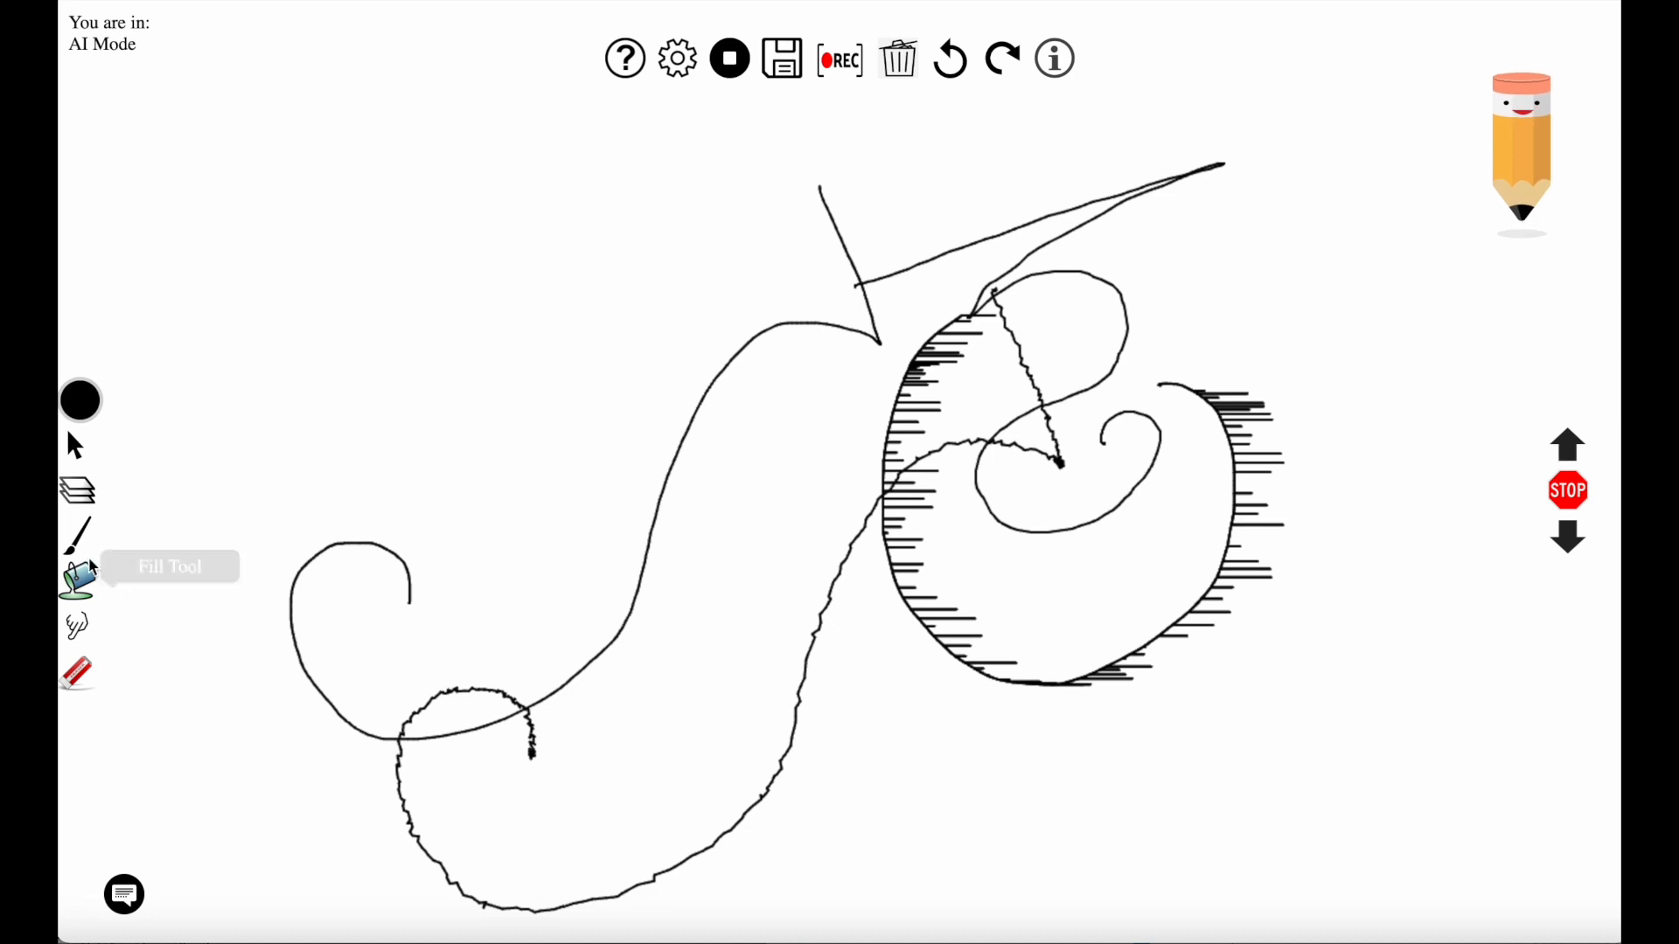
{"action": "mouse_move", "coordinate": [80, 399]}
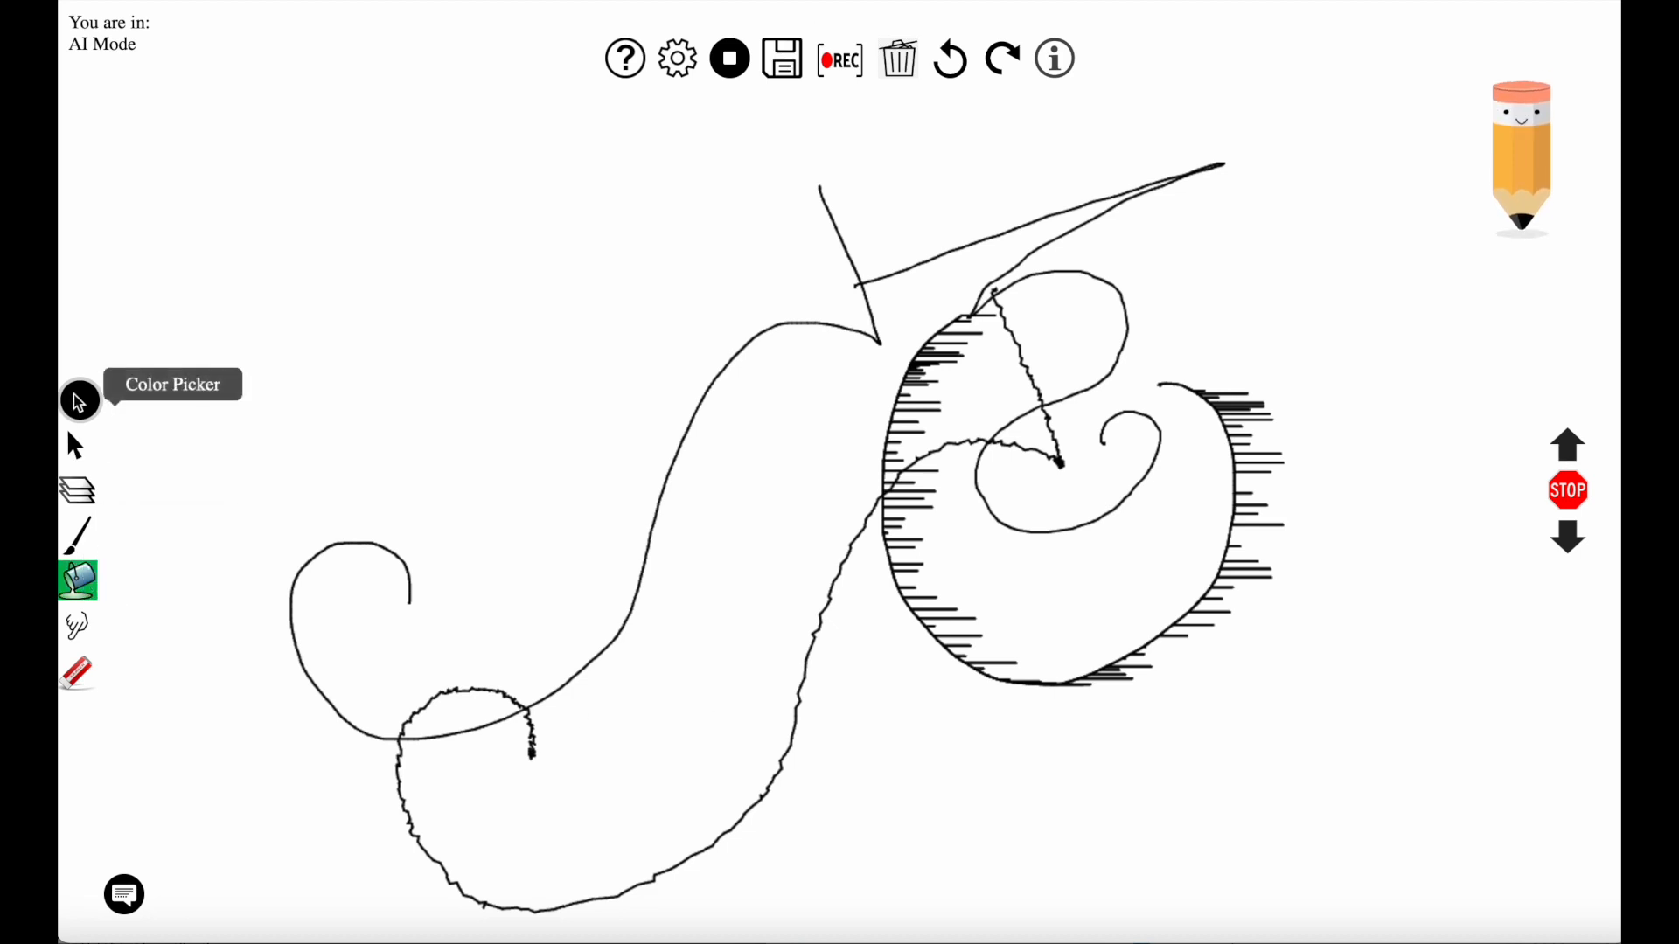
Fill the large S-shaped region green and the small triangle beside it blue
{"action": "left_click", "coordinate": [77, 399]}
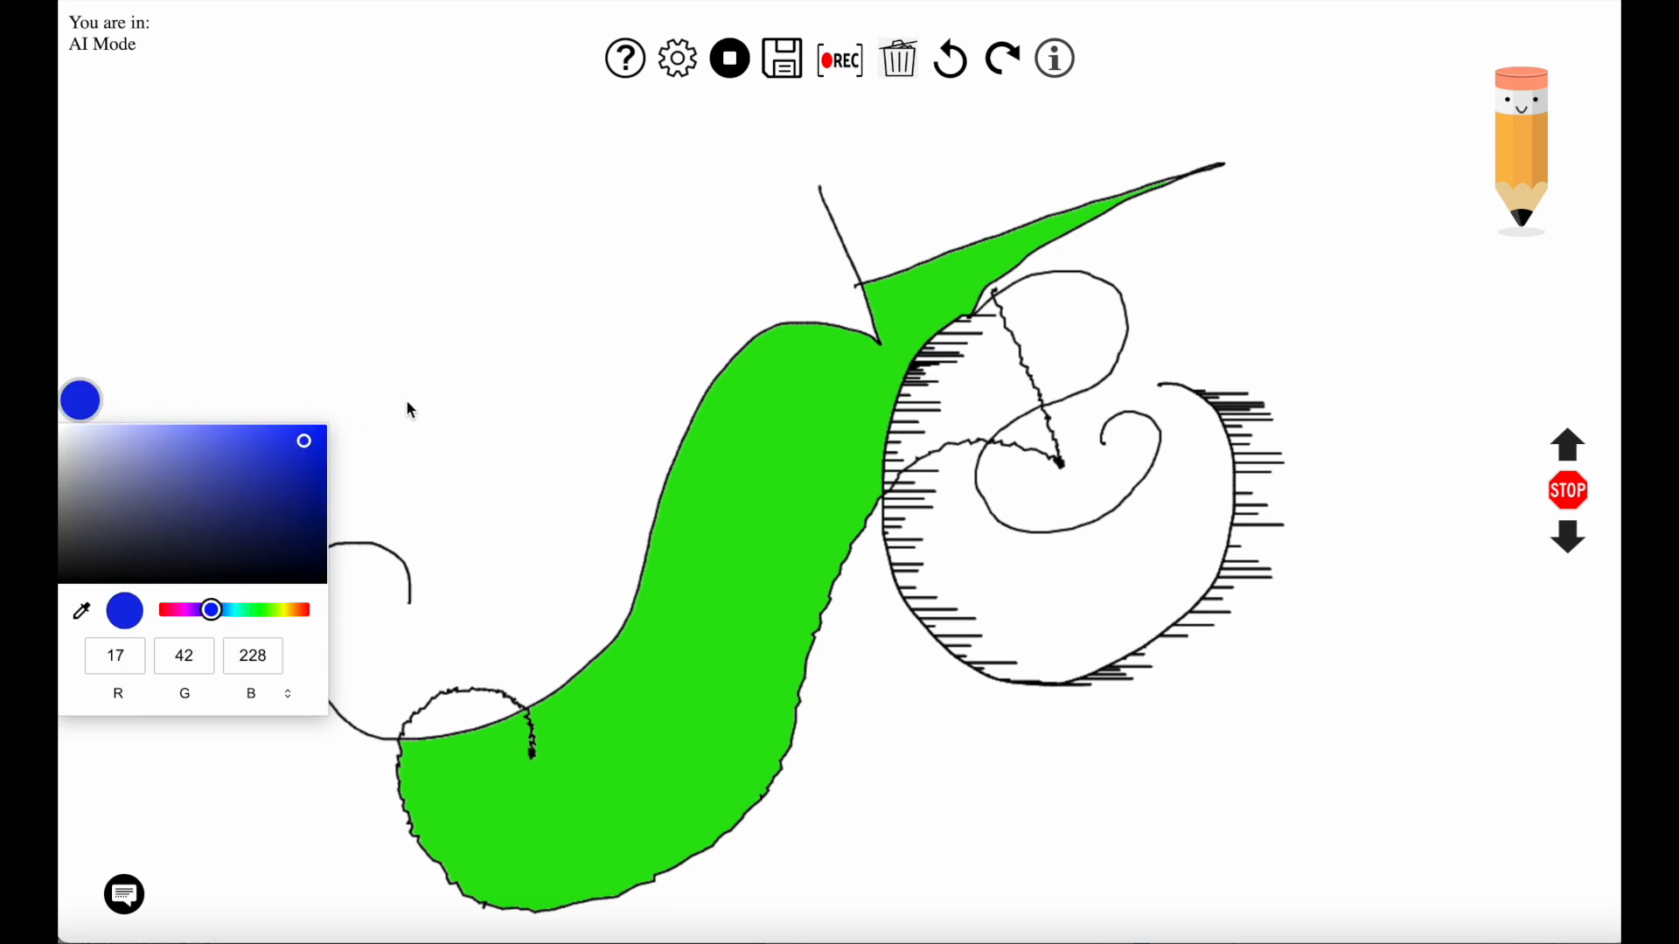
{"action": "left_click", "coordinate": [975, 397]}
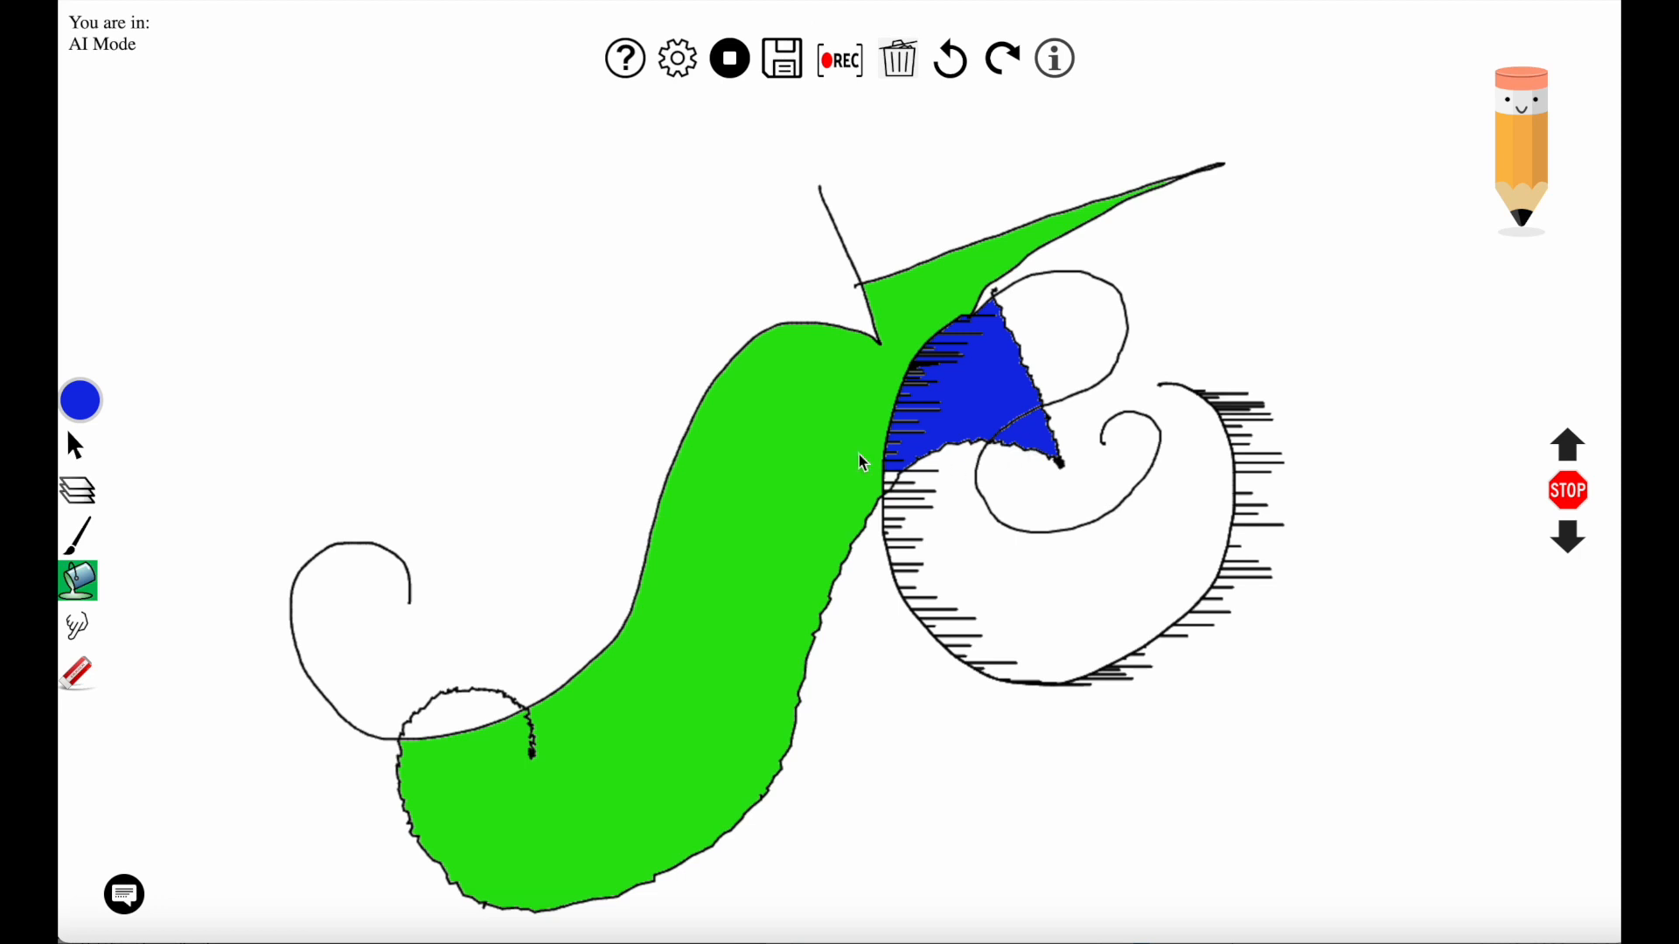
{"action": "mouse_move", "coordinate": [672, 287]}
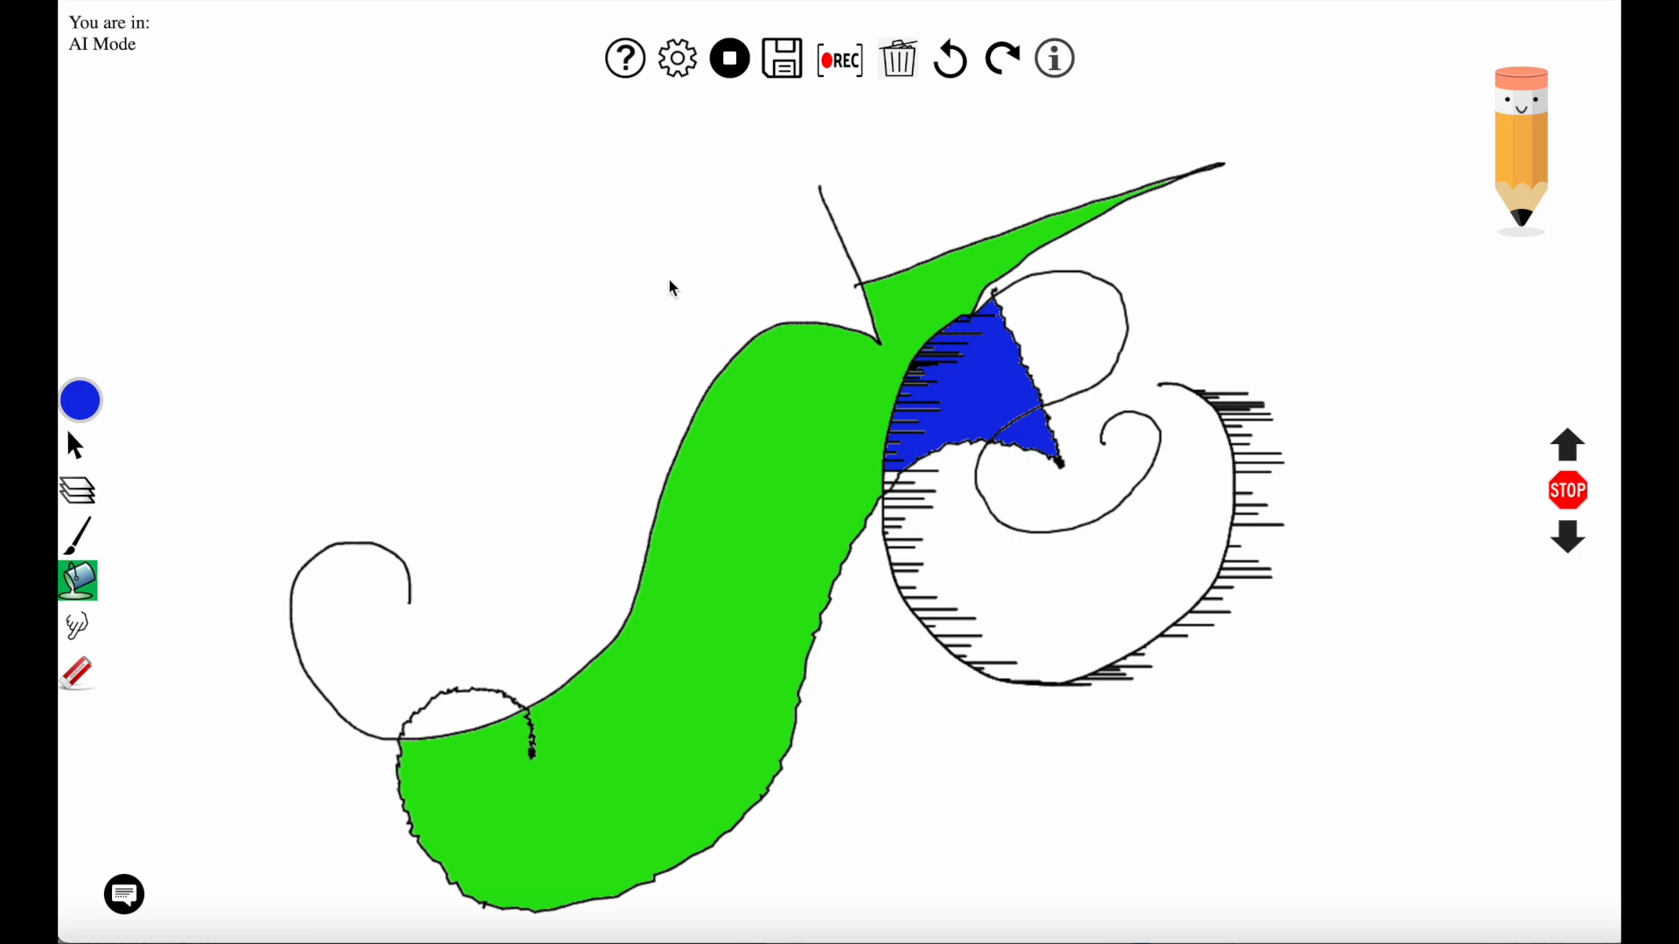
In Settings choose Predictive Drawing under Collaborator Modes and return to the canvas
{"action": "left_click", "coordinate": [677, 58]}
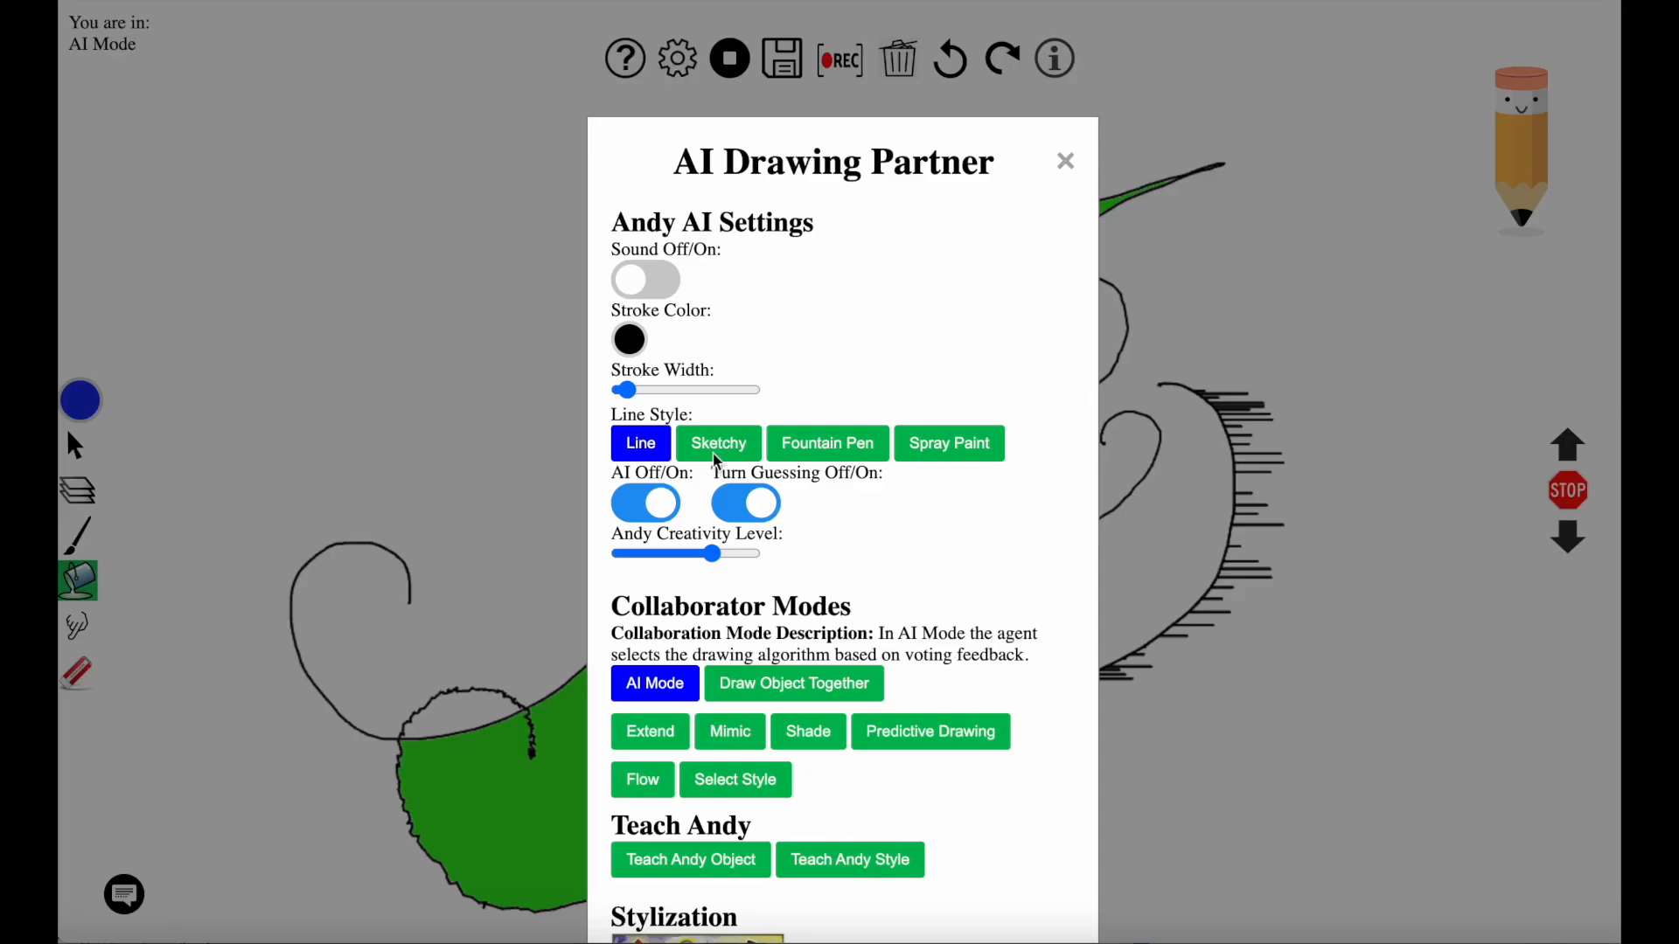
{"action": "left_click", "coordinate": [929, 731]}
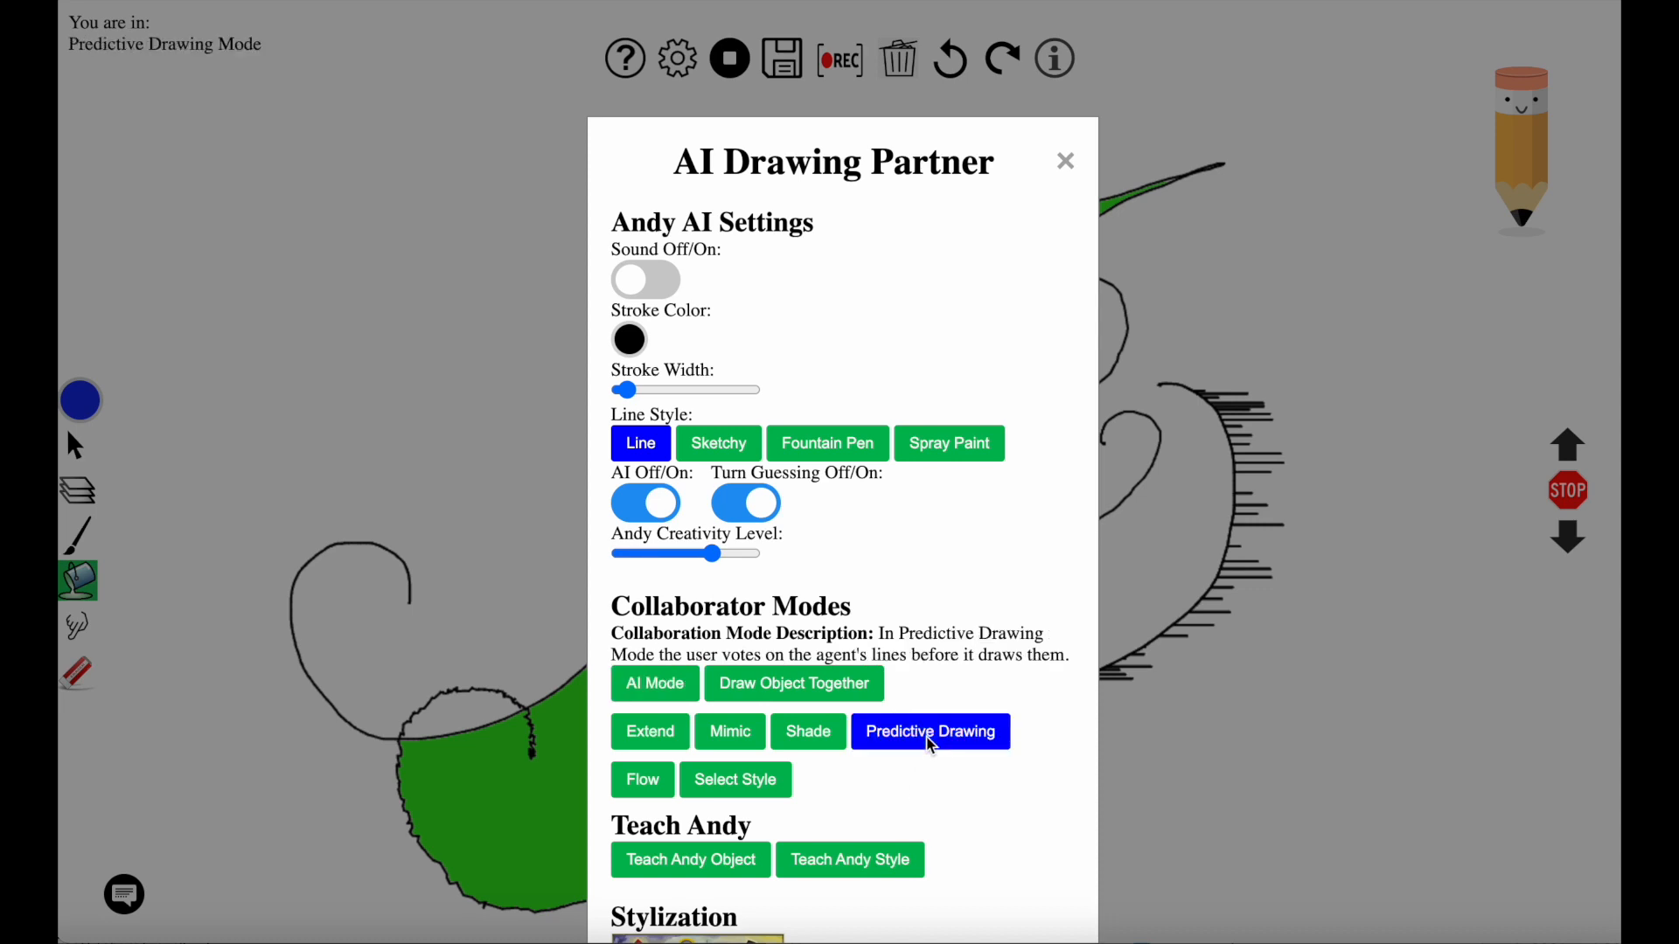
{"action": "mouse_move", "coordinate": [1074, 451]}
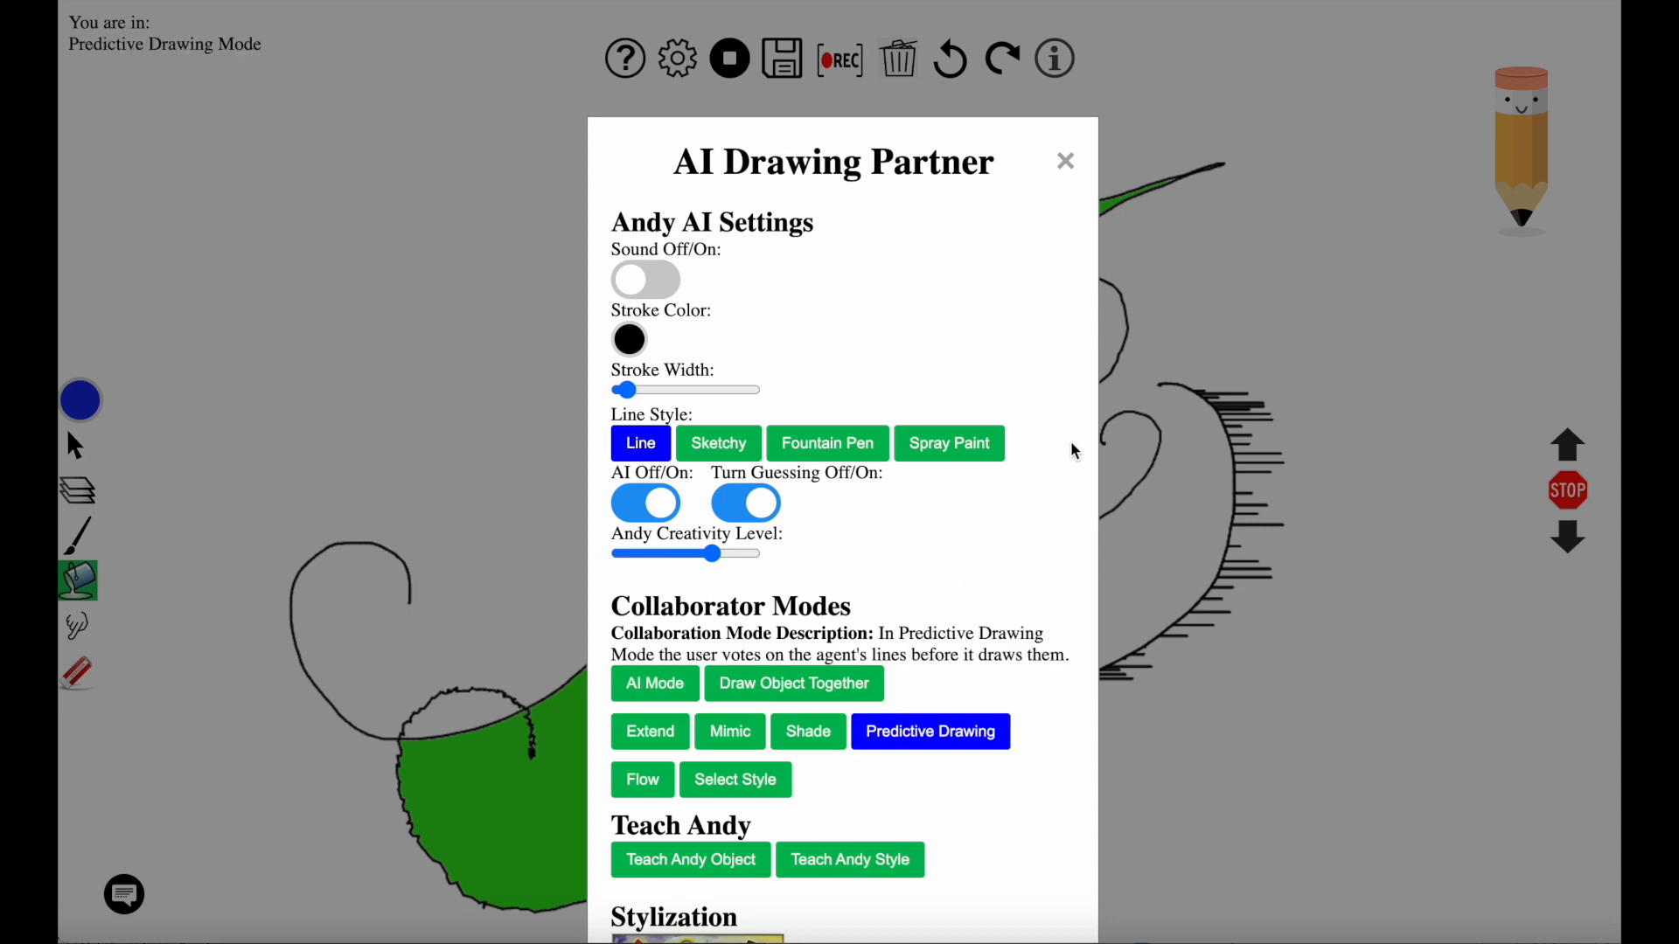
{"action": "left_click", "coordinate": [1065, 161]}
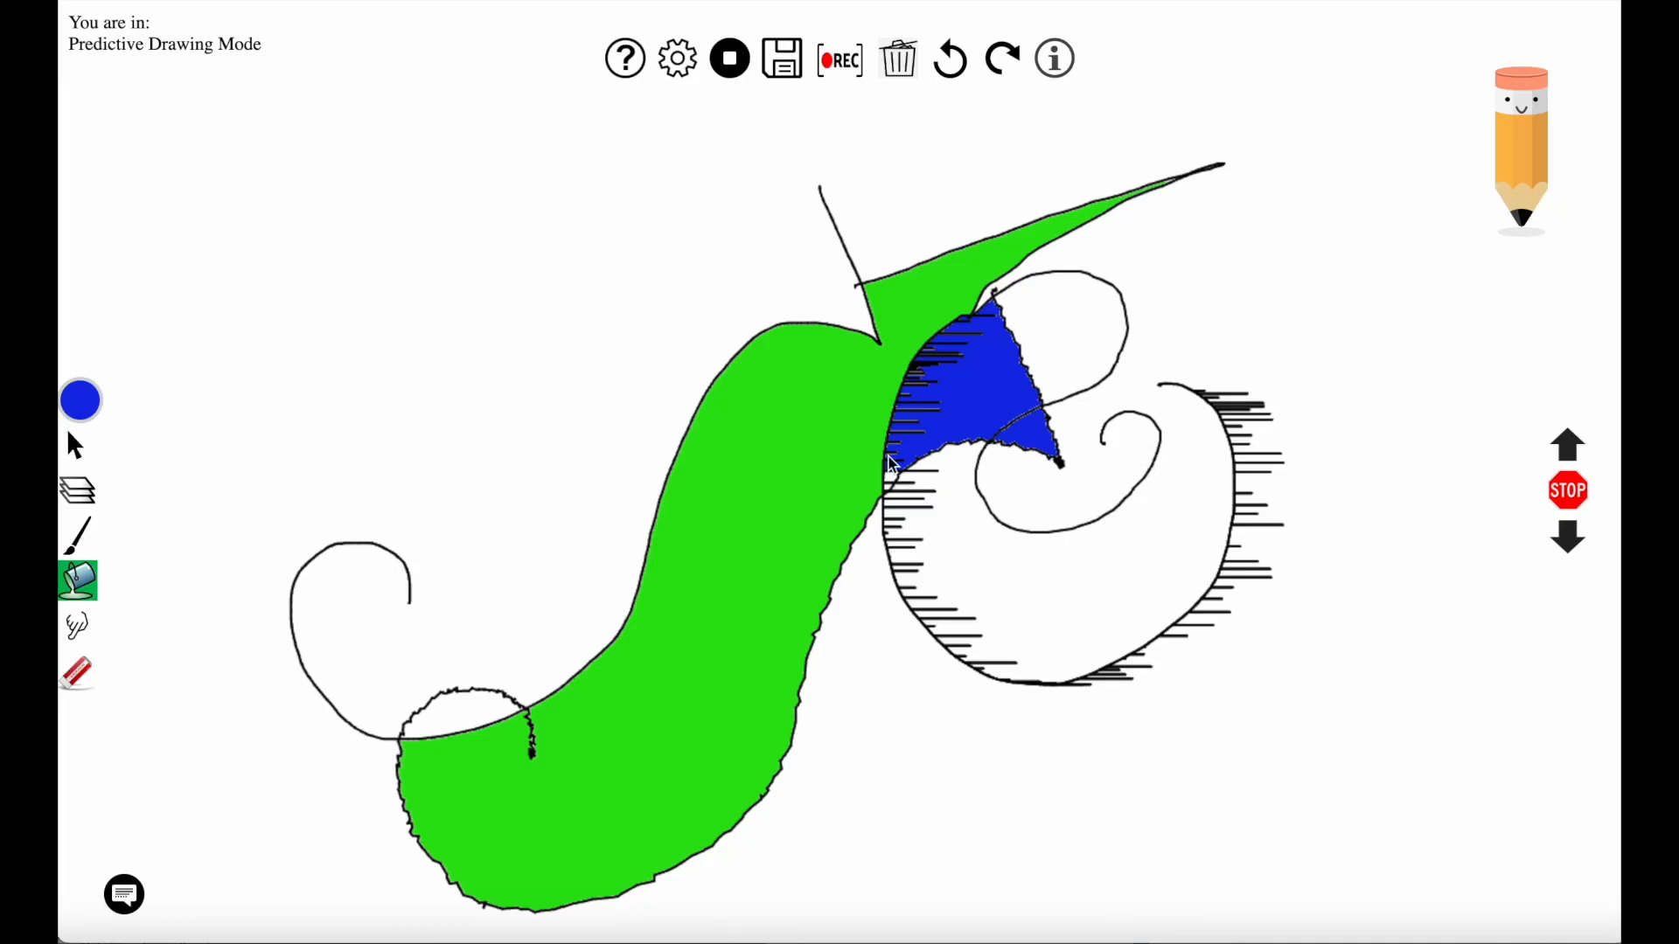
Draw a freehand stroke and up-vote Andy's proposed circle and swirling lines
{"action": "left_click", "coordinate": [77, 535]}
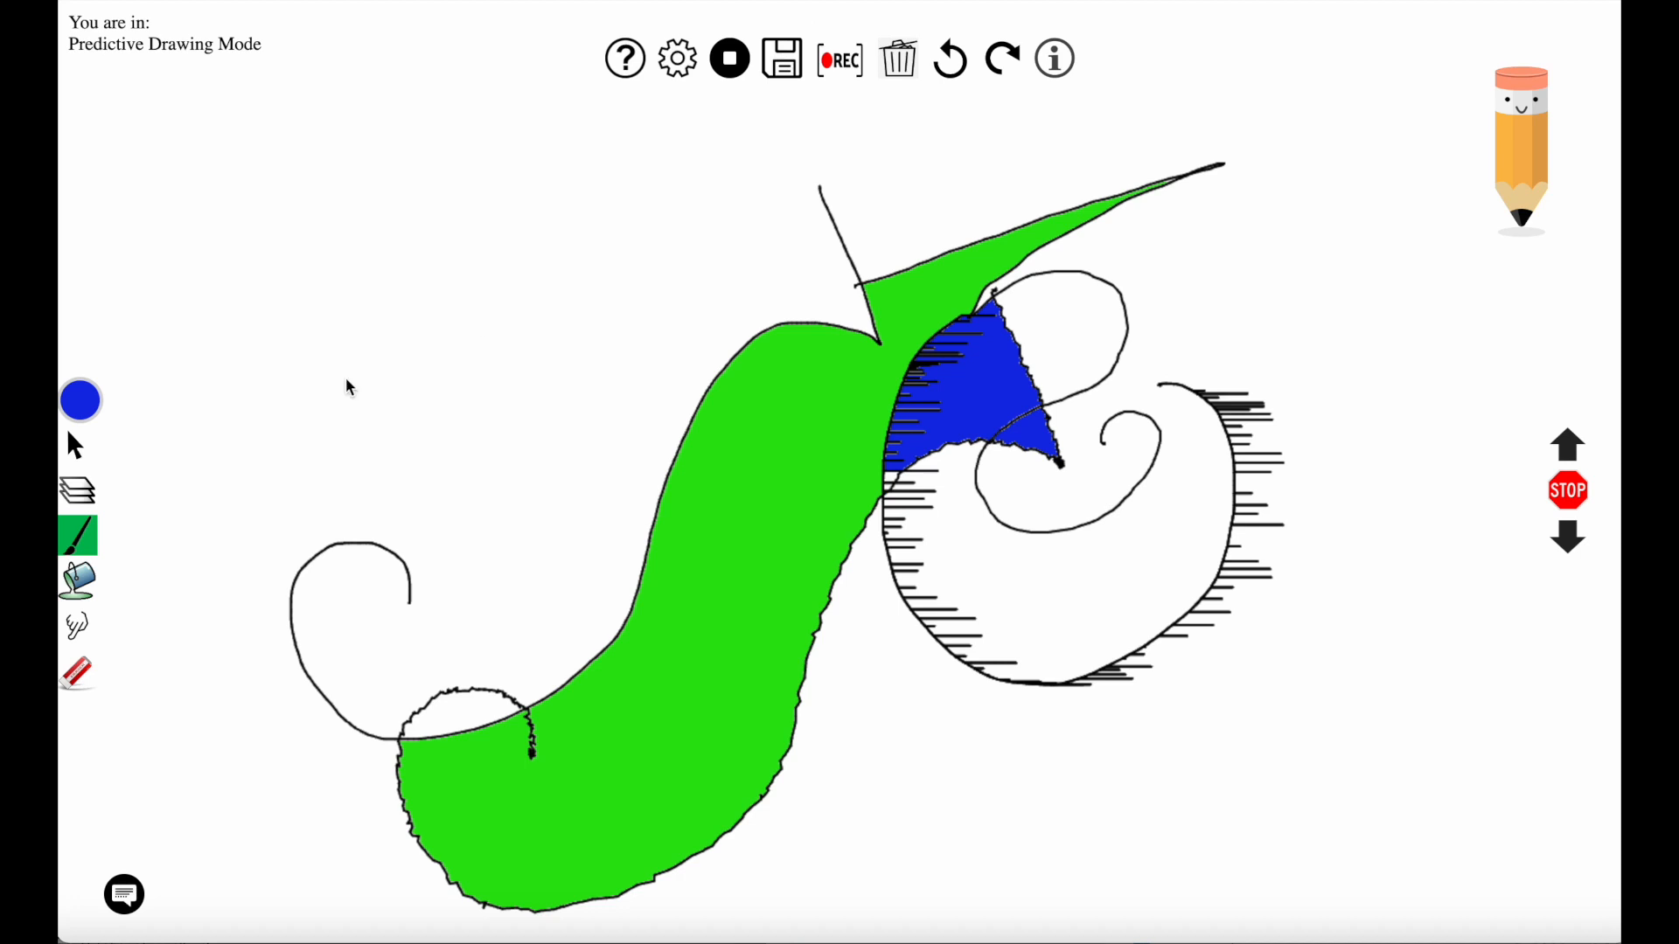
{"action": "left_click", "coordinate": [81, 399]}
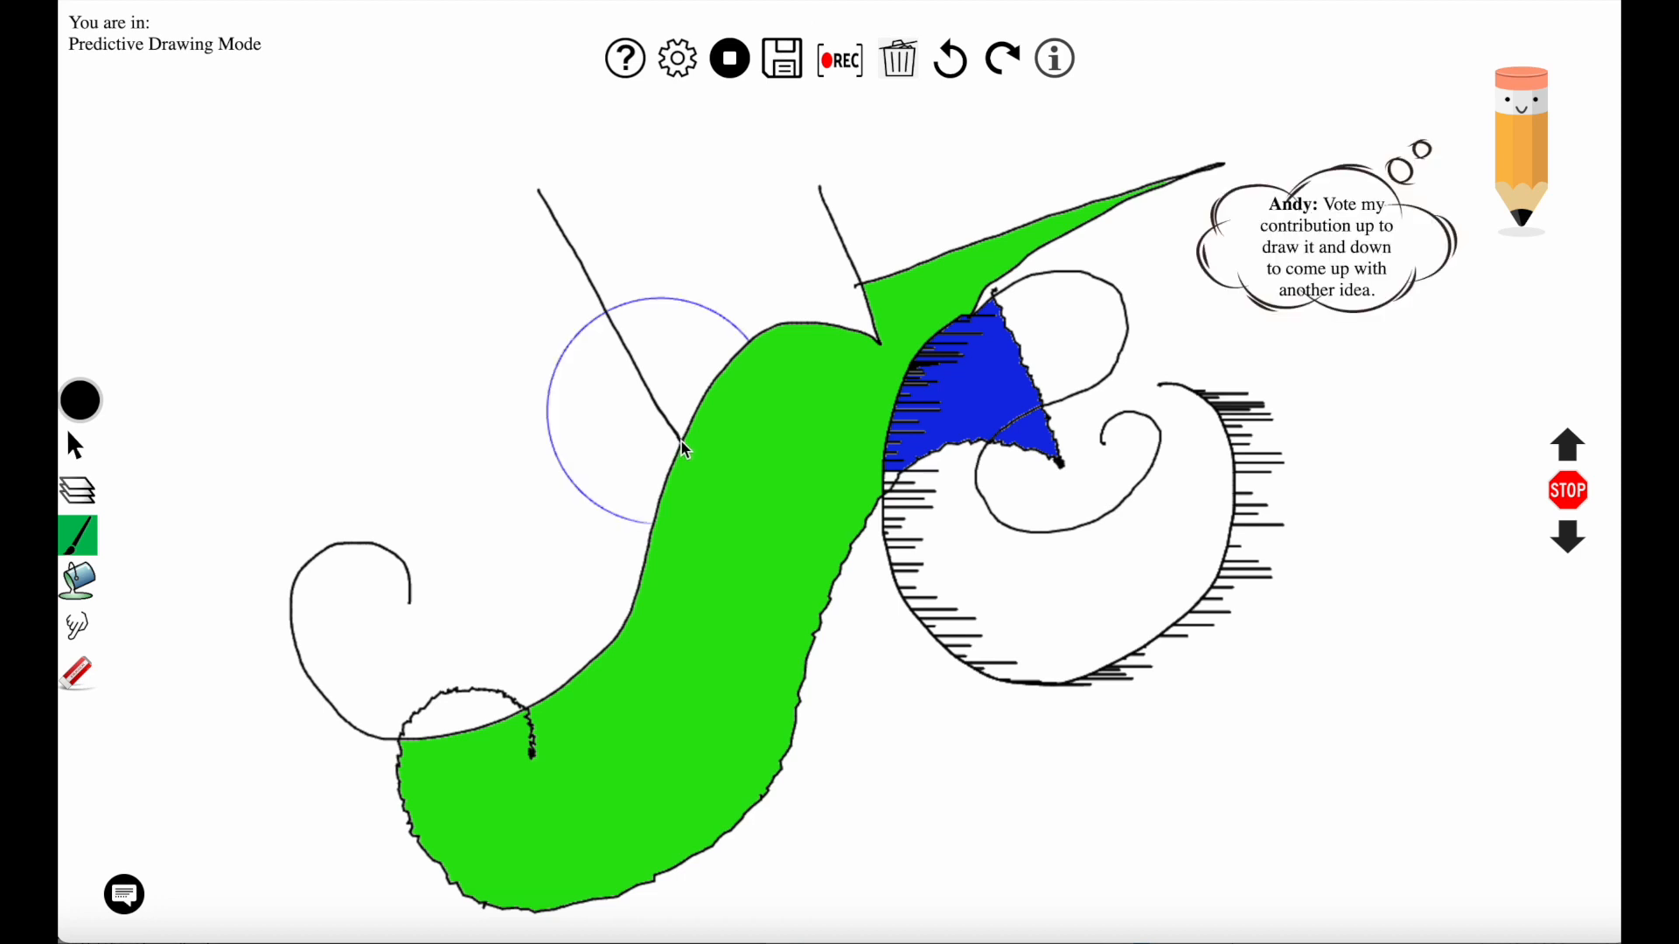
{"action": "mouse_move", "coordinate": [1364, 467]}
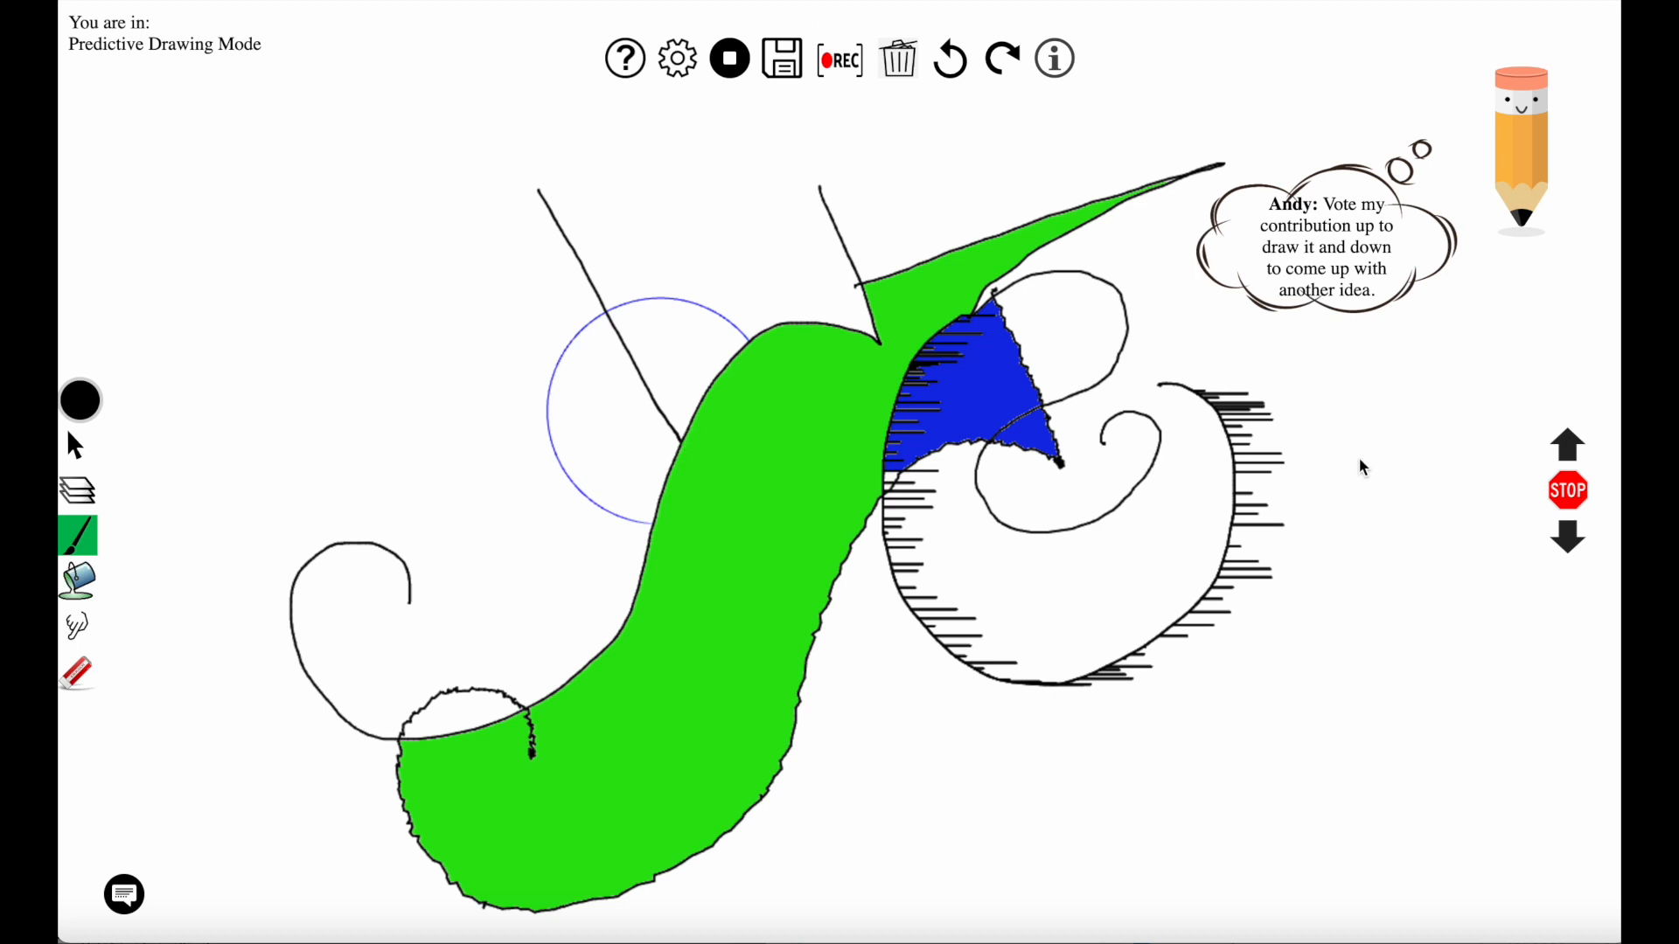
{"action": "mouse_move", "coordinate": [1567, 449]}
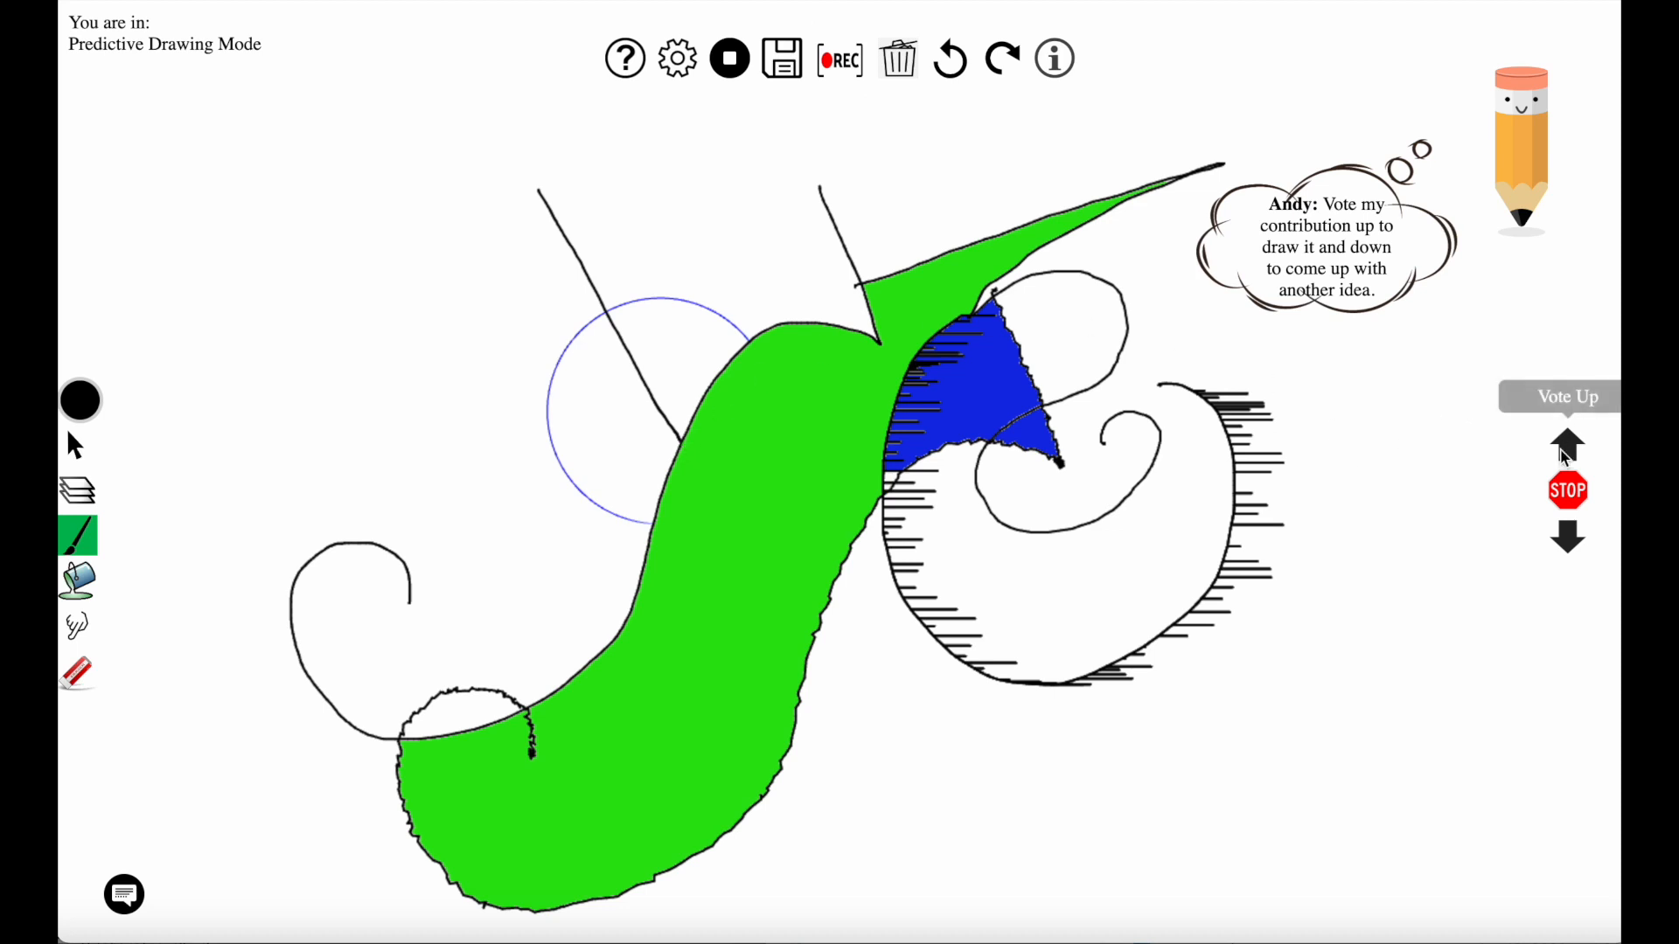
{"action": "left_click", "coordinate": [1567, 443]}
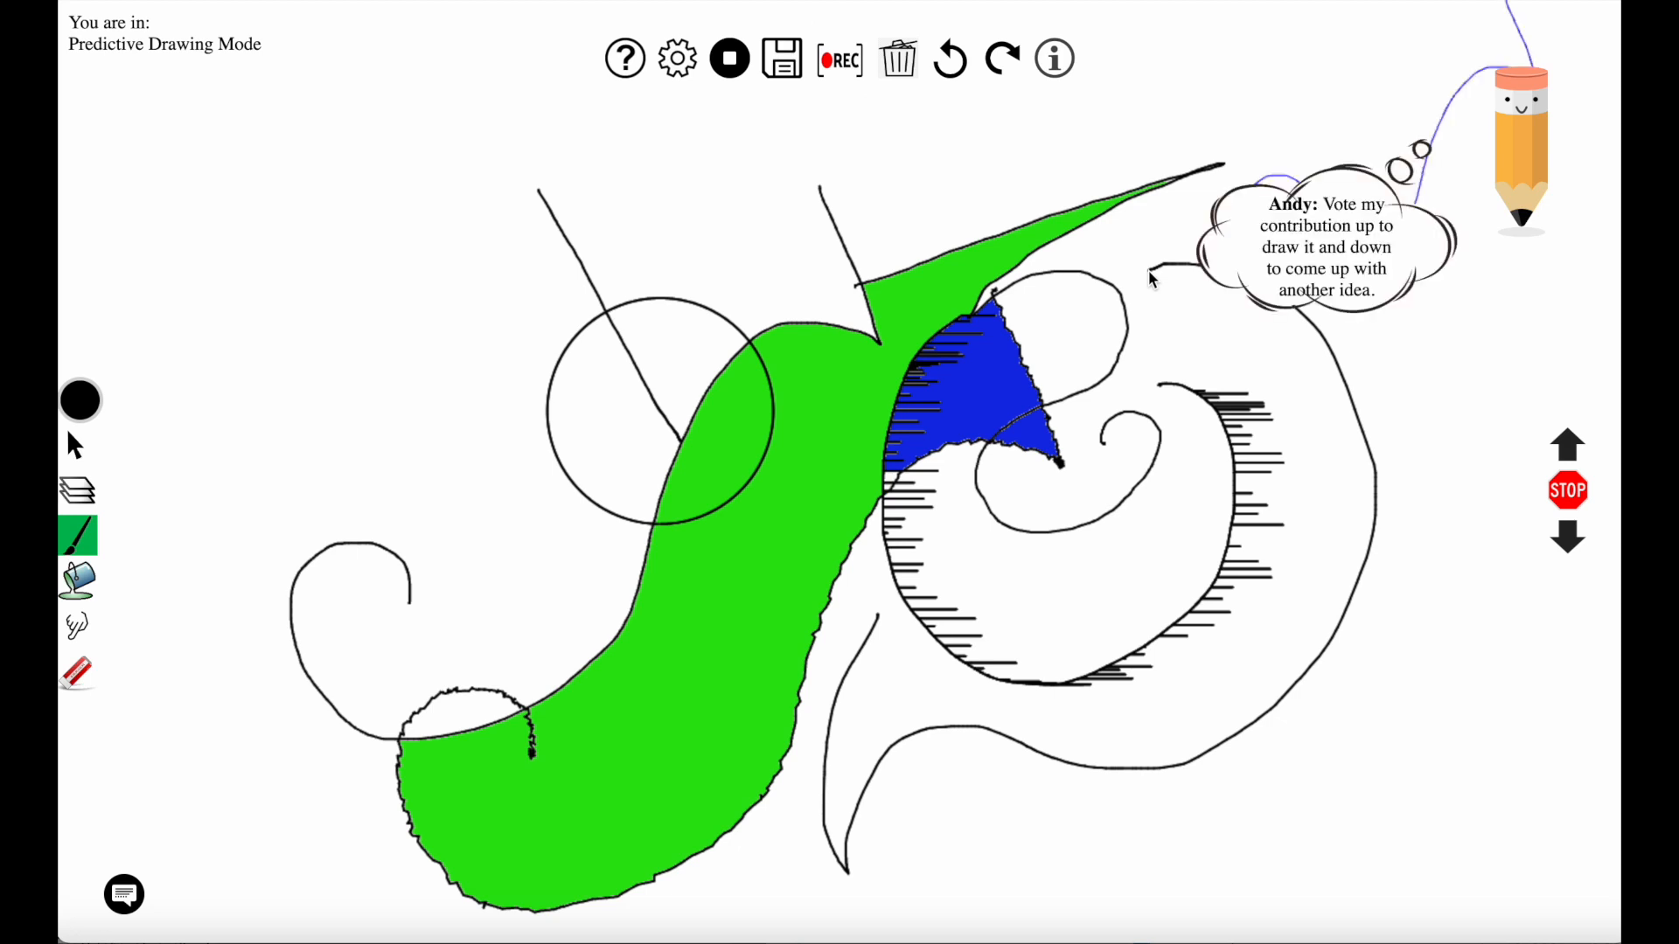
{"action": "mouse_move", "coordinate": [1595, 550]}
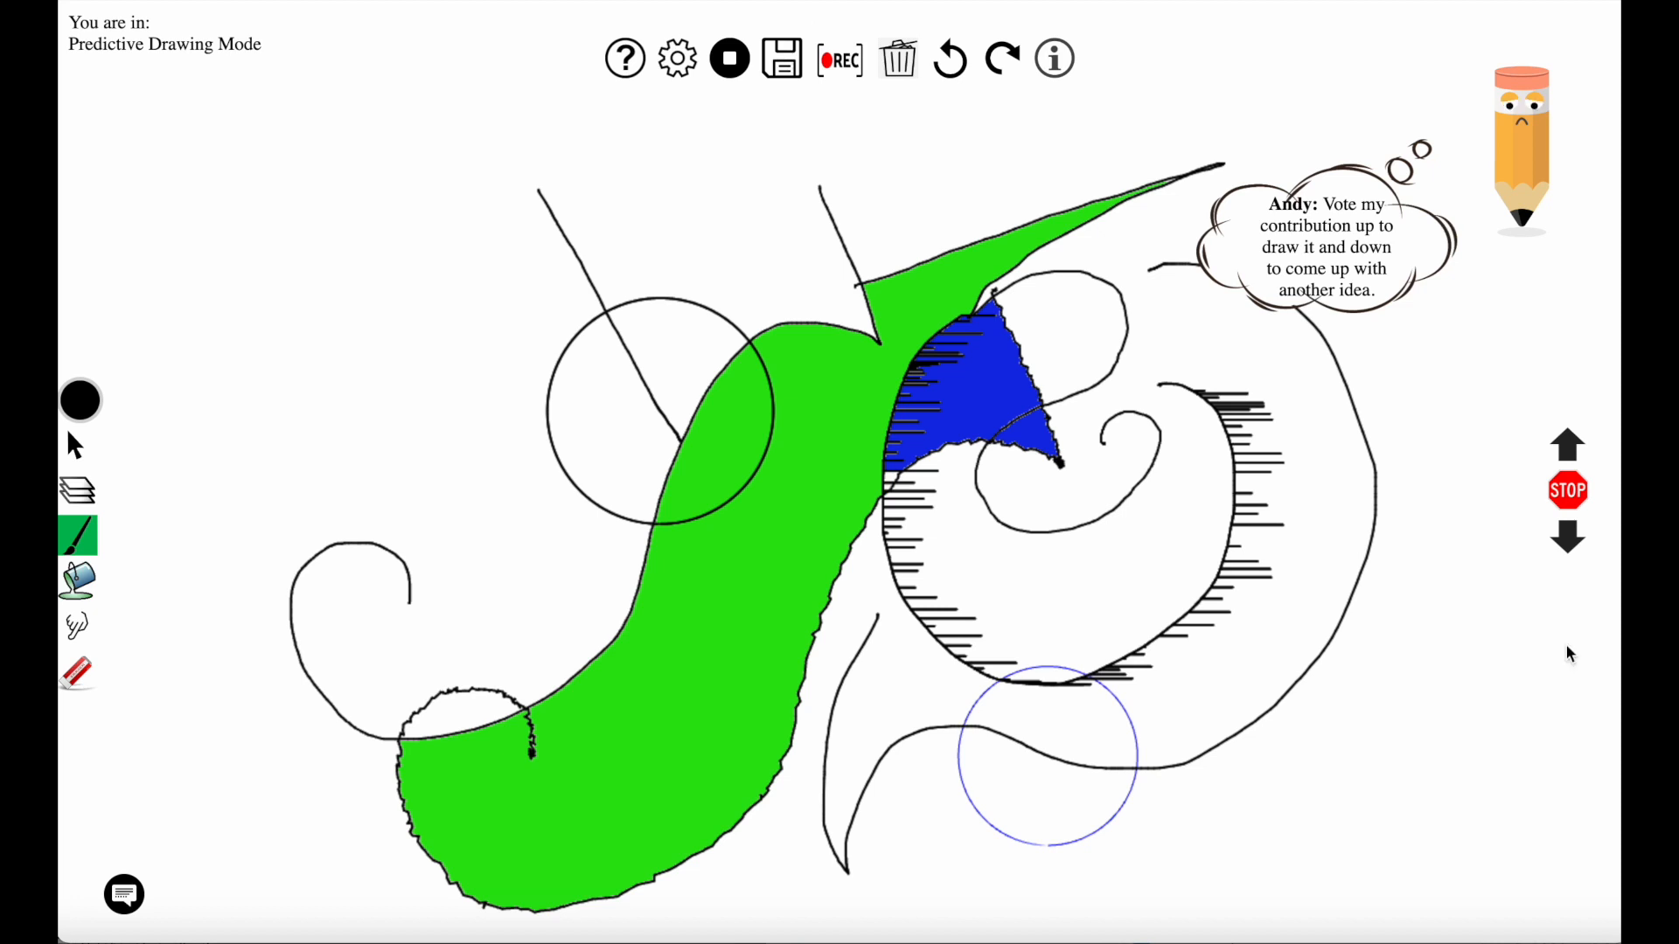
{"action": "mouse_move", "coordinate": [1567, 536]}
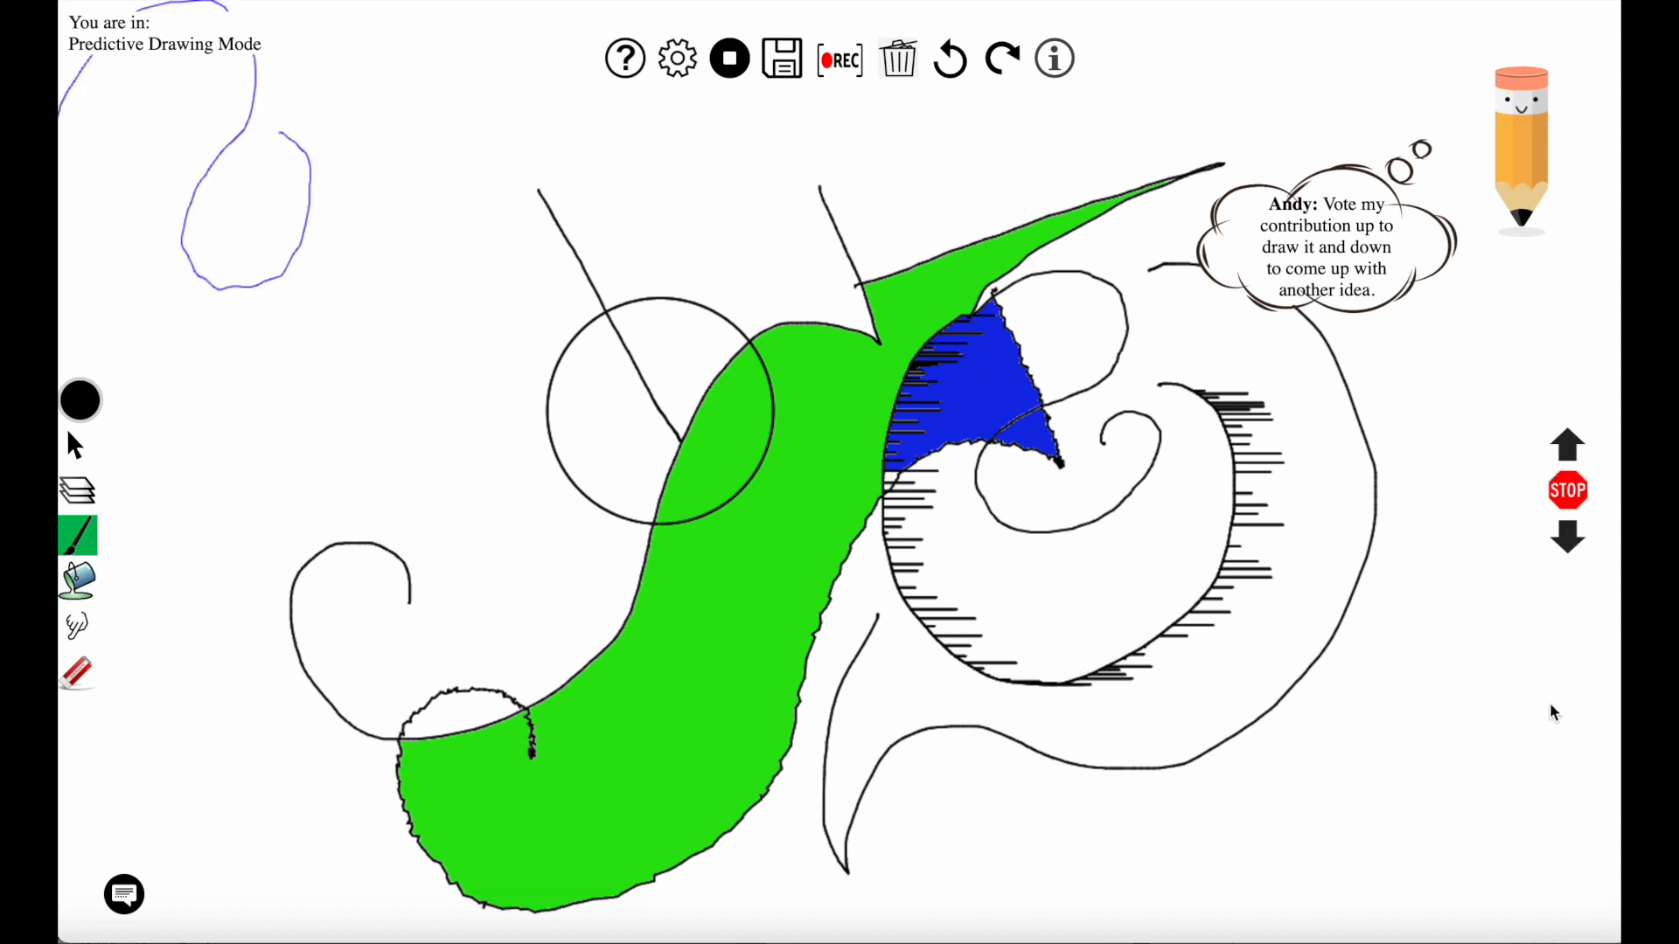
{"action": "mouse_move", "coordinate": [1565, 444]}
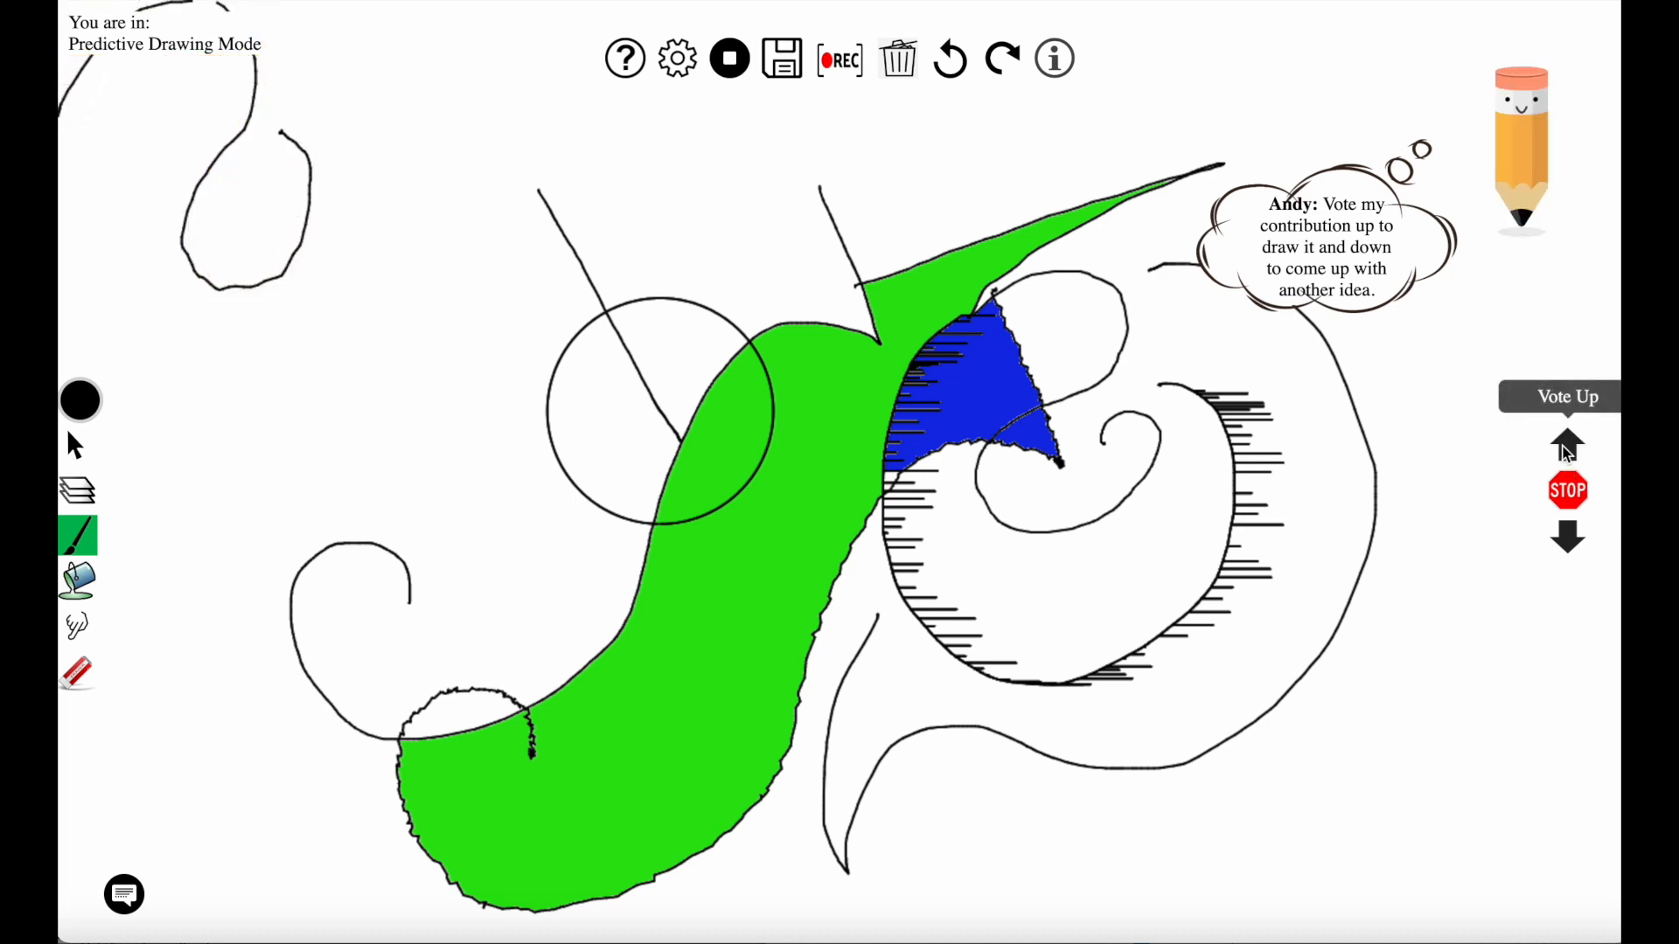
{"action": "left_click", "coordinate": [677, 58]}
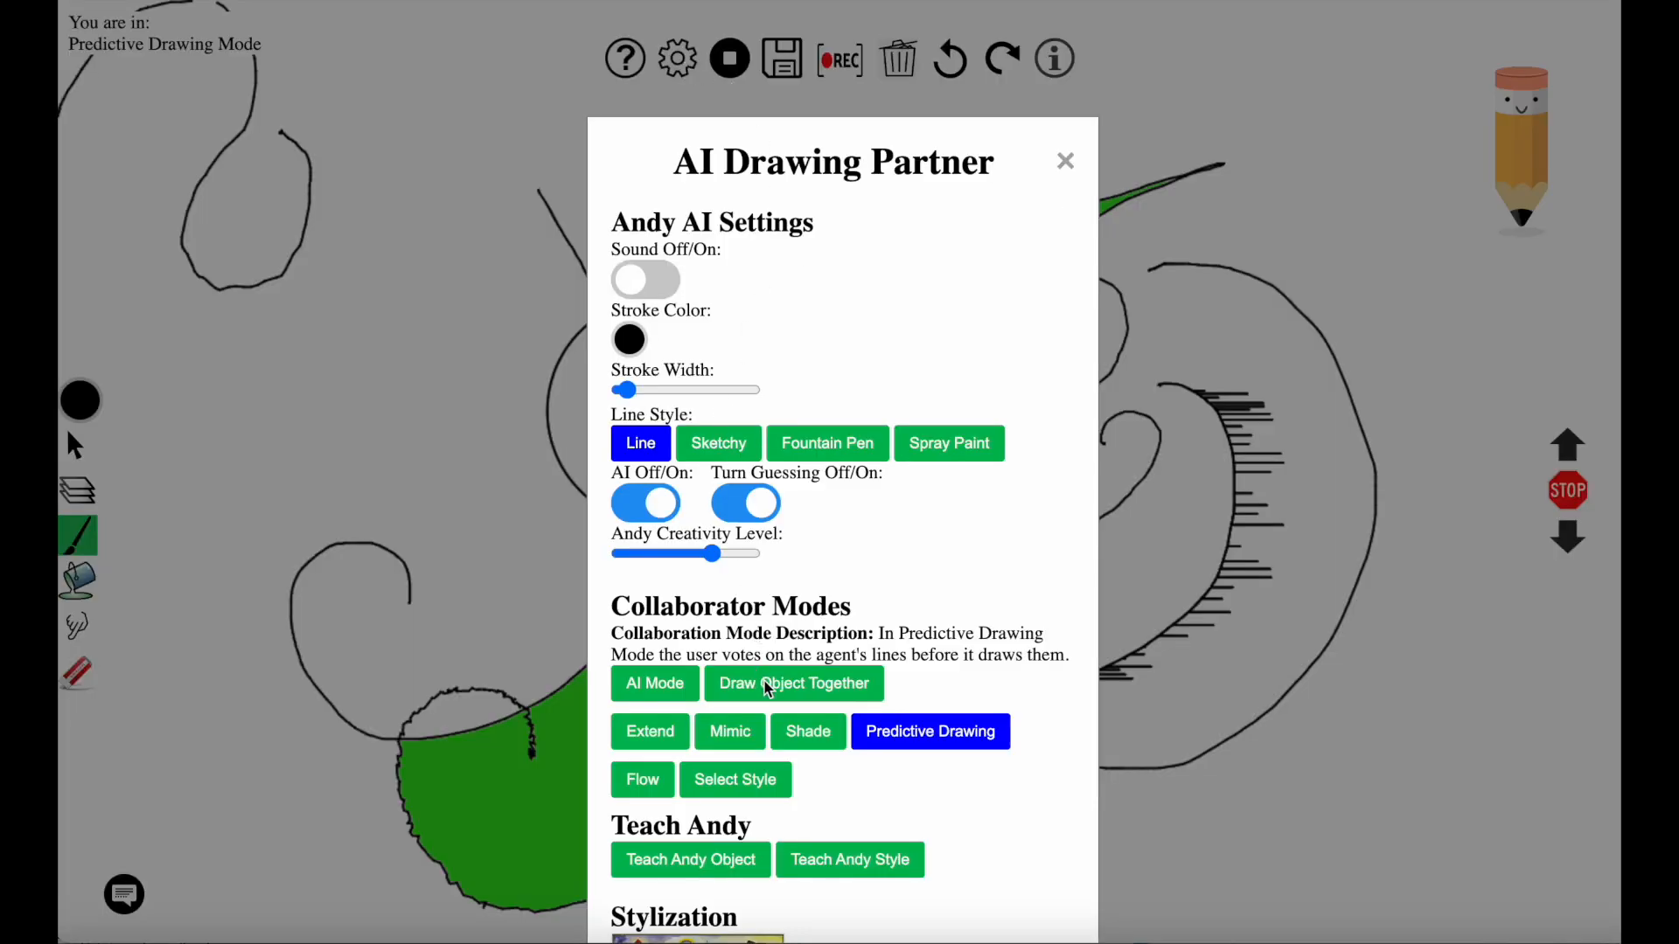
Choose Draw Object Together with butterfly as the object and return to the canvas
{"action": "left_click", "coordinate": [794, 683]}
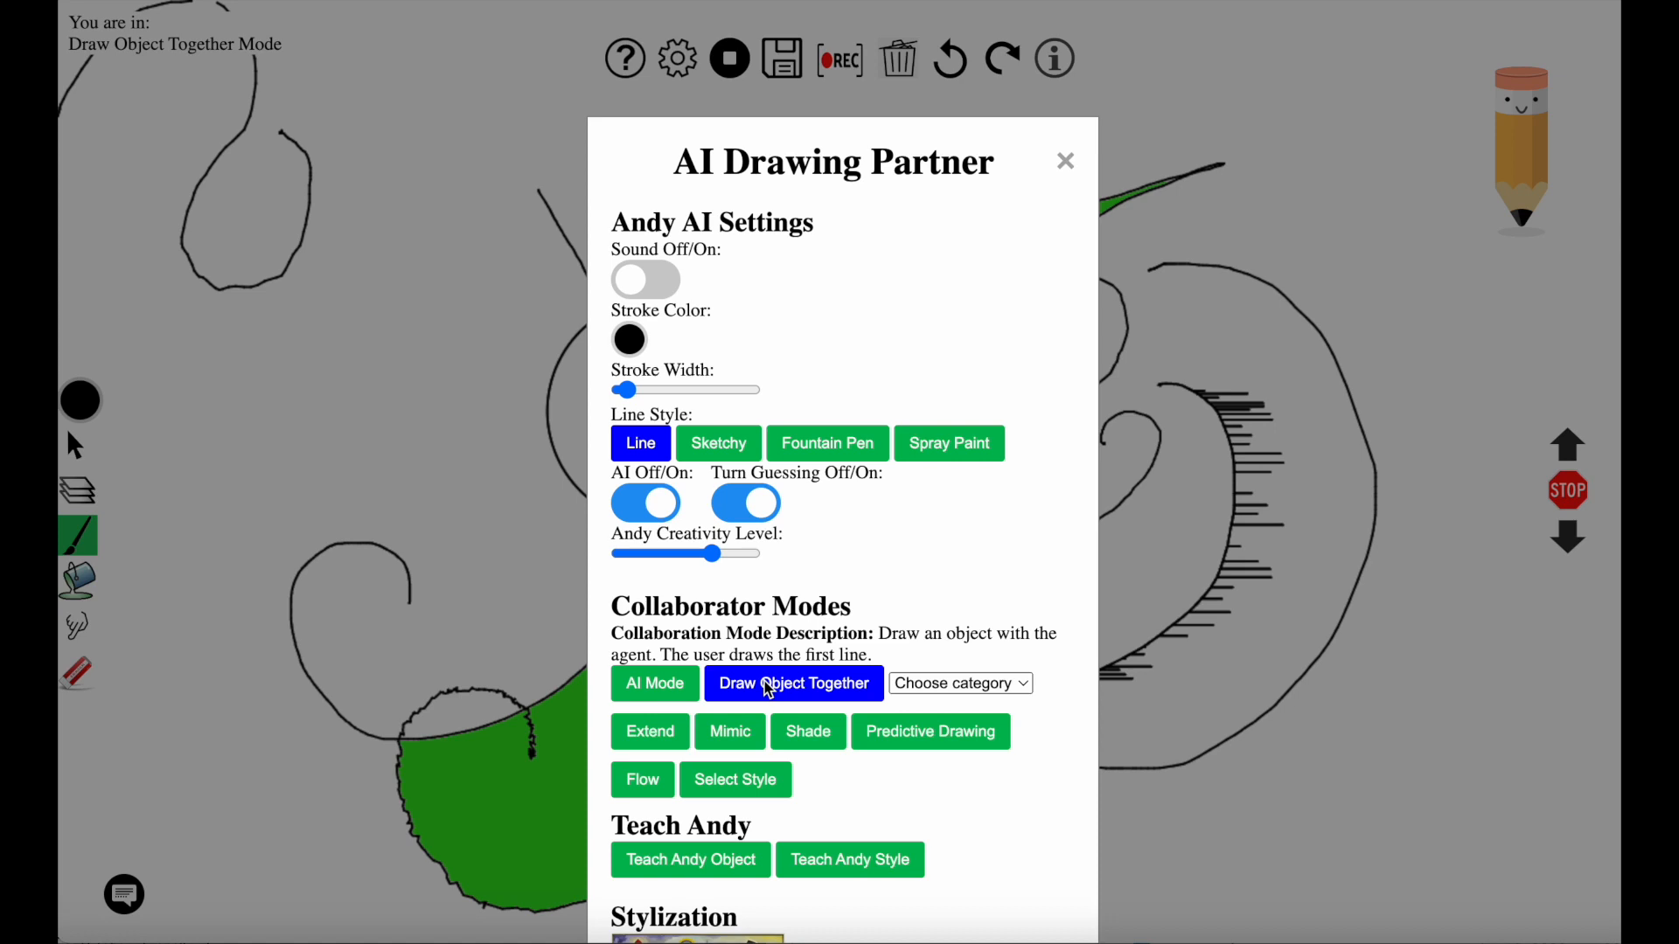
{"action": "mouse_move", "coordinate": [955, 707]}
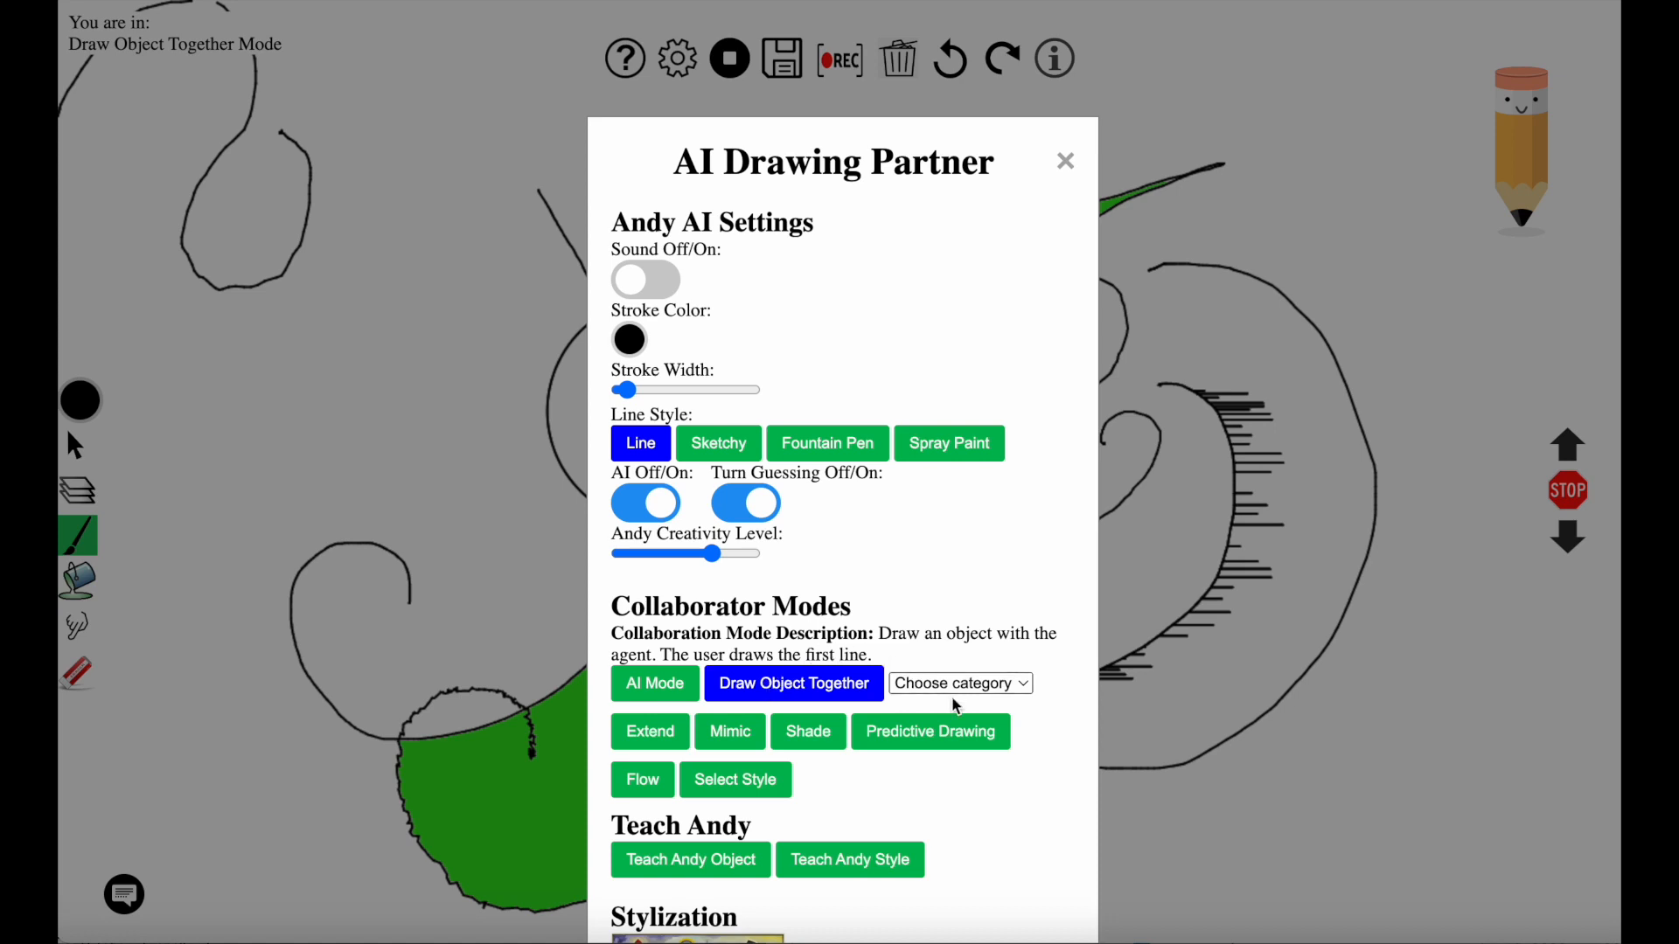
{"action": "left_click", "coordinate": [957, 684]}
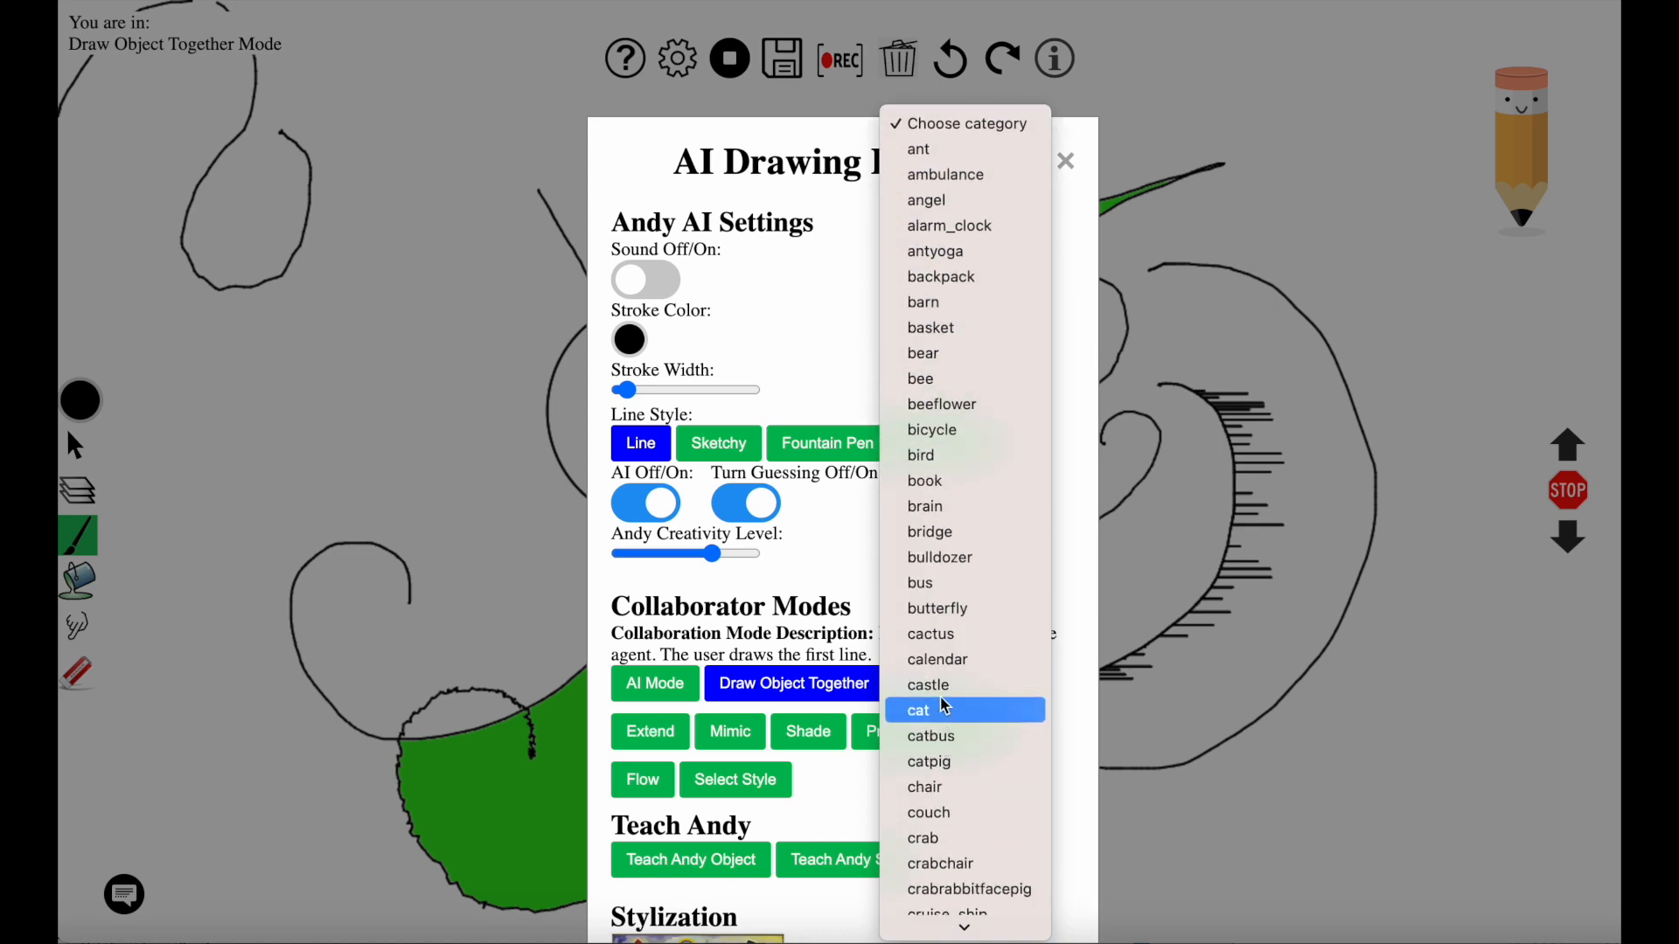
{"action": "left_click", "coordinate": [936, 609]}
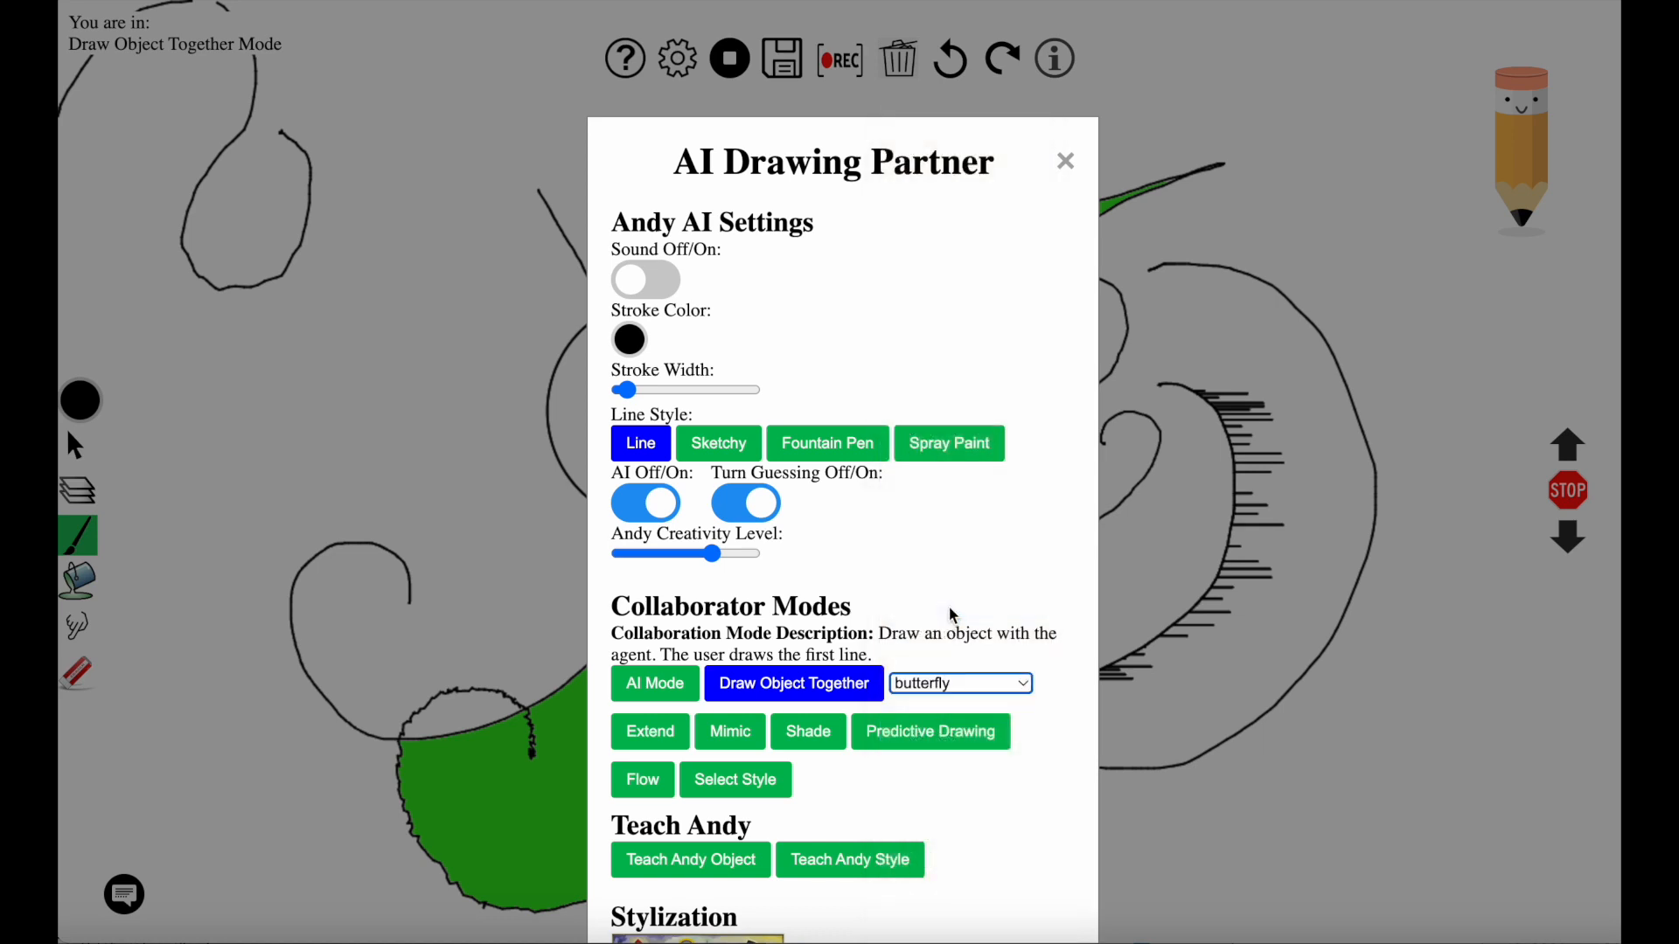
{"action": "left_click", "coordinate": [1065, 161]}
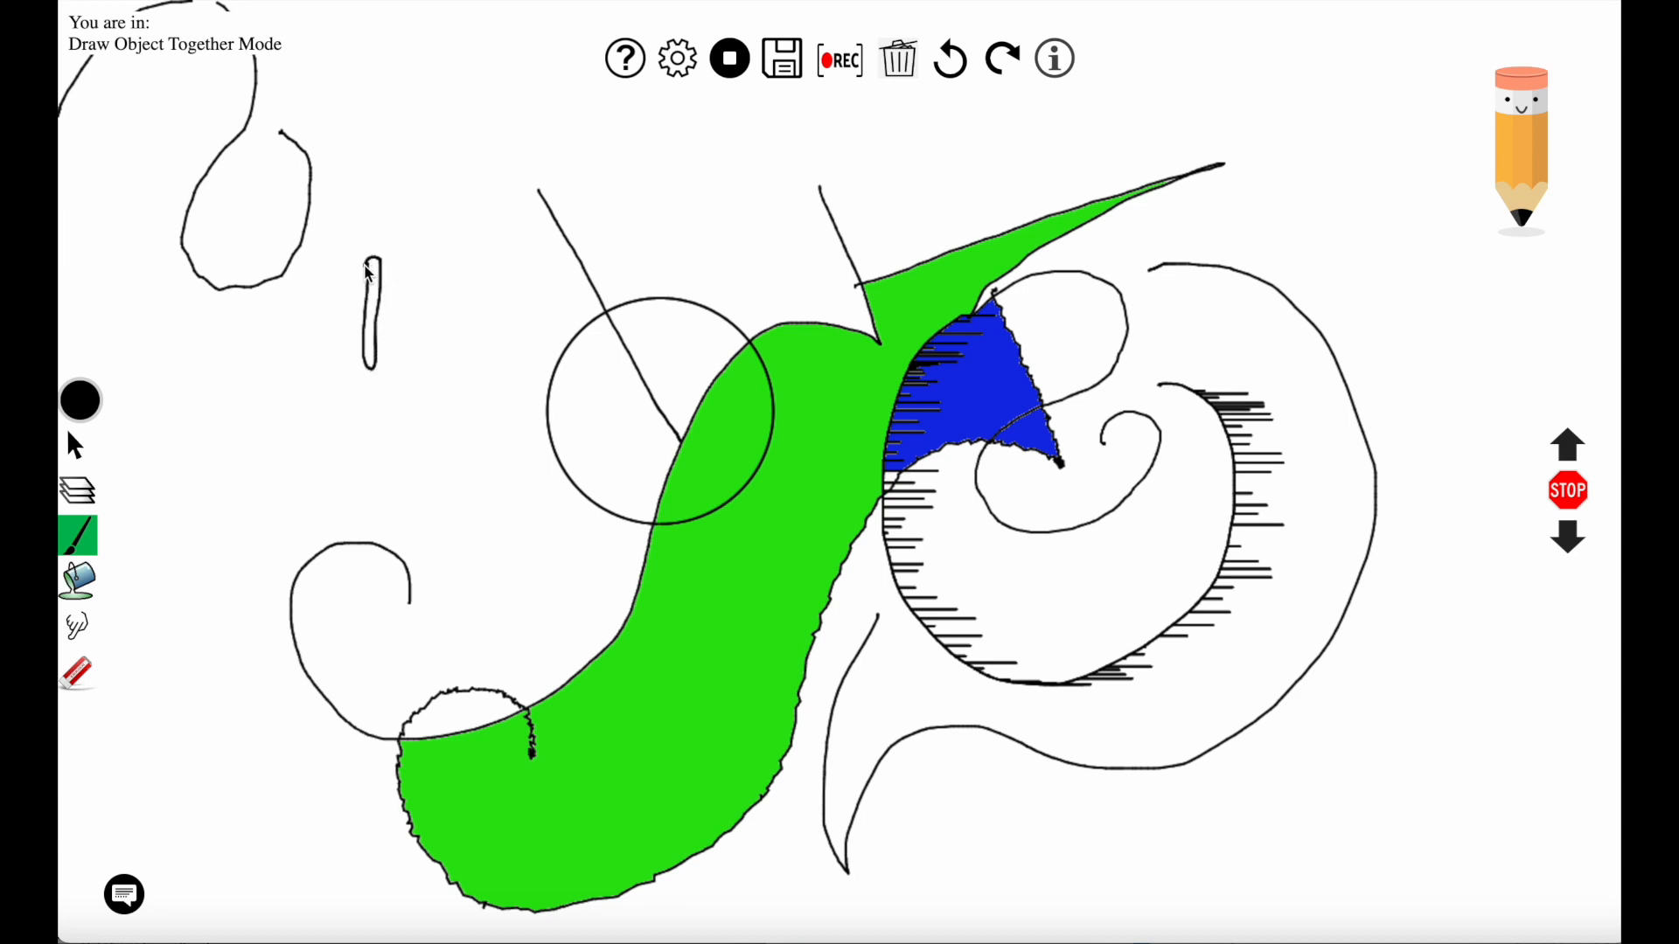
{"action": "mouse_move", "coordinate": [444, 302]}
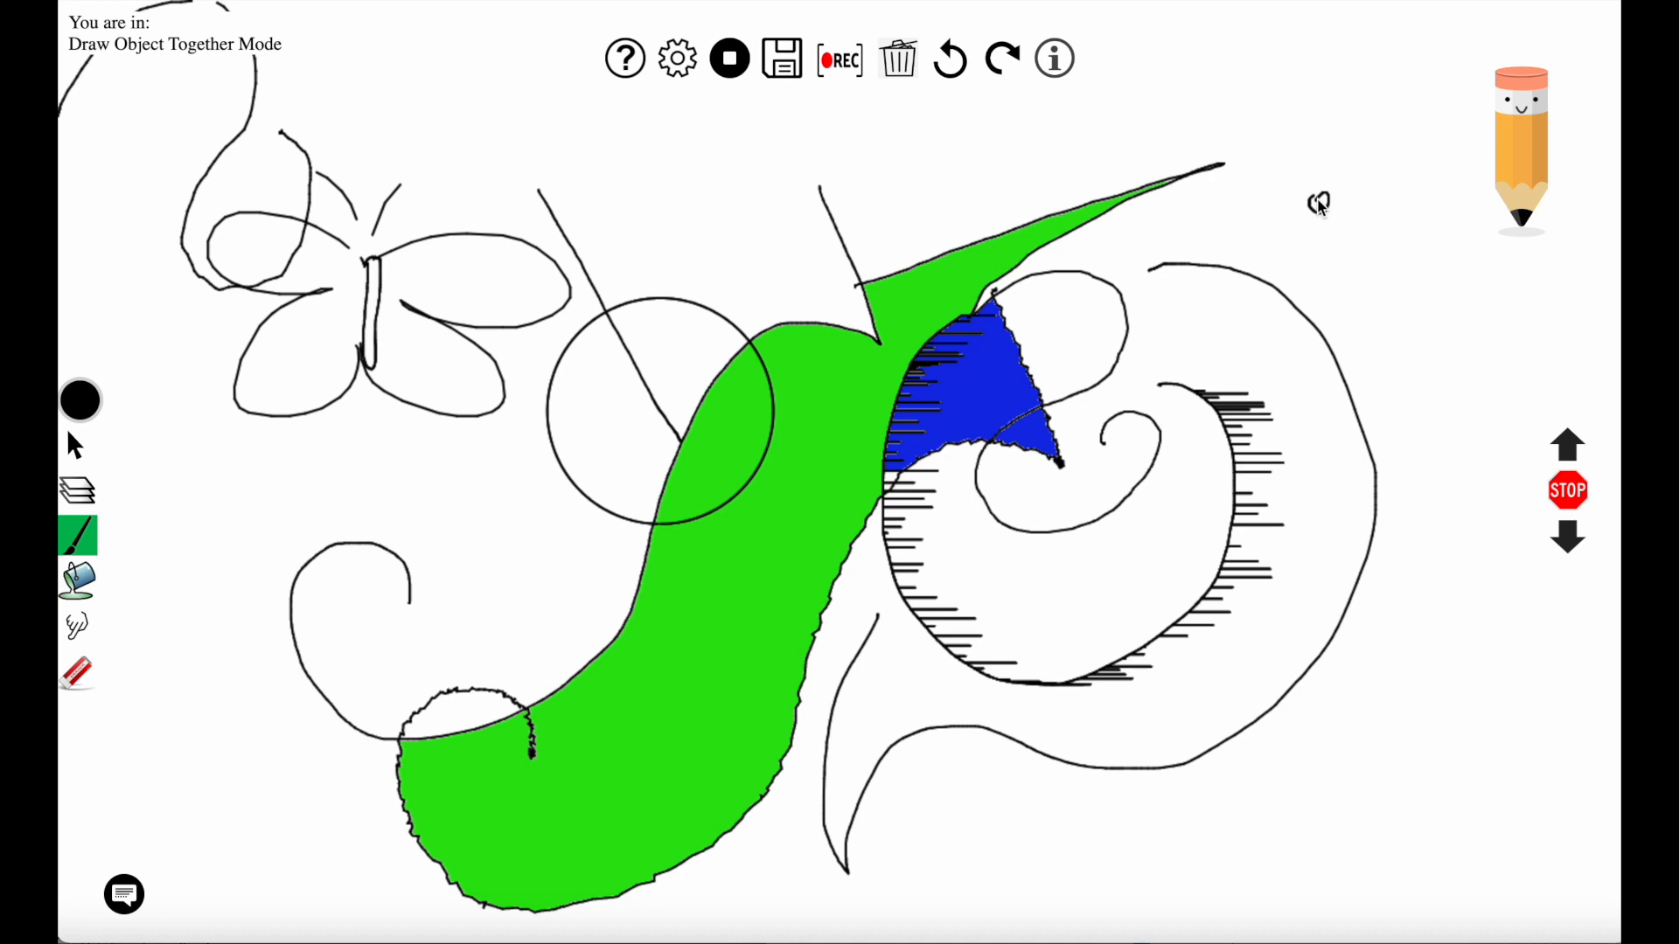
{"action": "mouse_move", "coordinate": [1191, 423]}
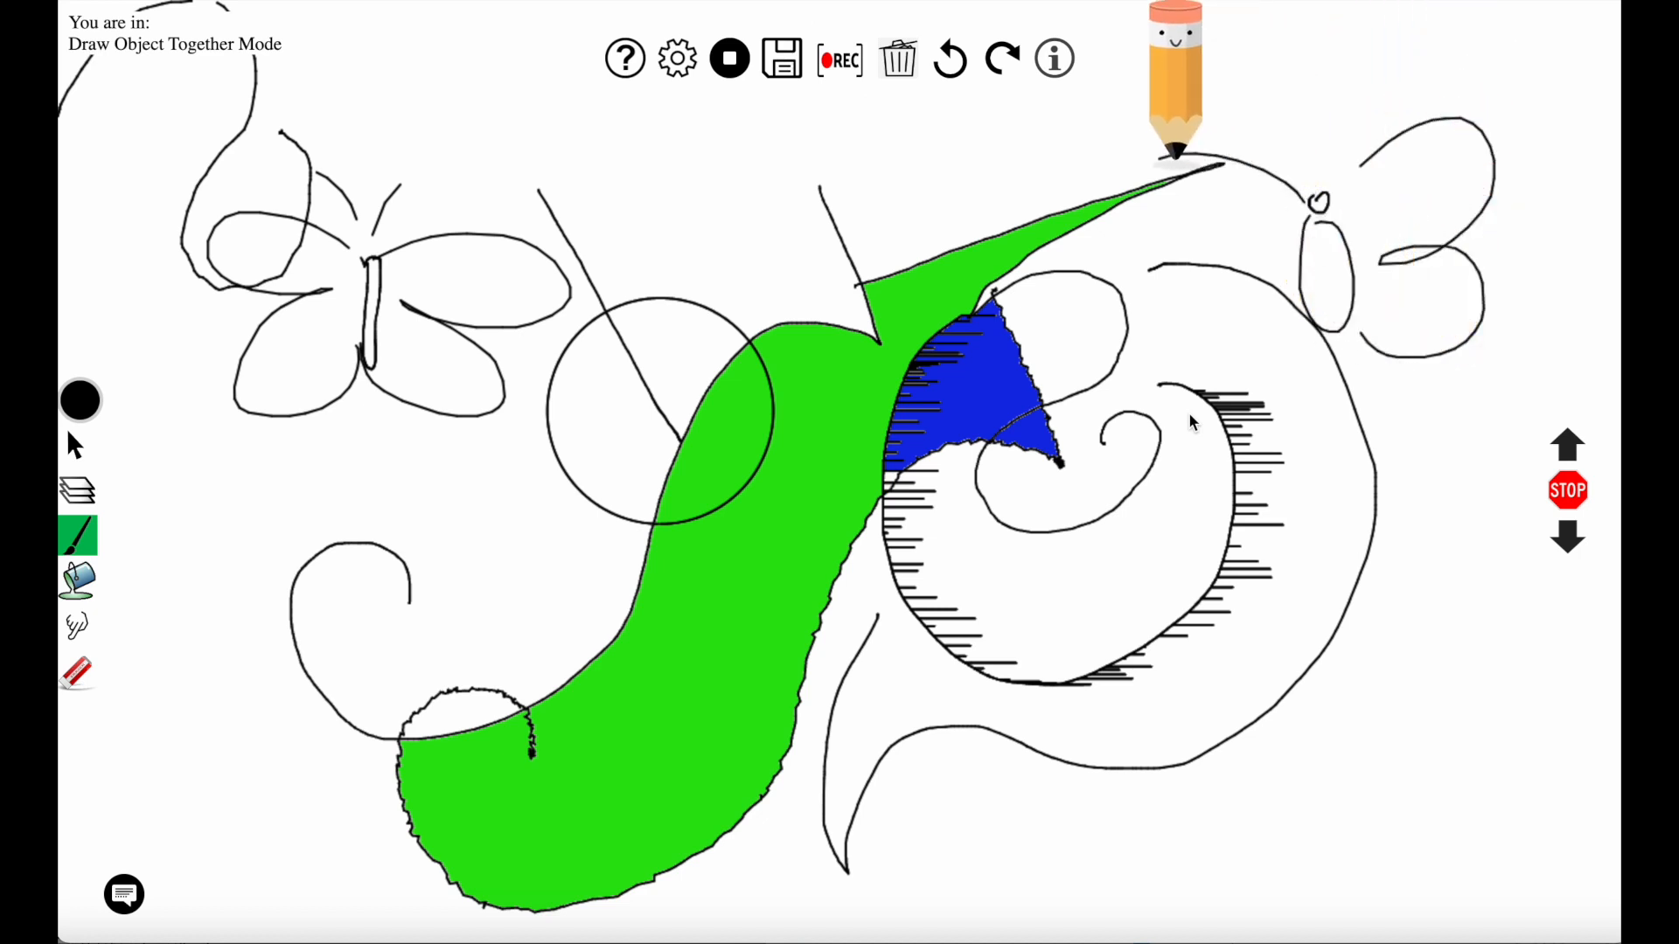
{"action": "mouse_move", "coordinate": [1209, 262]}
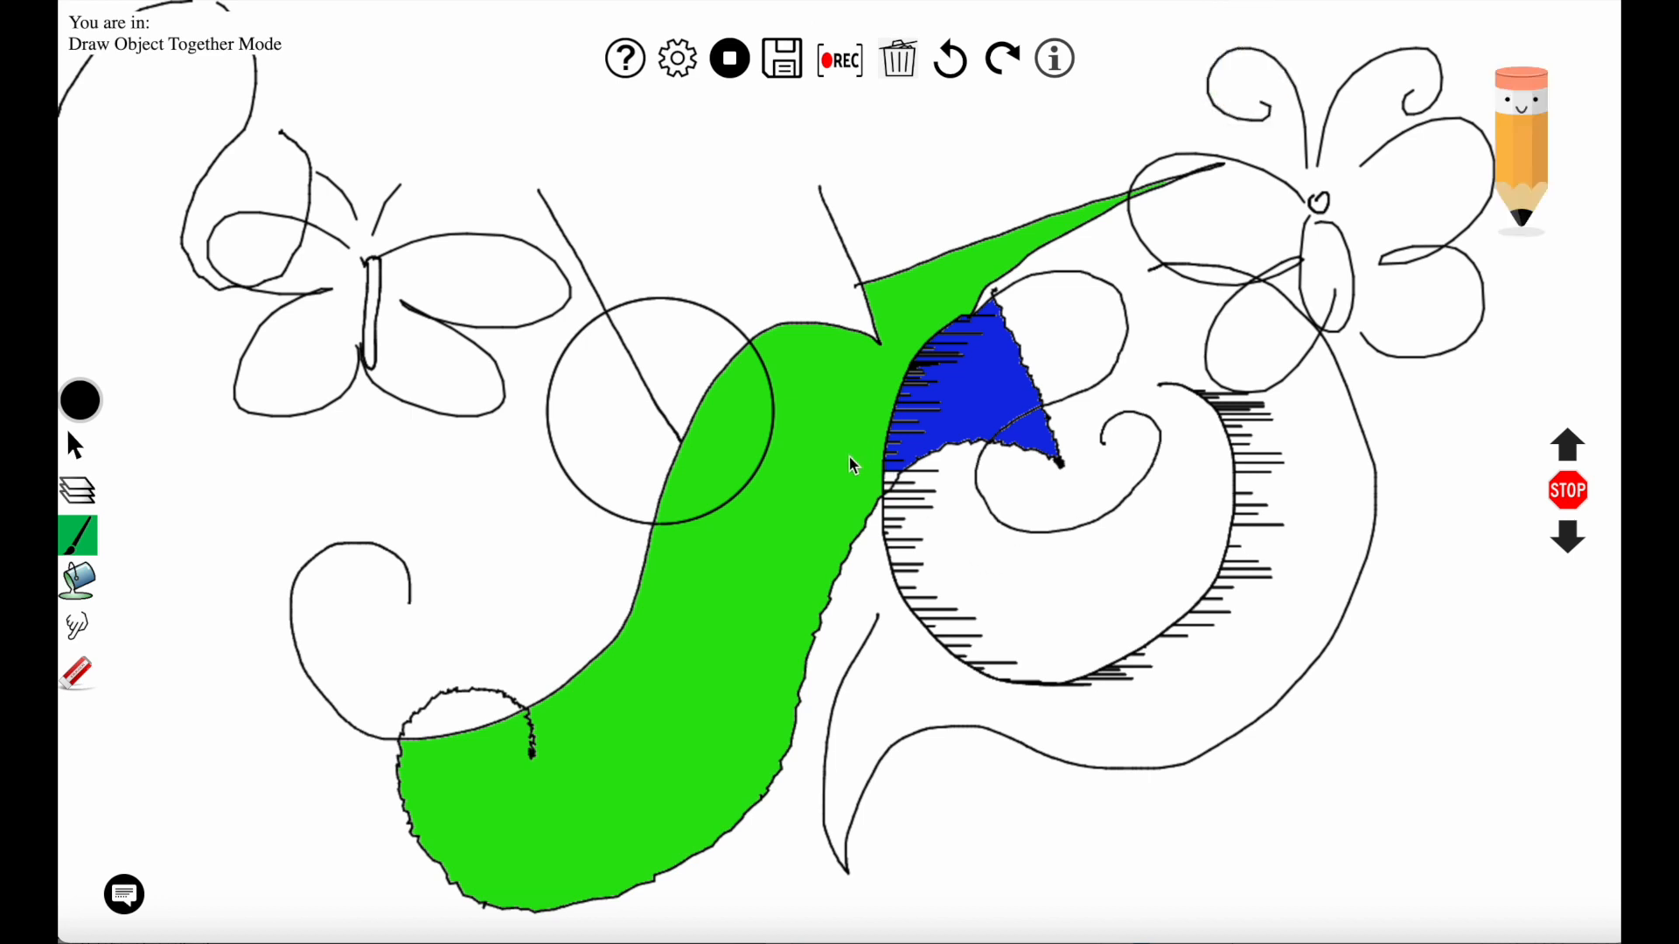
Set the collaborator back to AI Mode so the object request bar shows beneath the canvas
{"action": "left_click", "coordinate": [676, 58]}
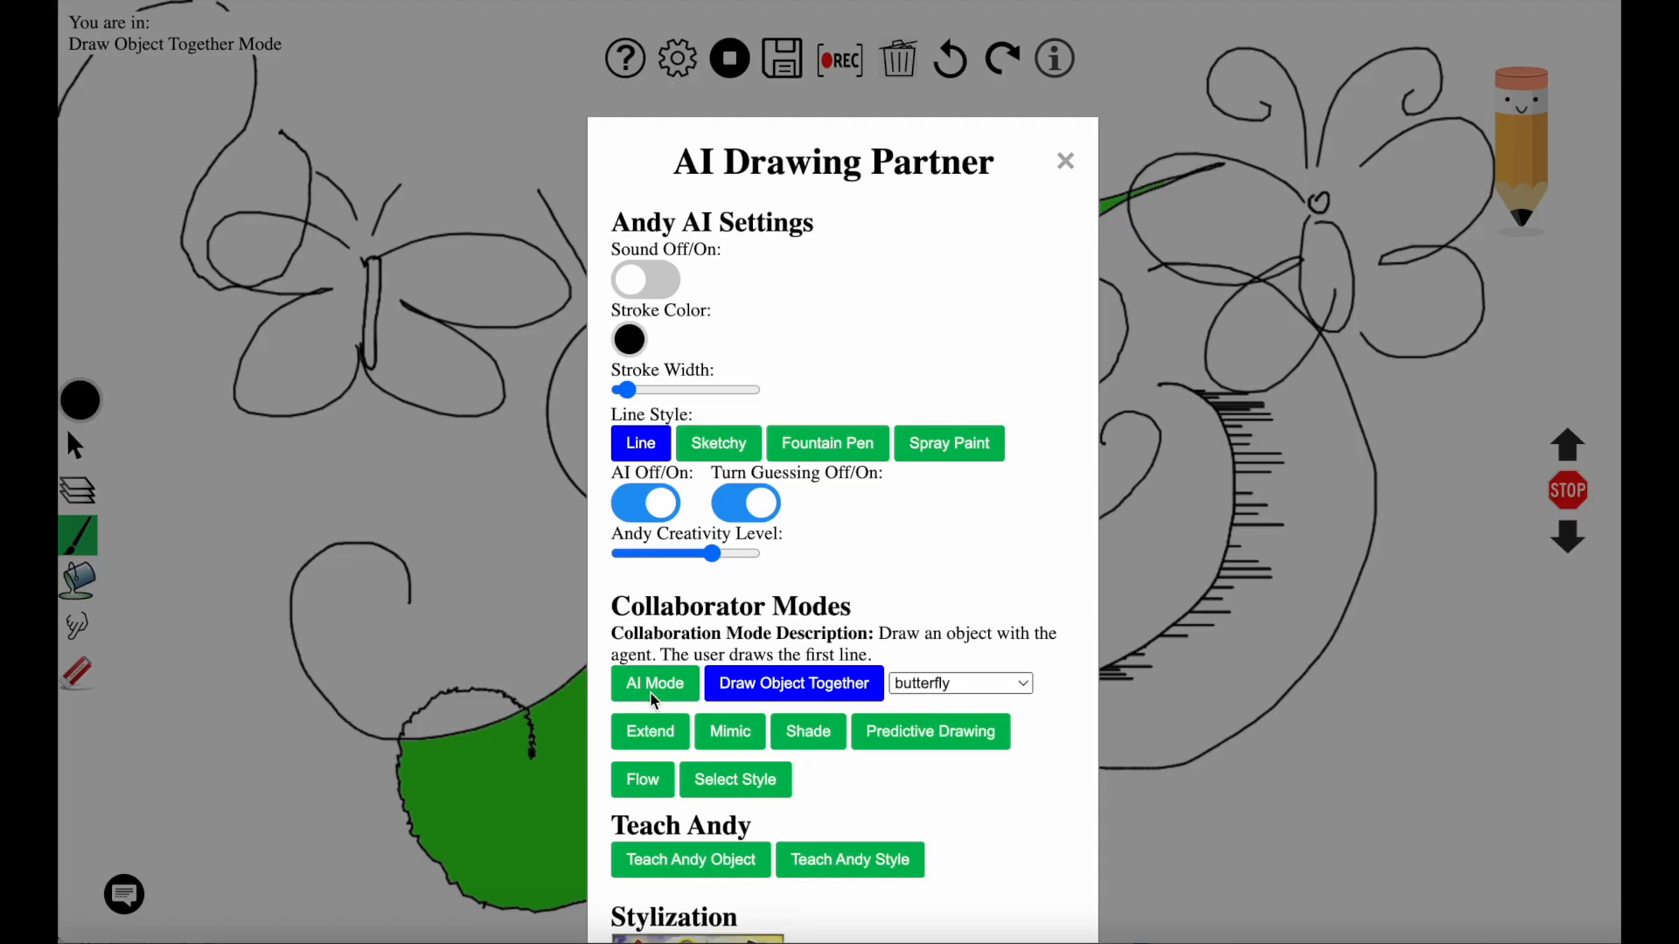
{"action": "left_click", "coordinate": [654, 684]}
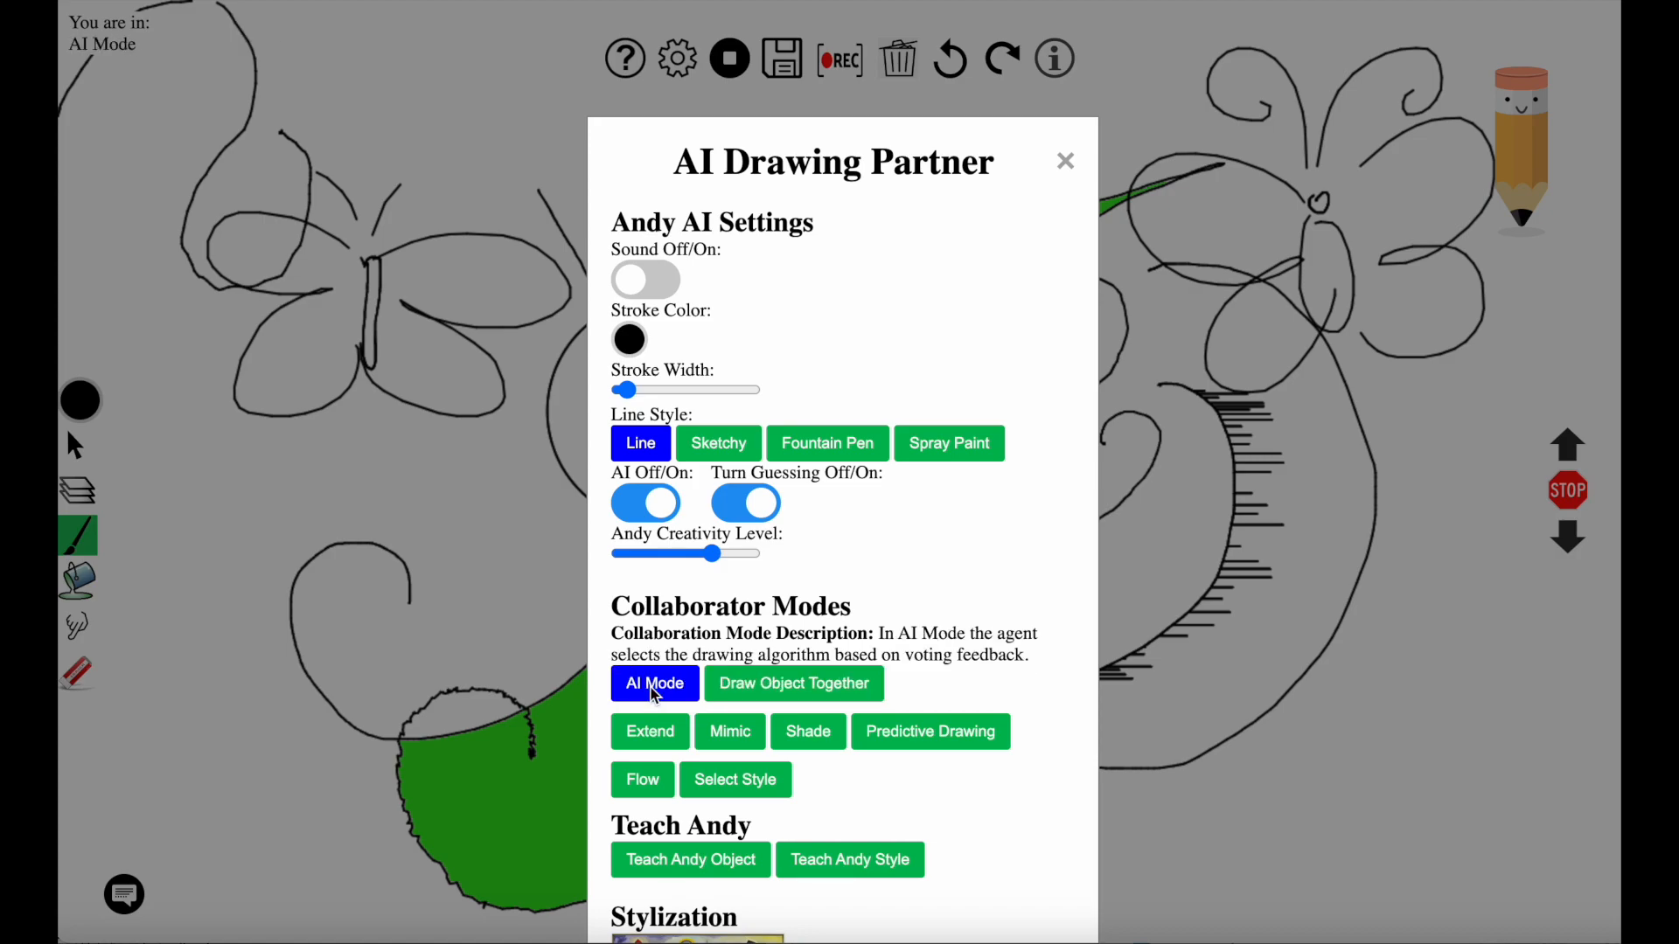
{"action": "left_click", "coordinate": [1065, 161]}
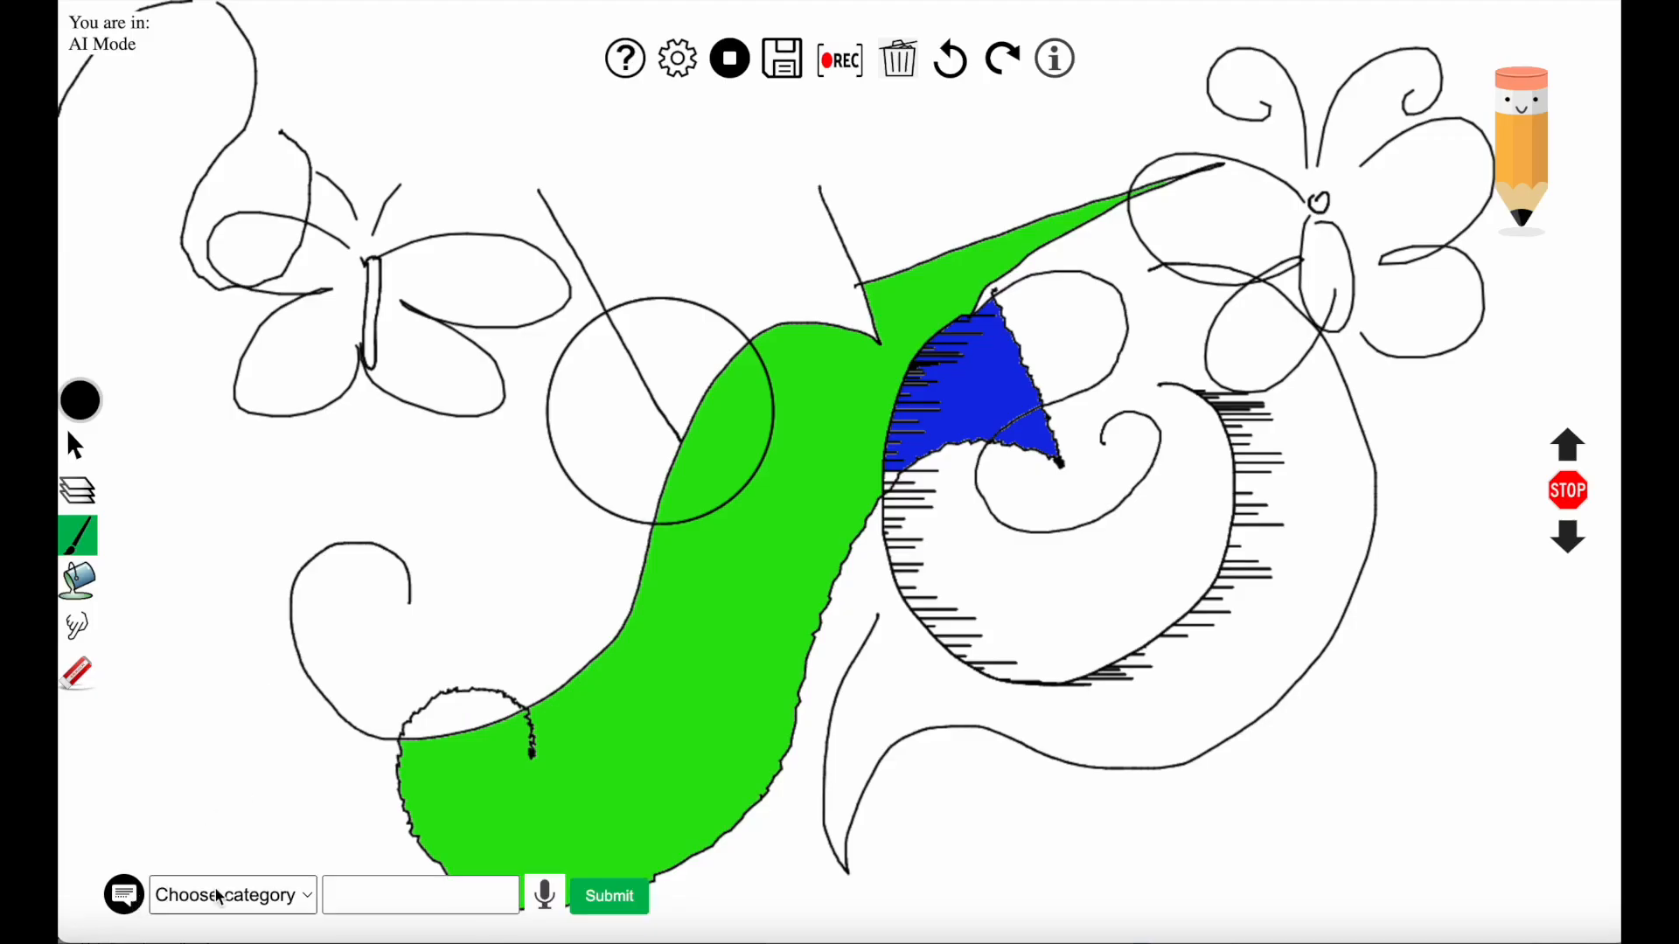
Request bicycle ideas, refresh them, and have Andy draw a bicycle sketch at lower left
{"action": "left_click", "coordinate": [231, 895]}
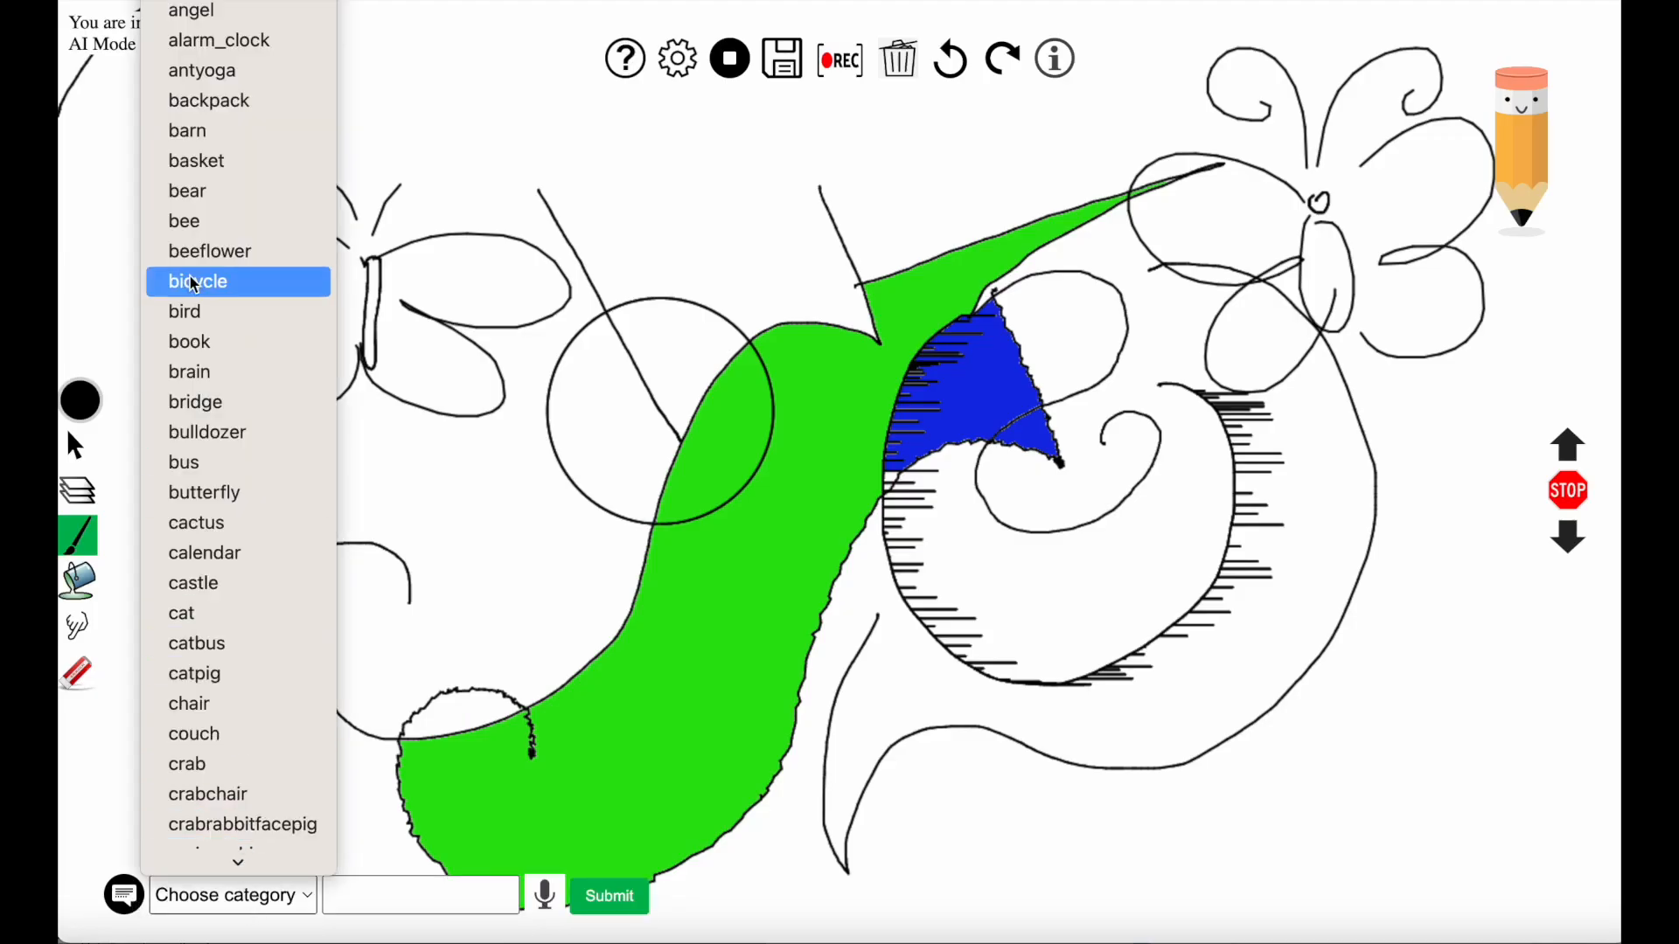
{"action": "left_click", "coordinate": [198, 280]}
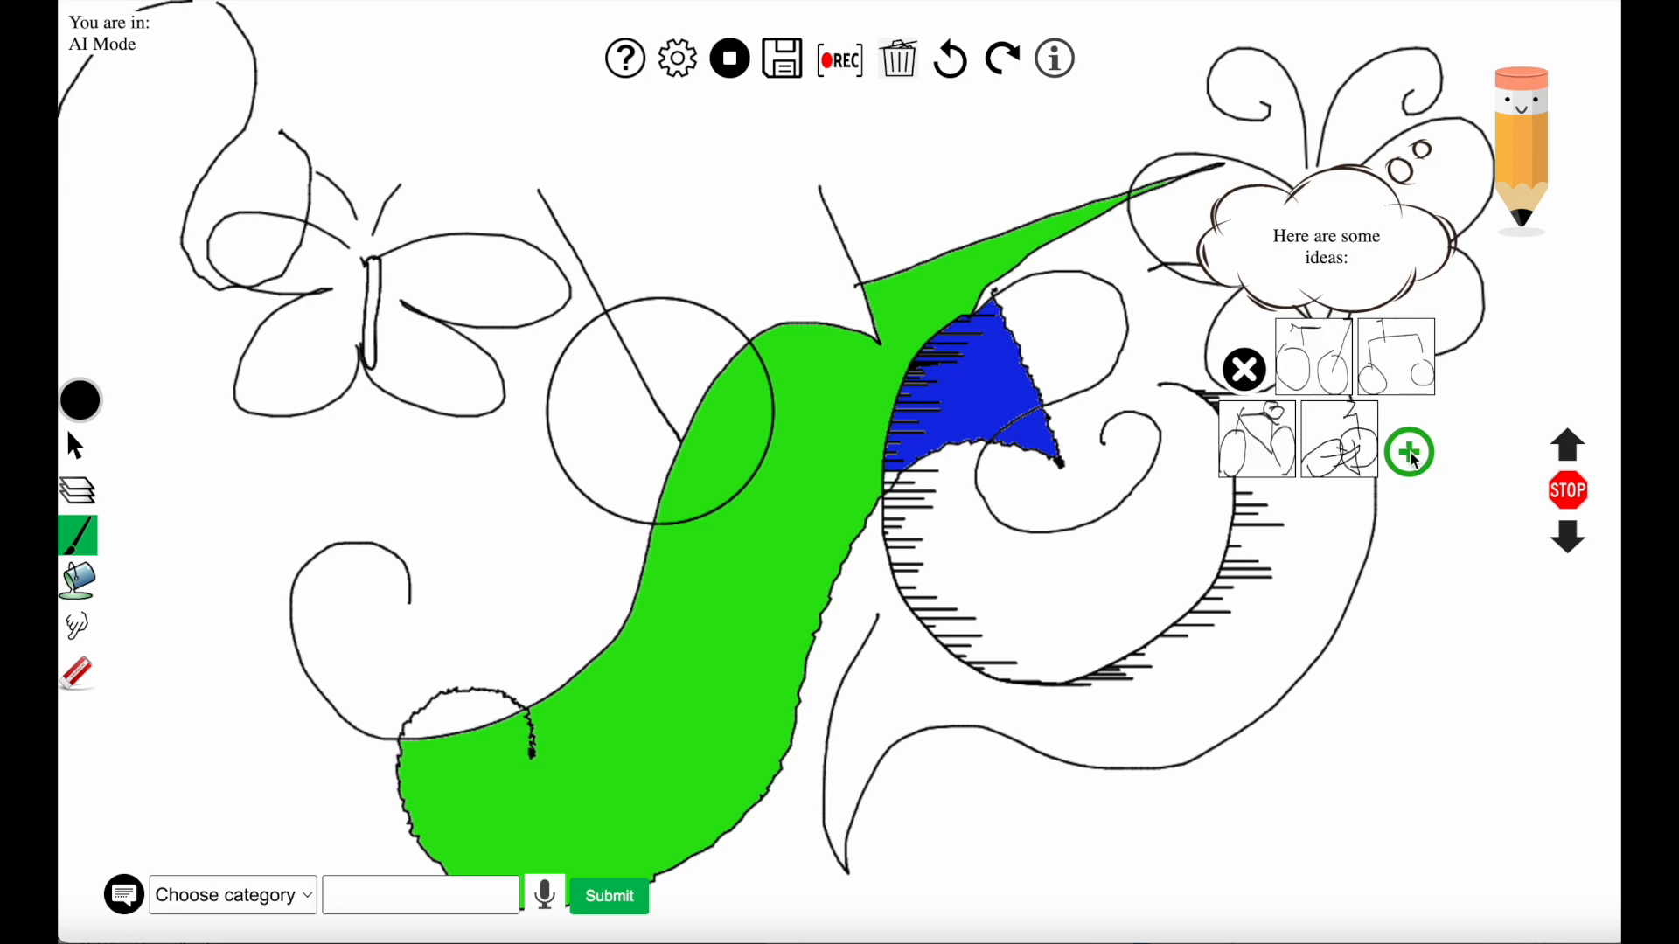
{"action": "left_click", "coordinate": [1410, 451]}
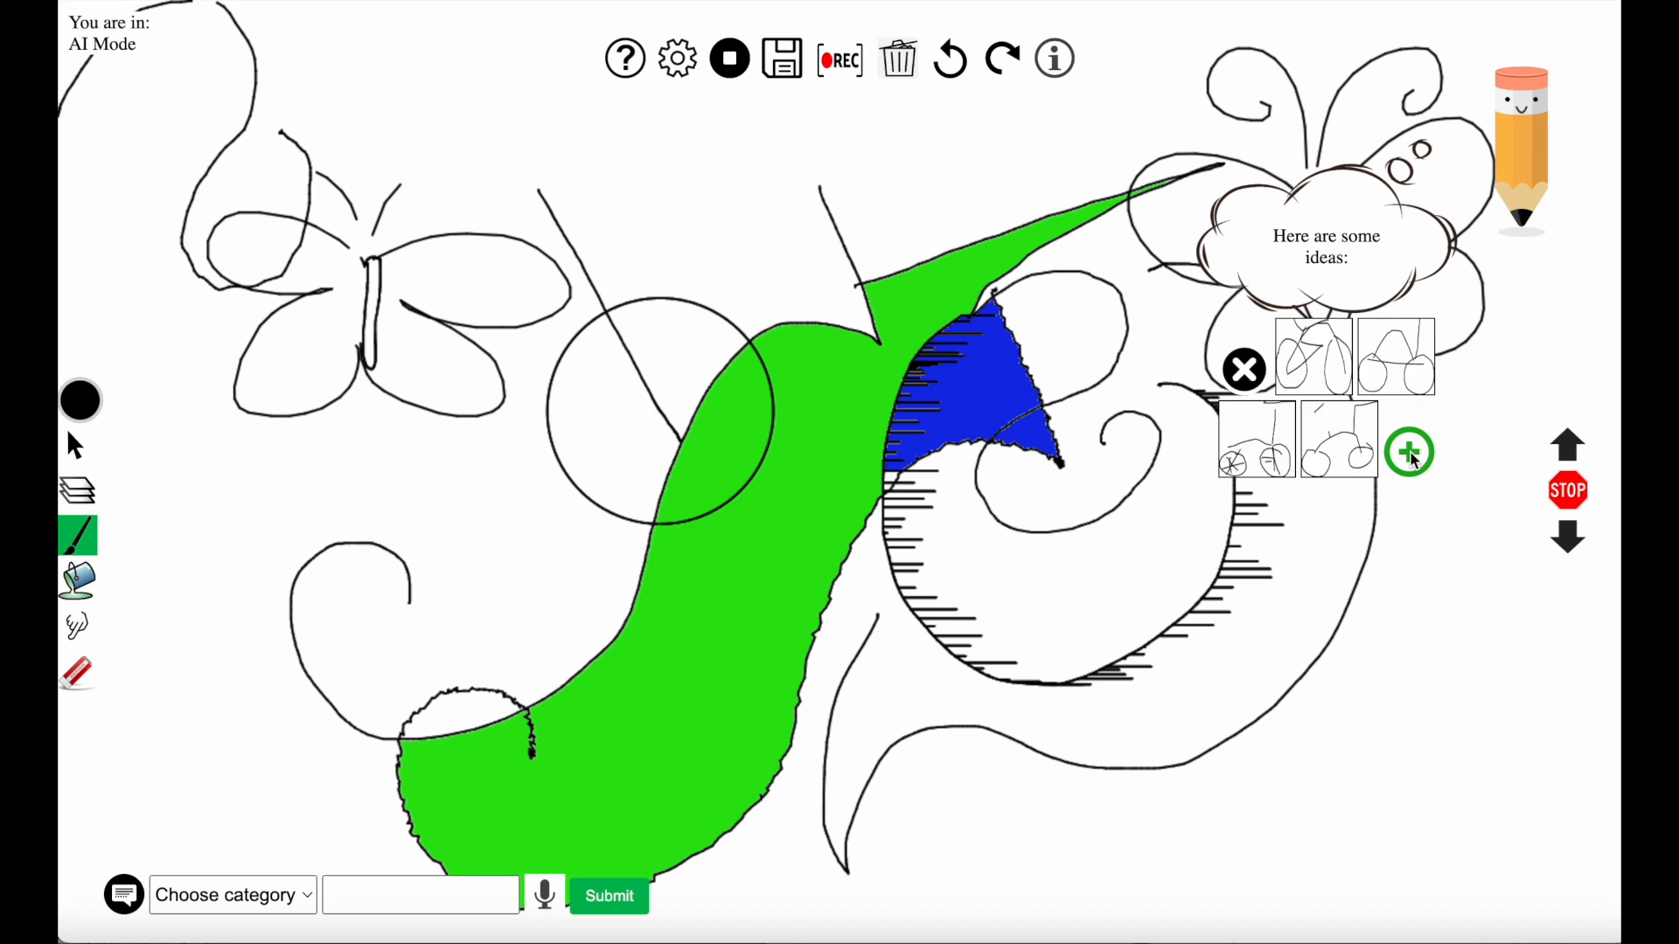
{"action": "left_click", "coordinate": [1410, 452]}
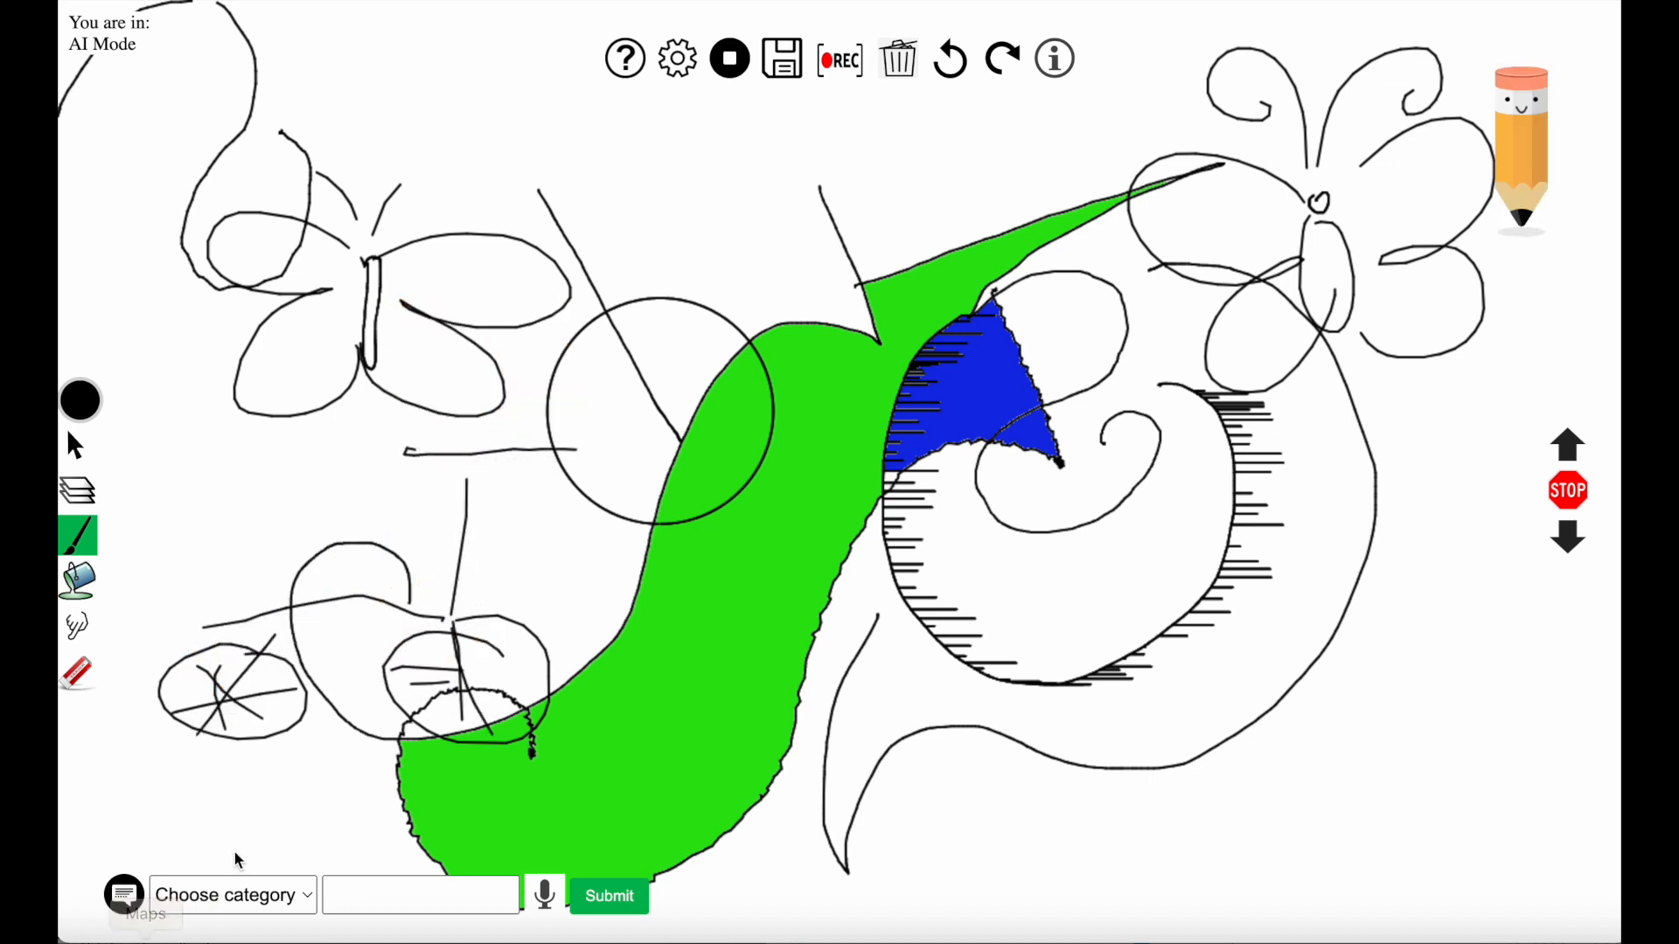
{"action": "left_click", "coordinate": [231, 896]}
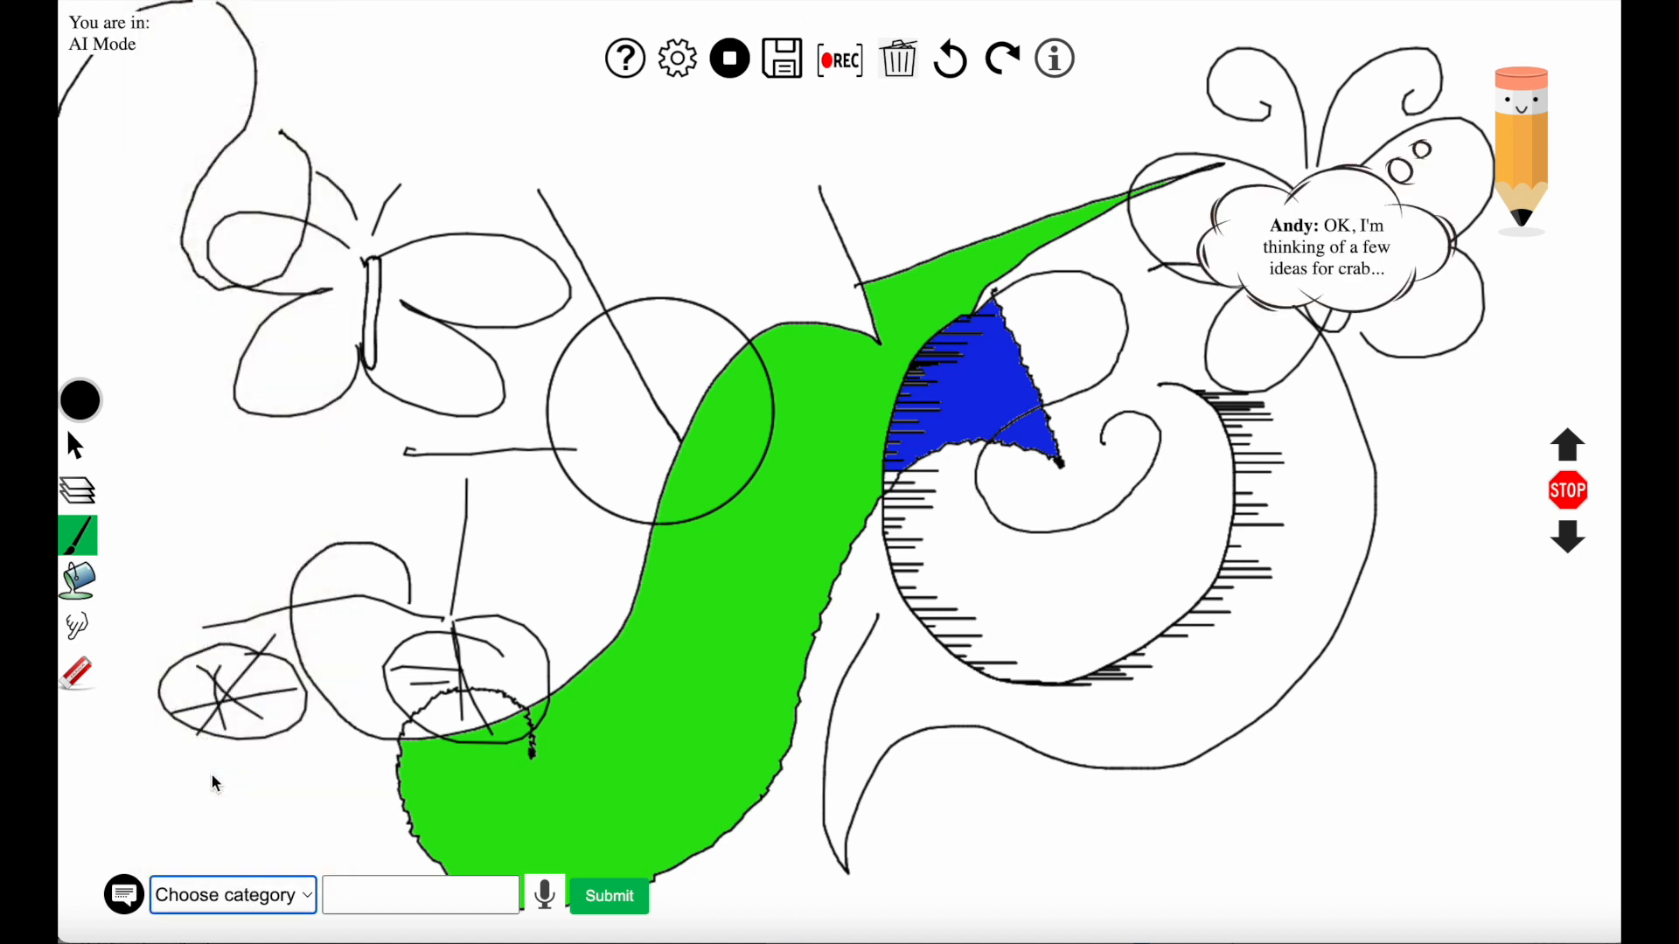
{"action": "mouse_move", "coordinate": [626, 276]}
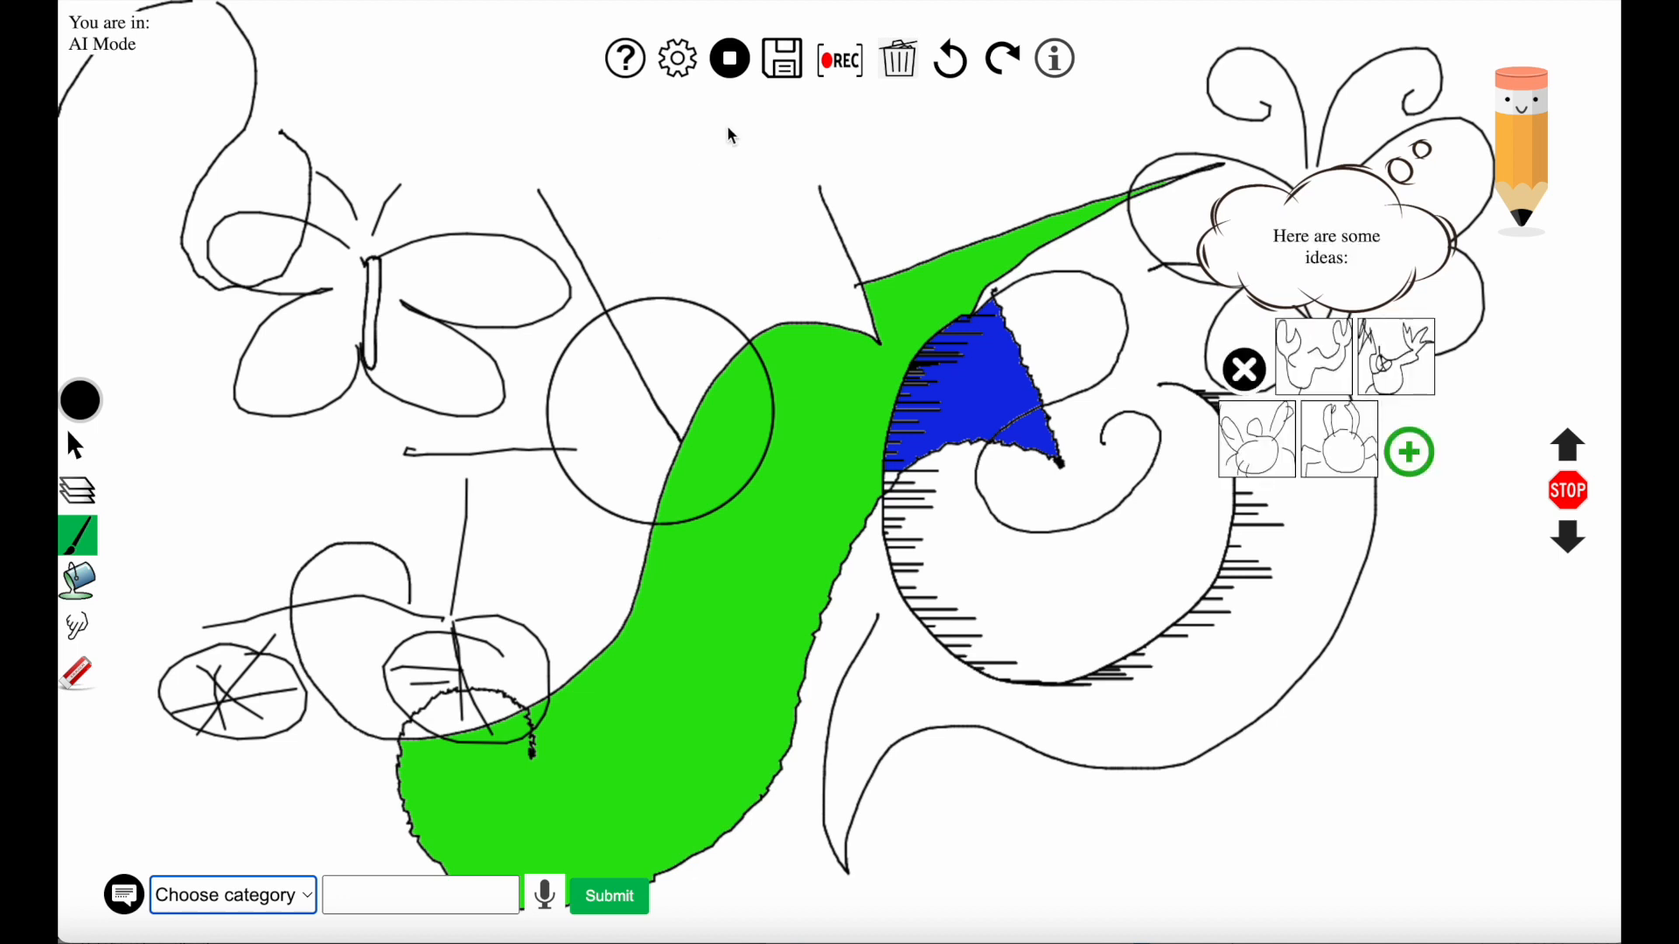
{"action": "mouse_move", "coordinate": [1341, 461]}
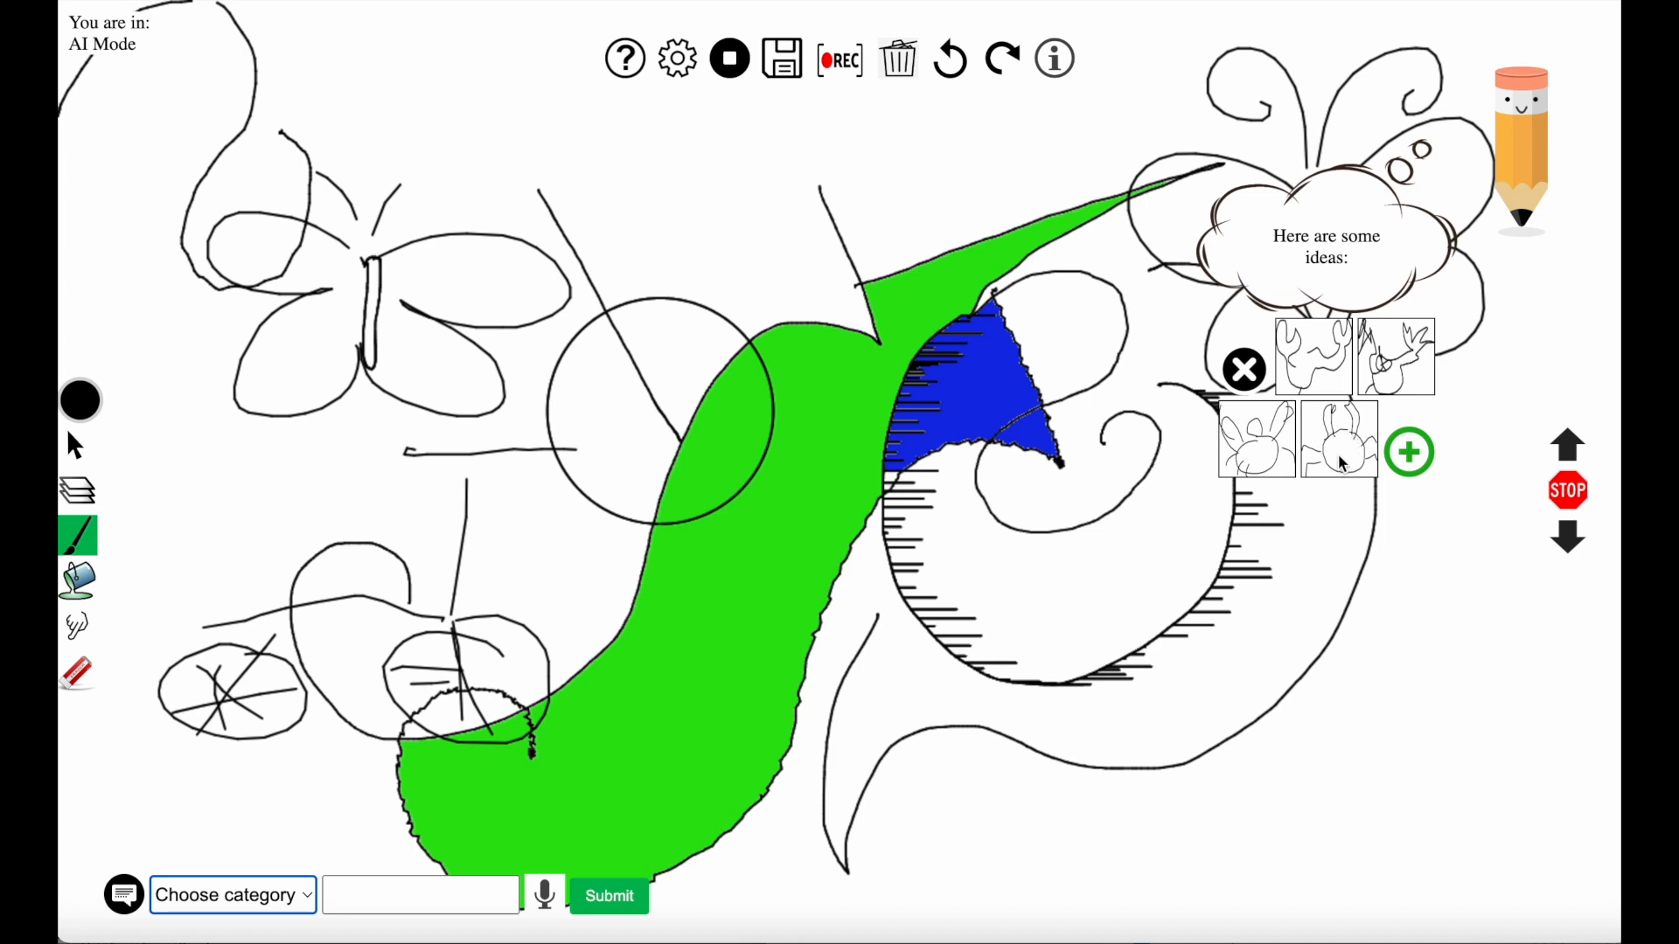
Have Andy draw a chosen crab sketch near the bottom centre of the canvas
{"action": "left_click", "coordinate": [1409, 451]}
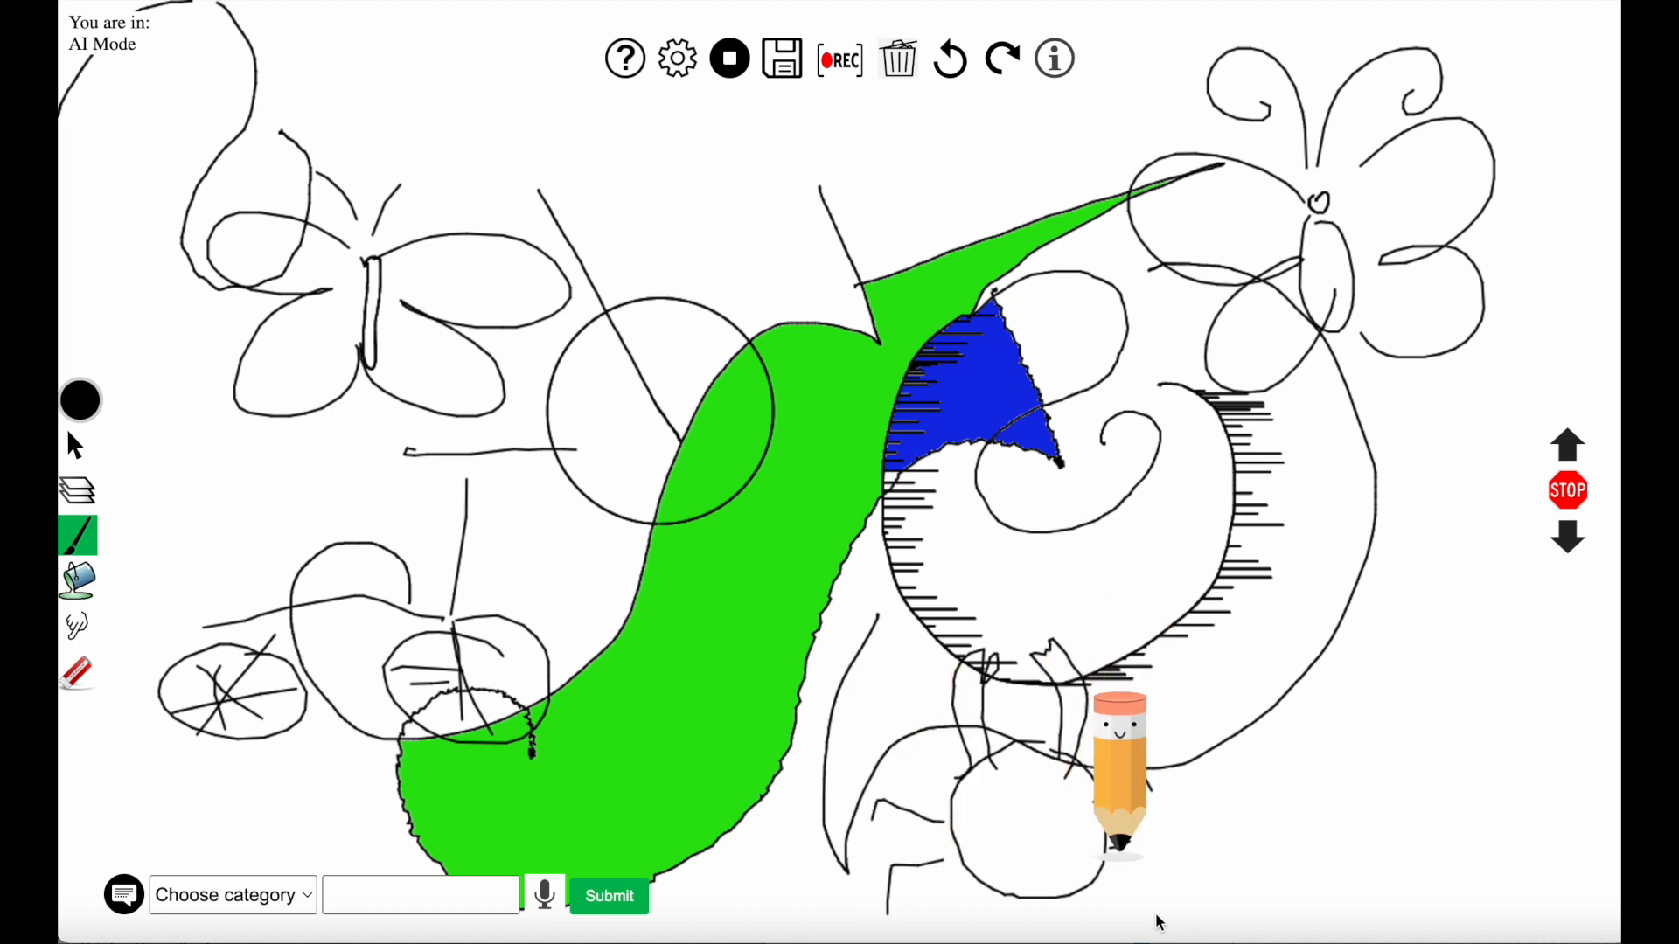
{"action": "left_click", "coordinate": [418, 895]}
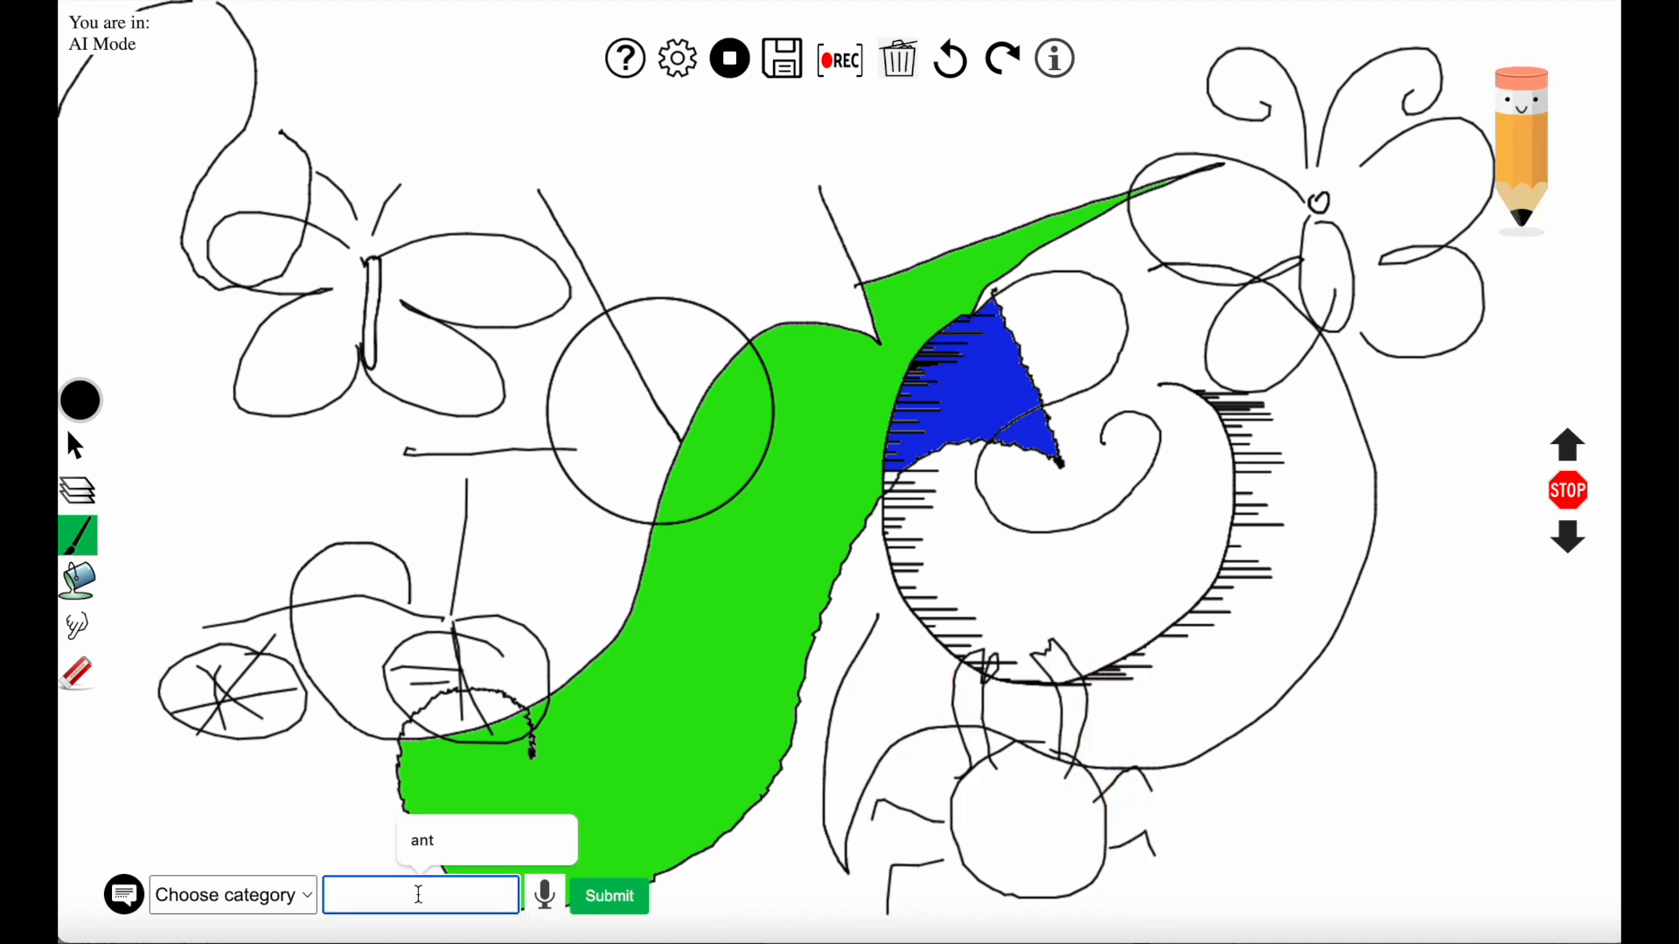
Request 'castle' and place Andy's generated castle image on the upper-left canvas
{"action": "type", "text": "castle"}
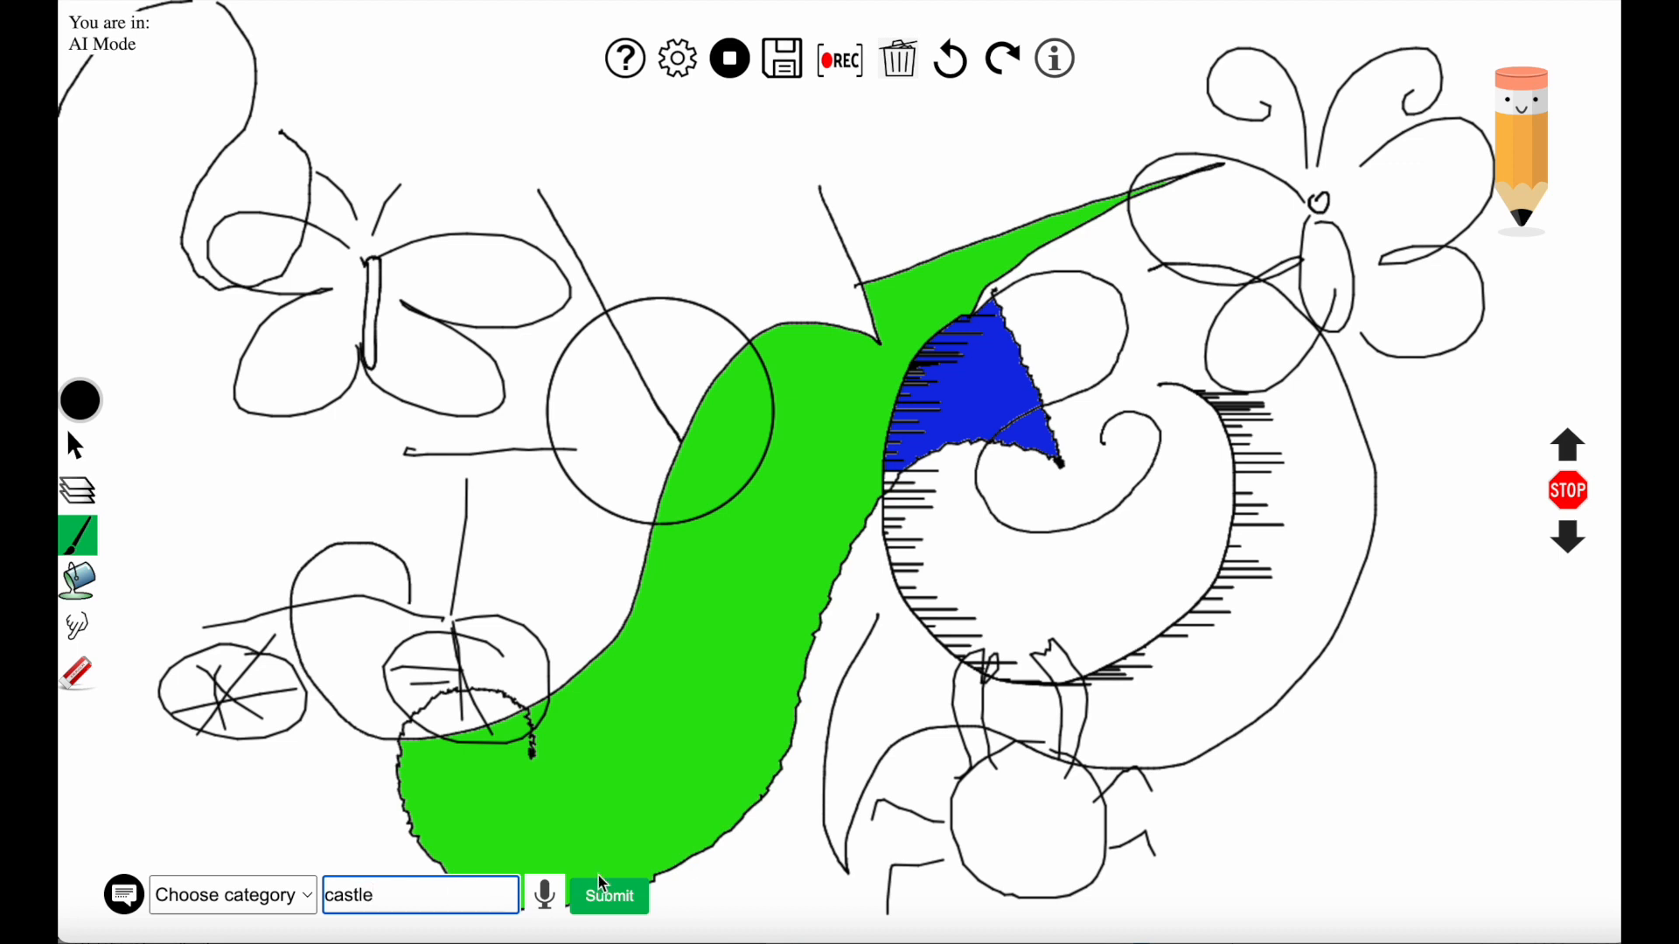
{"action": "left_click", "coordinate": [609, 896]}
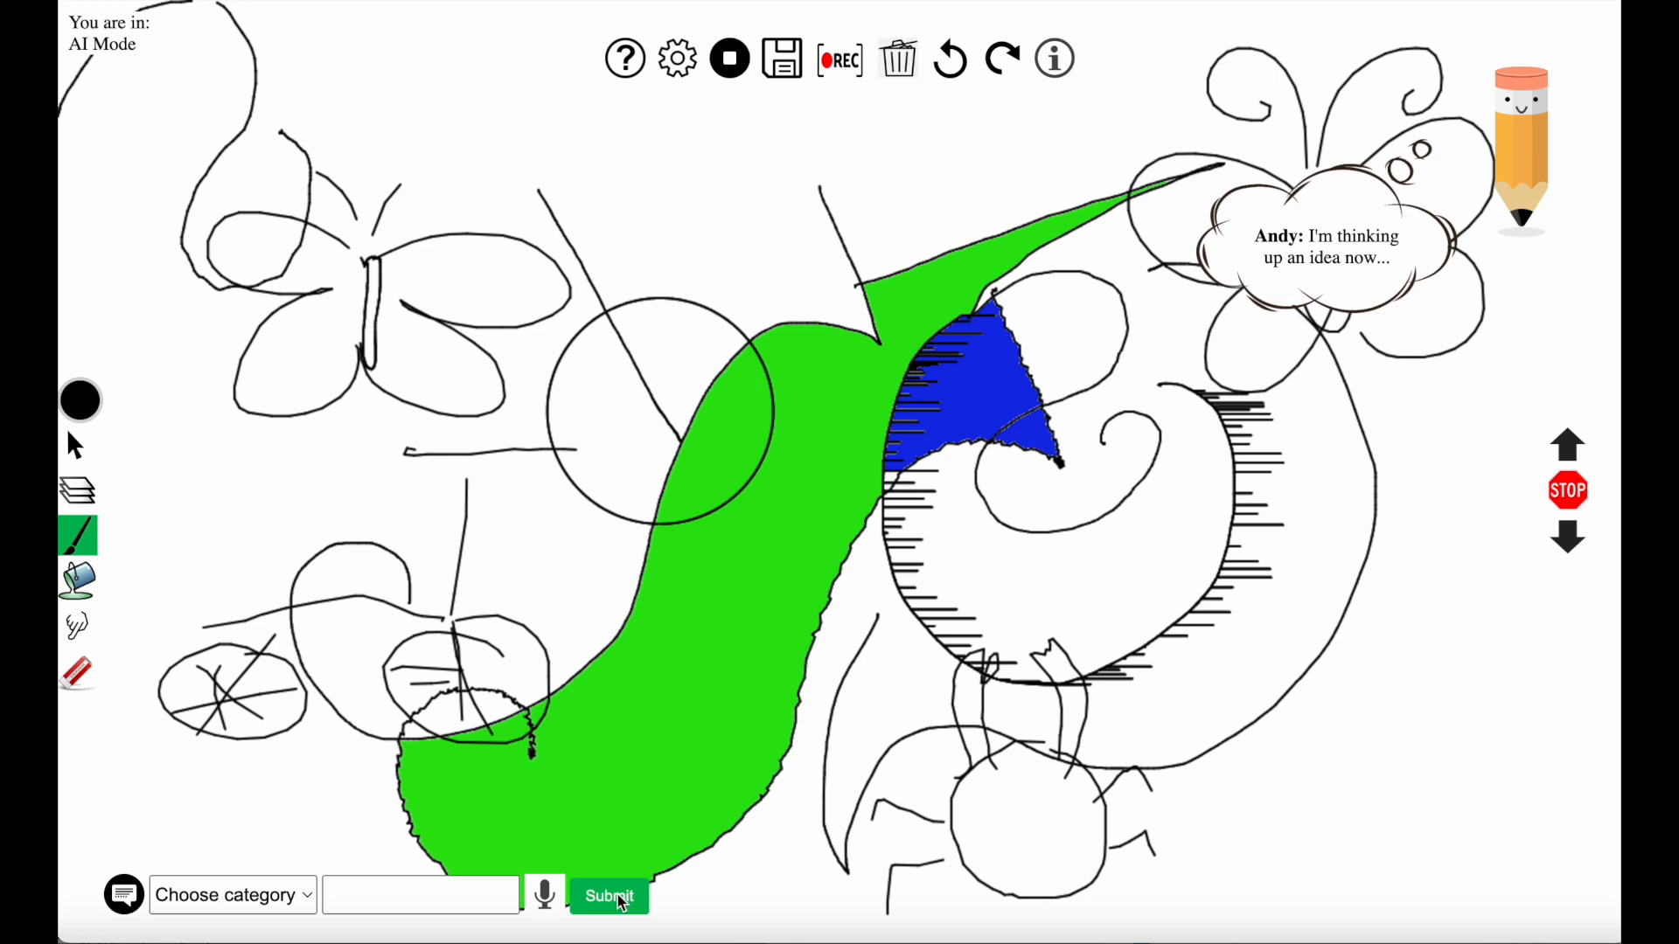
{"action": "left_click", "coordinate": [609, 896]}
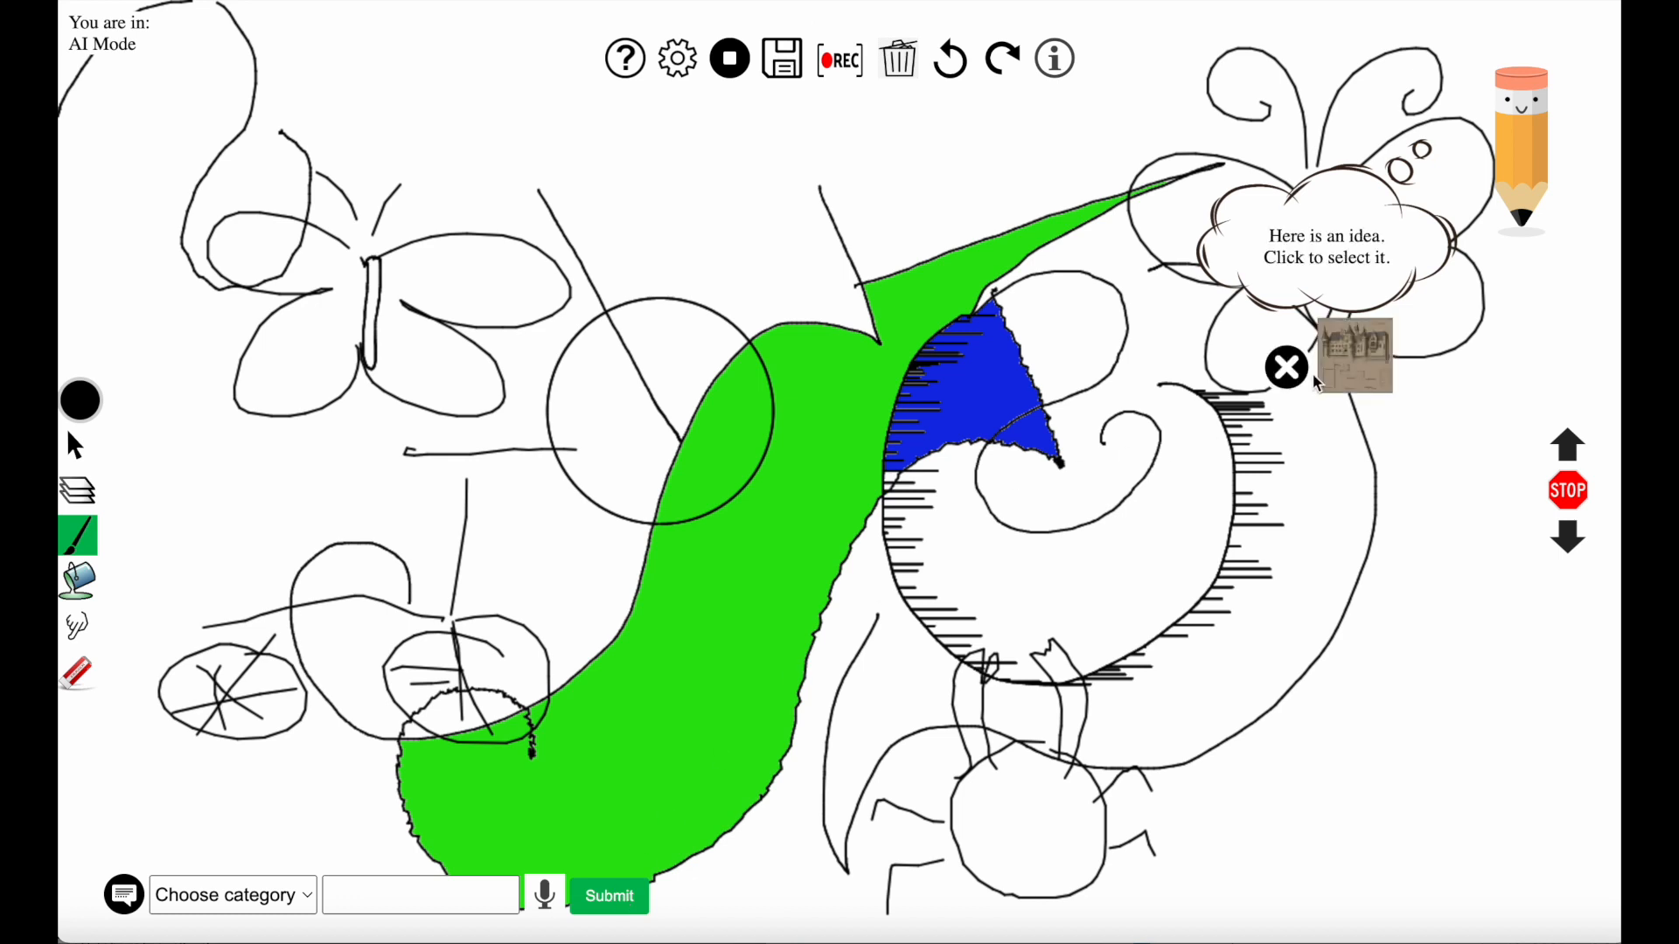
{"action": "left_click", "coordinate": [1352, 357]}
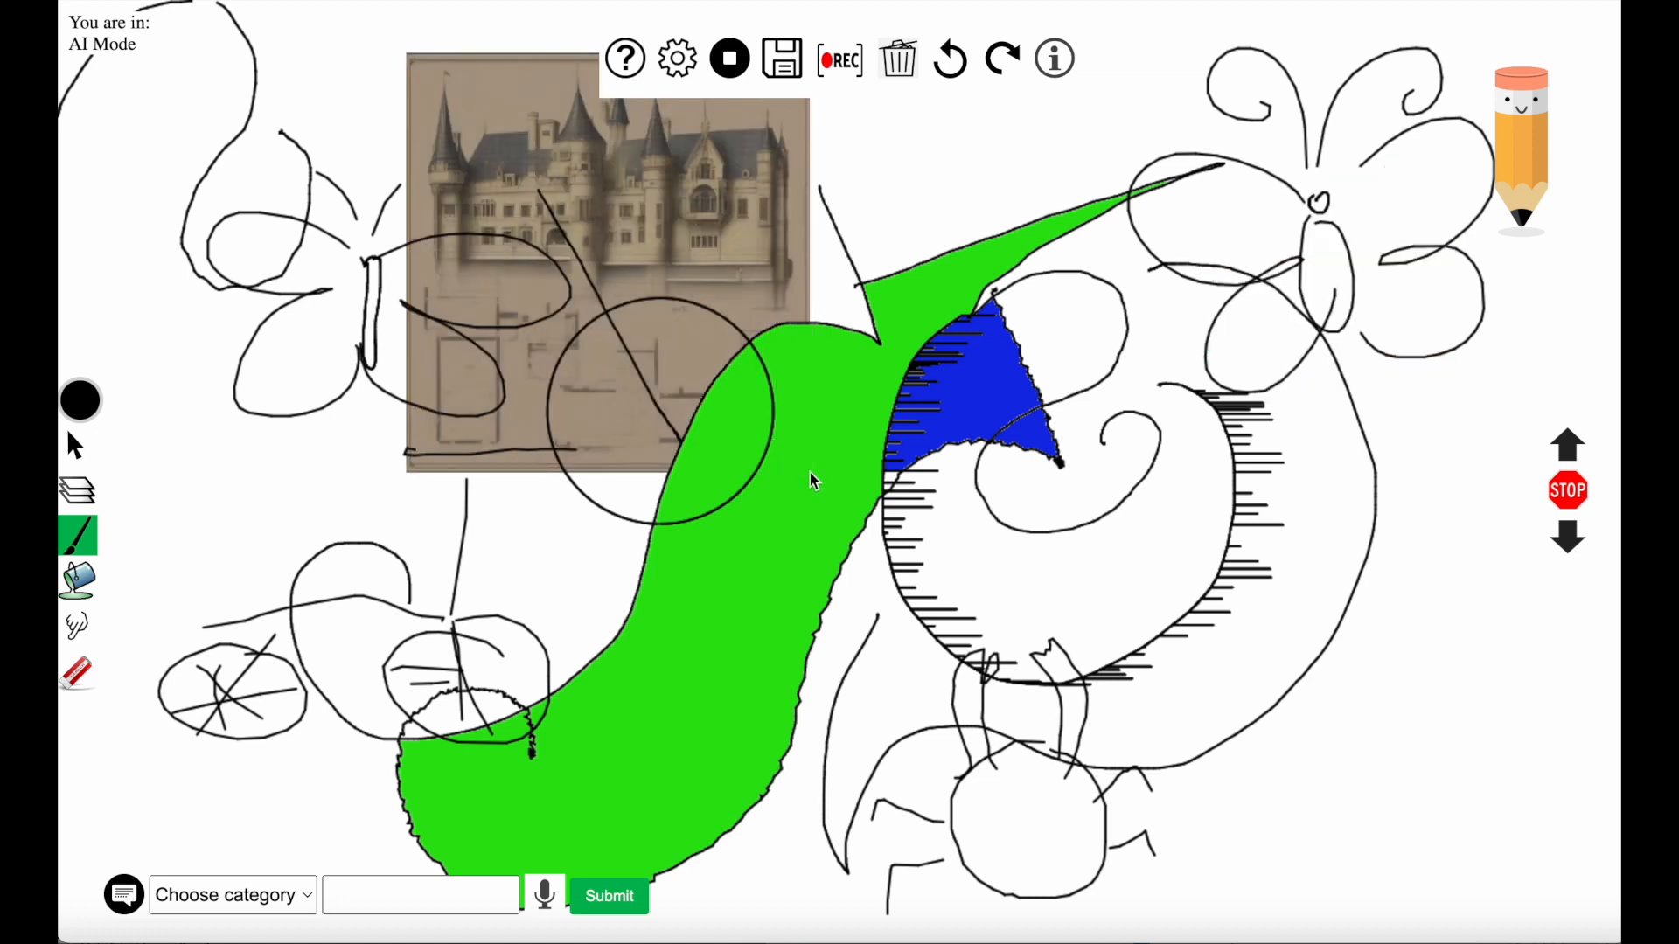
{"action": "mouse_move", "coordinate": [736, 610]}
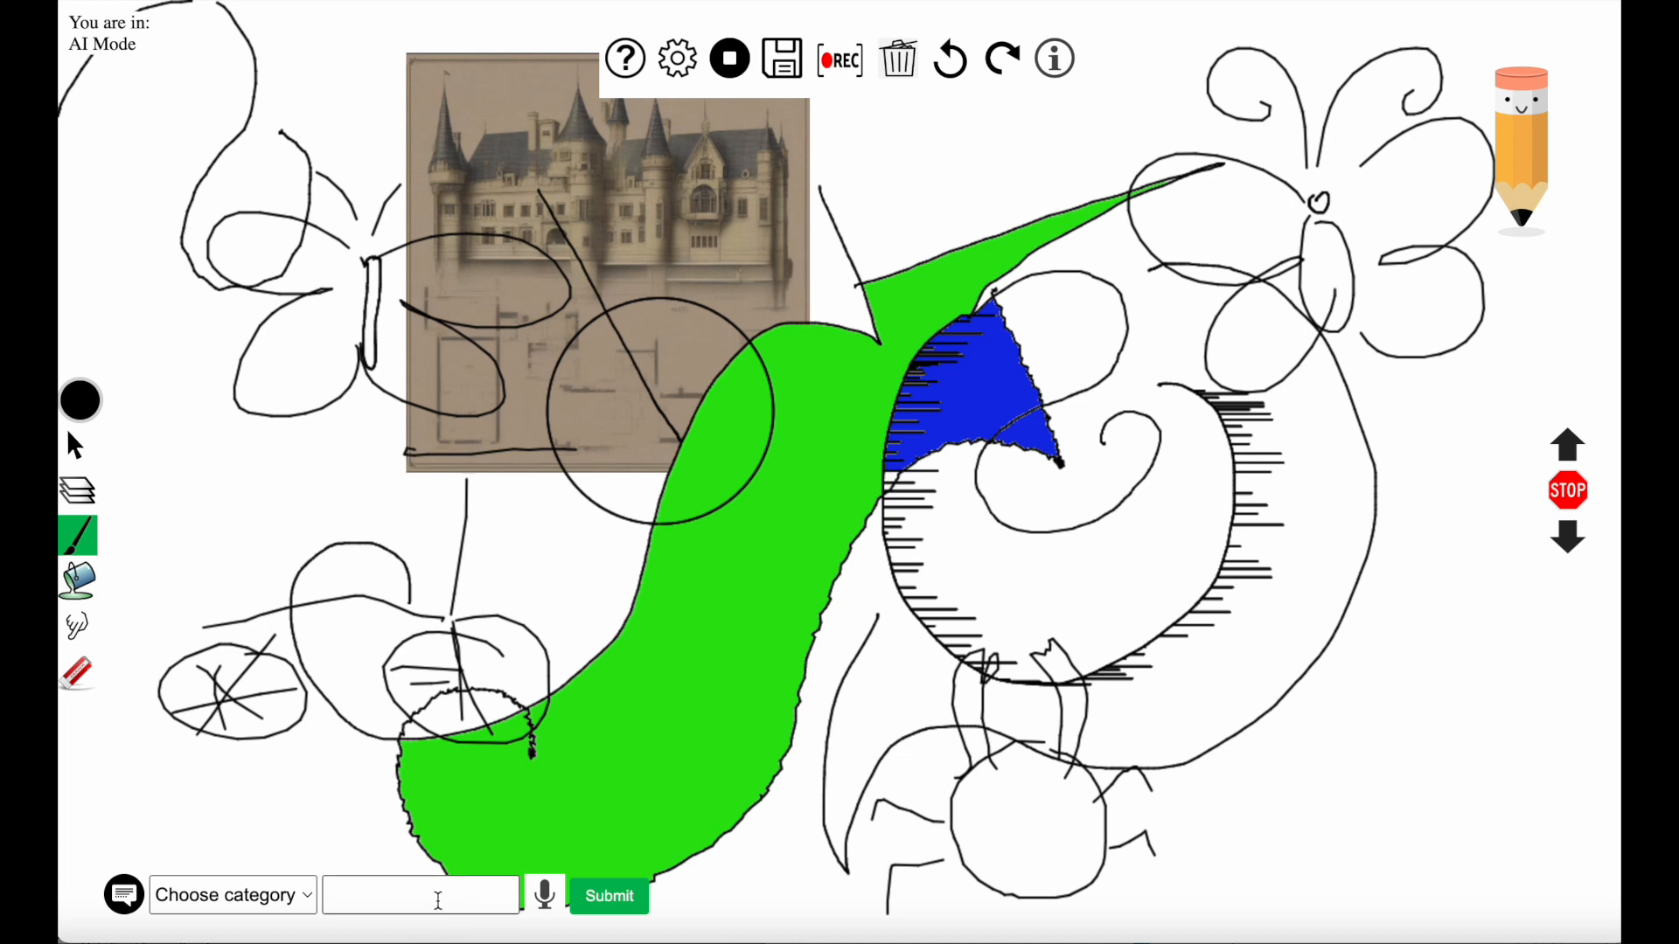
Request 'knight' and place Andy's knight-on-horseback image on the right of the canvas
{"action": "type", "text": "k"}
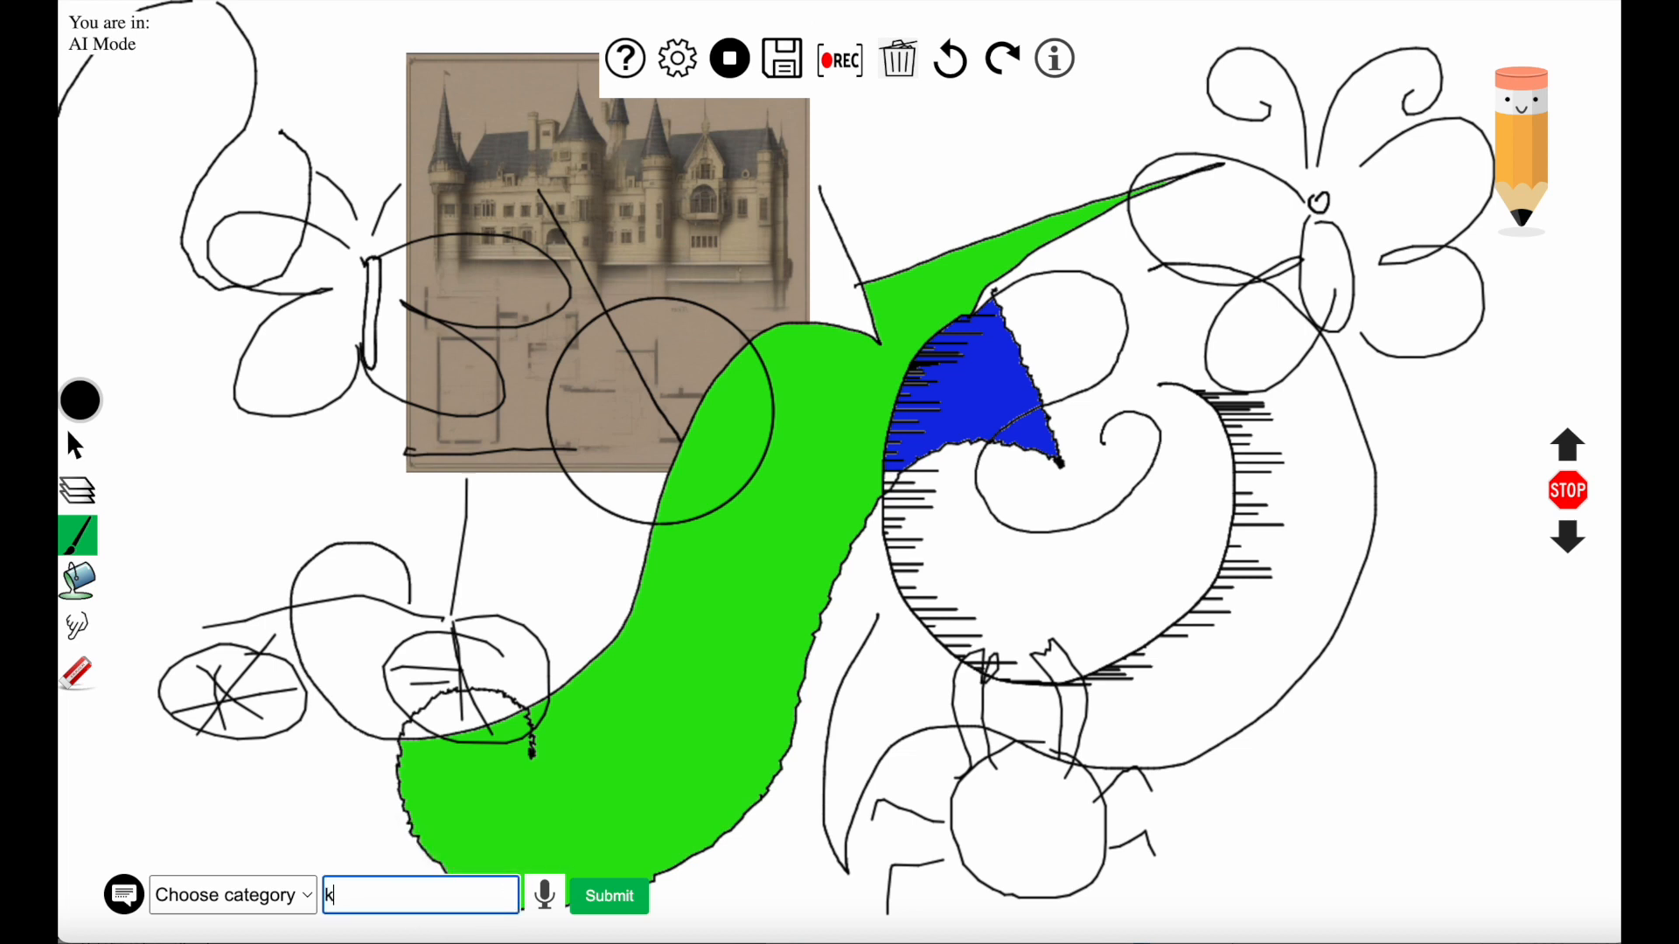
{"action": "type", "text": "night"}
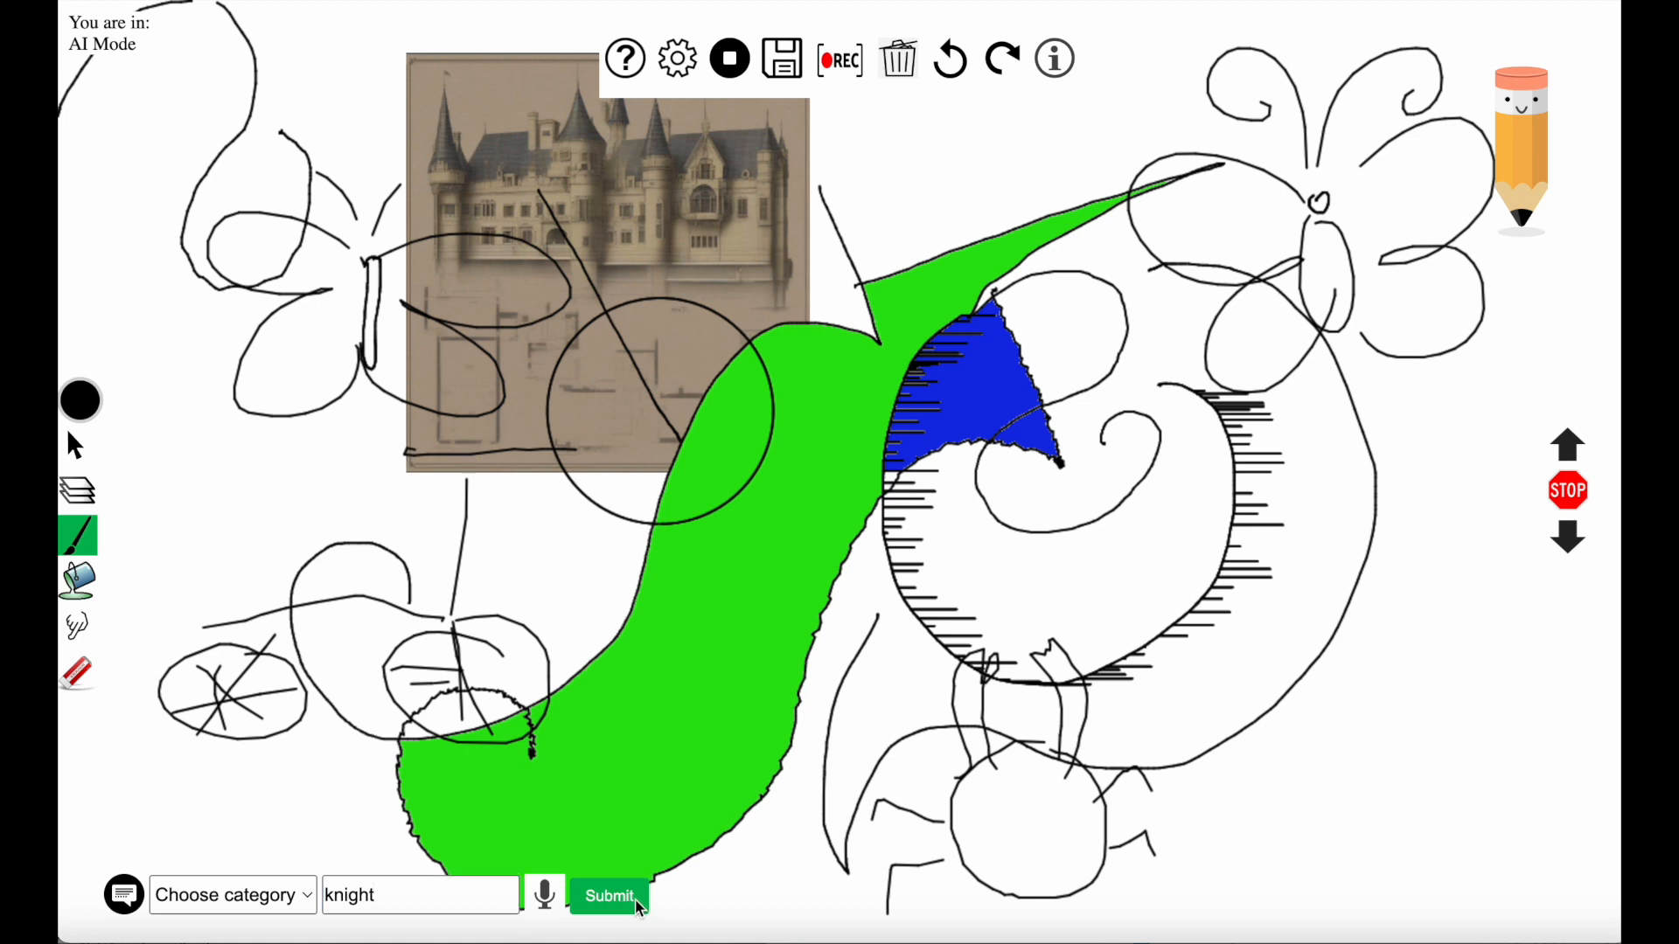
{"action": "left_click", "coordinate": [608, 895]}
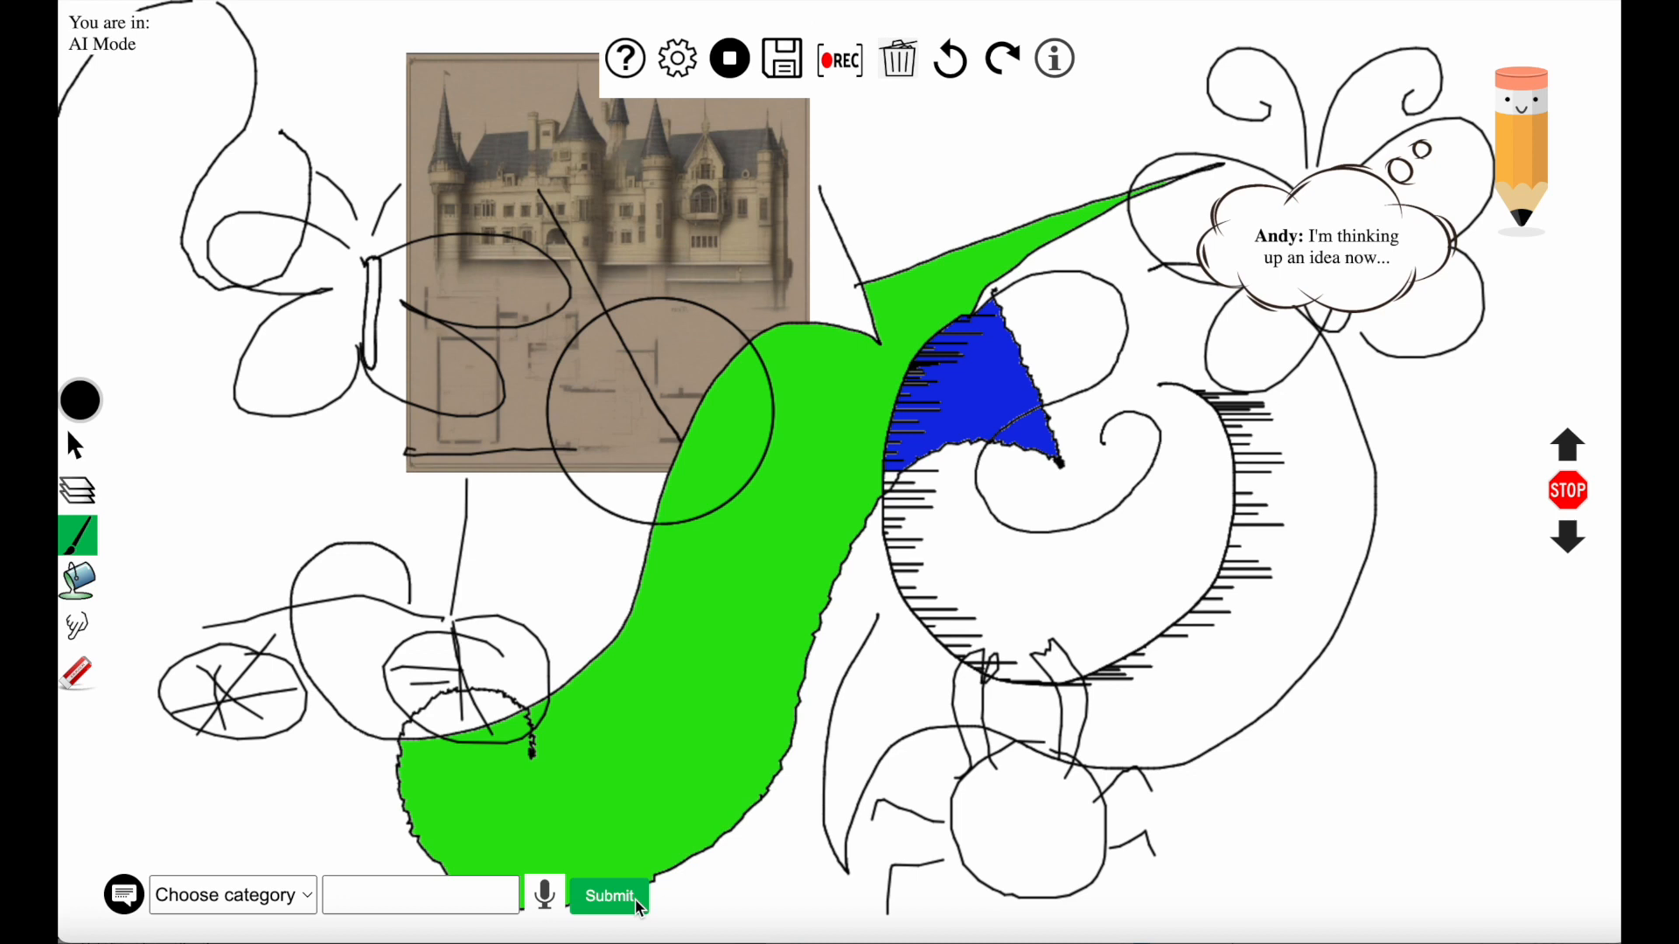
{"action": "left_click", "coordinate": [609, 895]}
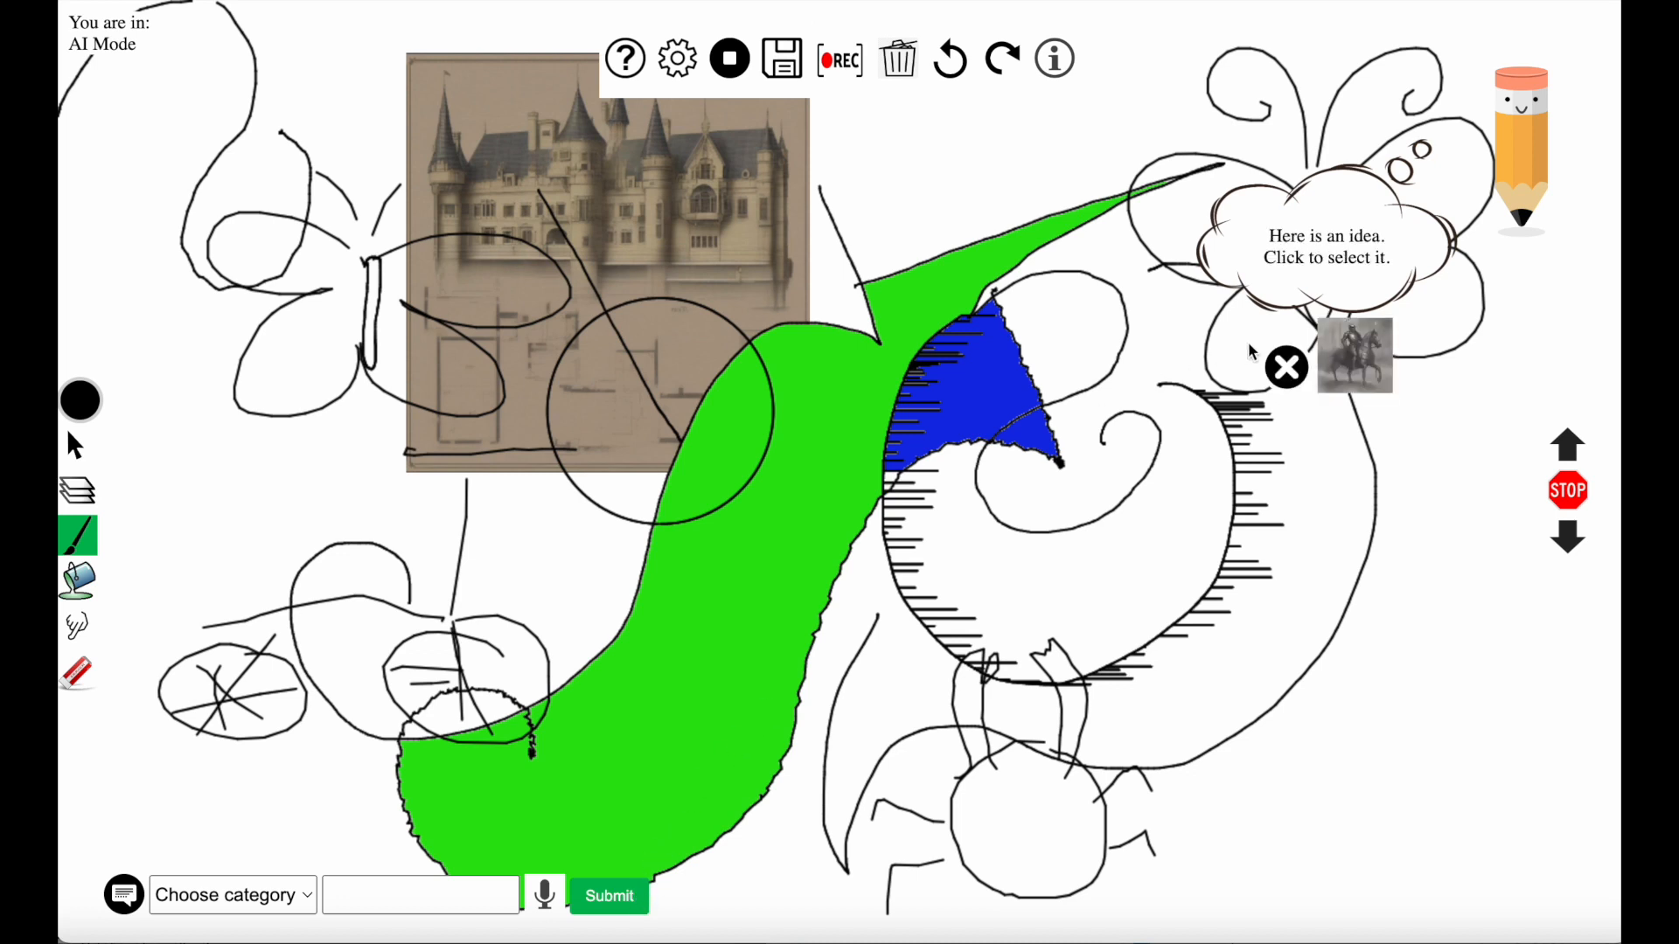
{"action": "left_click", "coordinate": [1354, 354]}
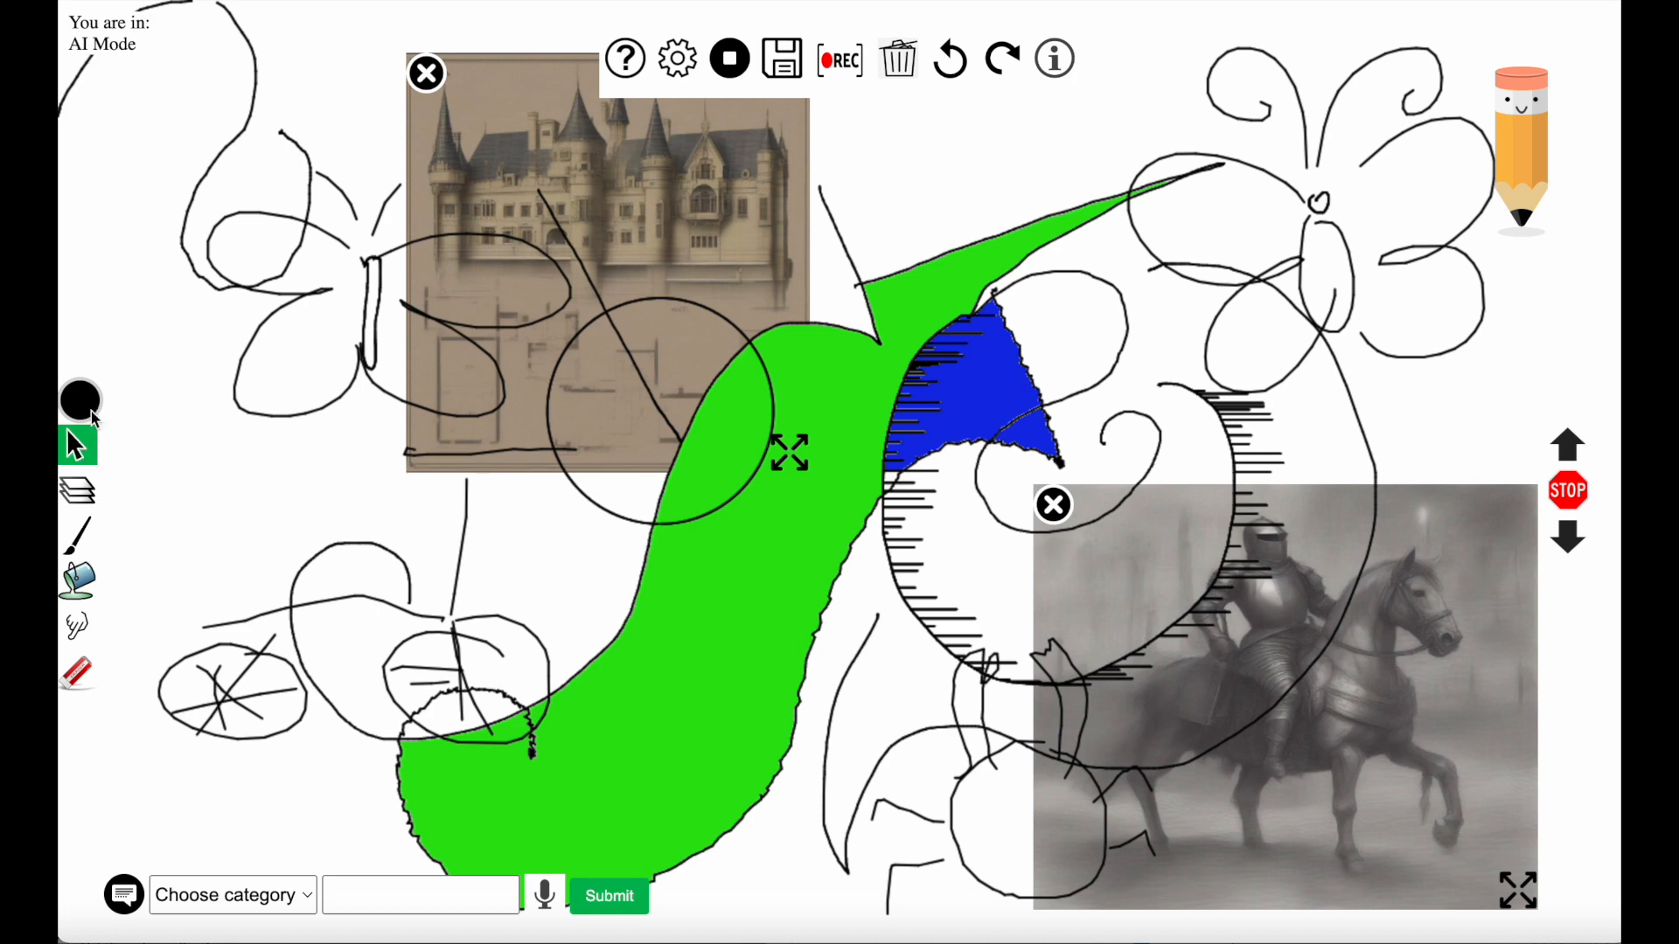
Enlarge the castle and knight images to sit side by side across the canvas middle
{"action": "left_click_drag", "start_coordinate": [610, 268], "coordinate": [418, 471]}
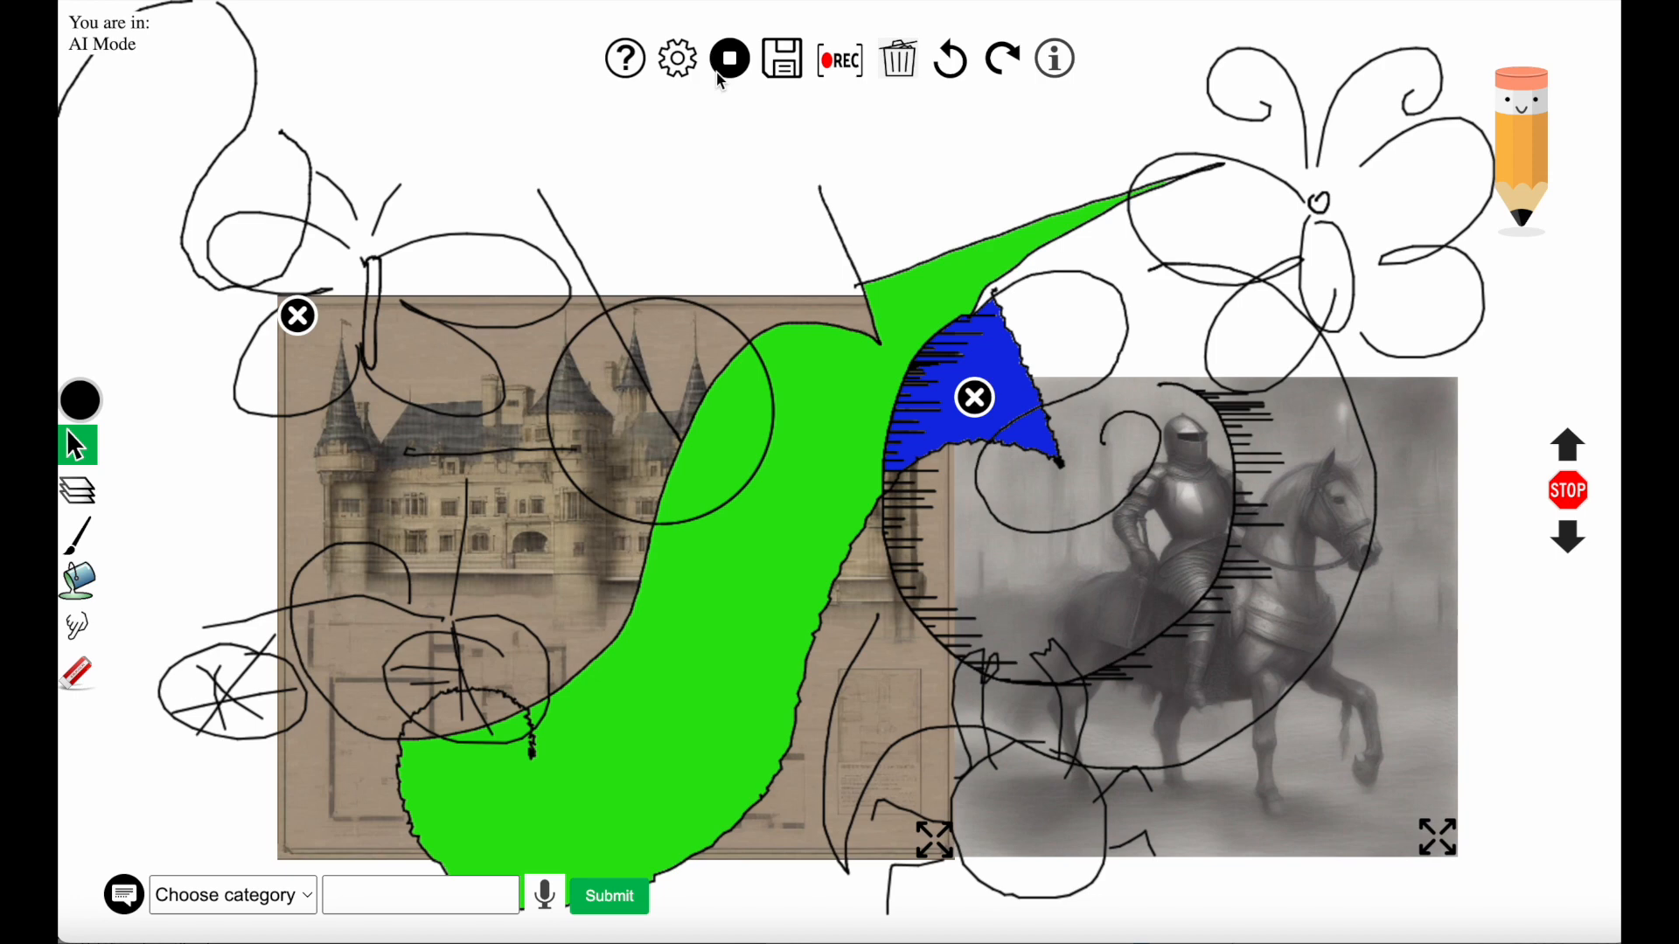
Apply the Kandinsky 1 stylization to the entire canvas from the Settings panel
{"action": "left_click", "coordinate": [677, 57]}
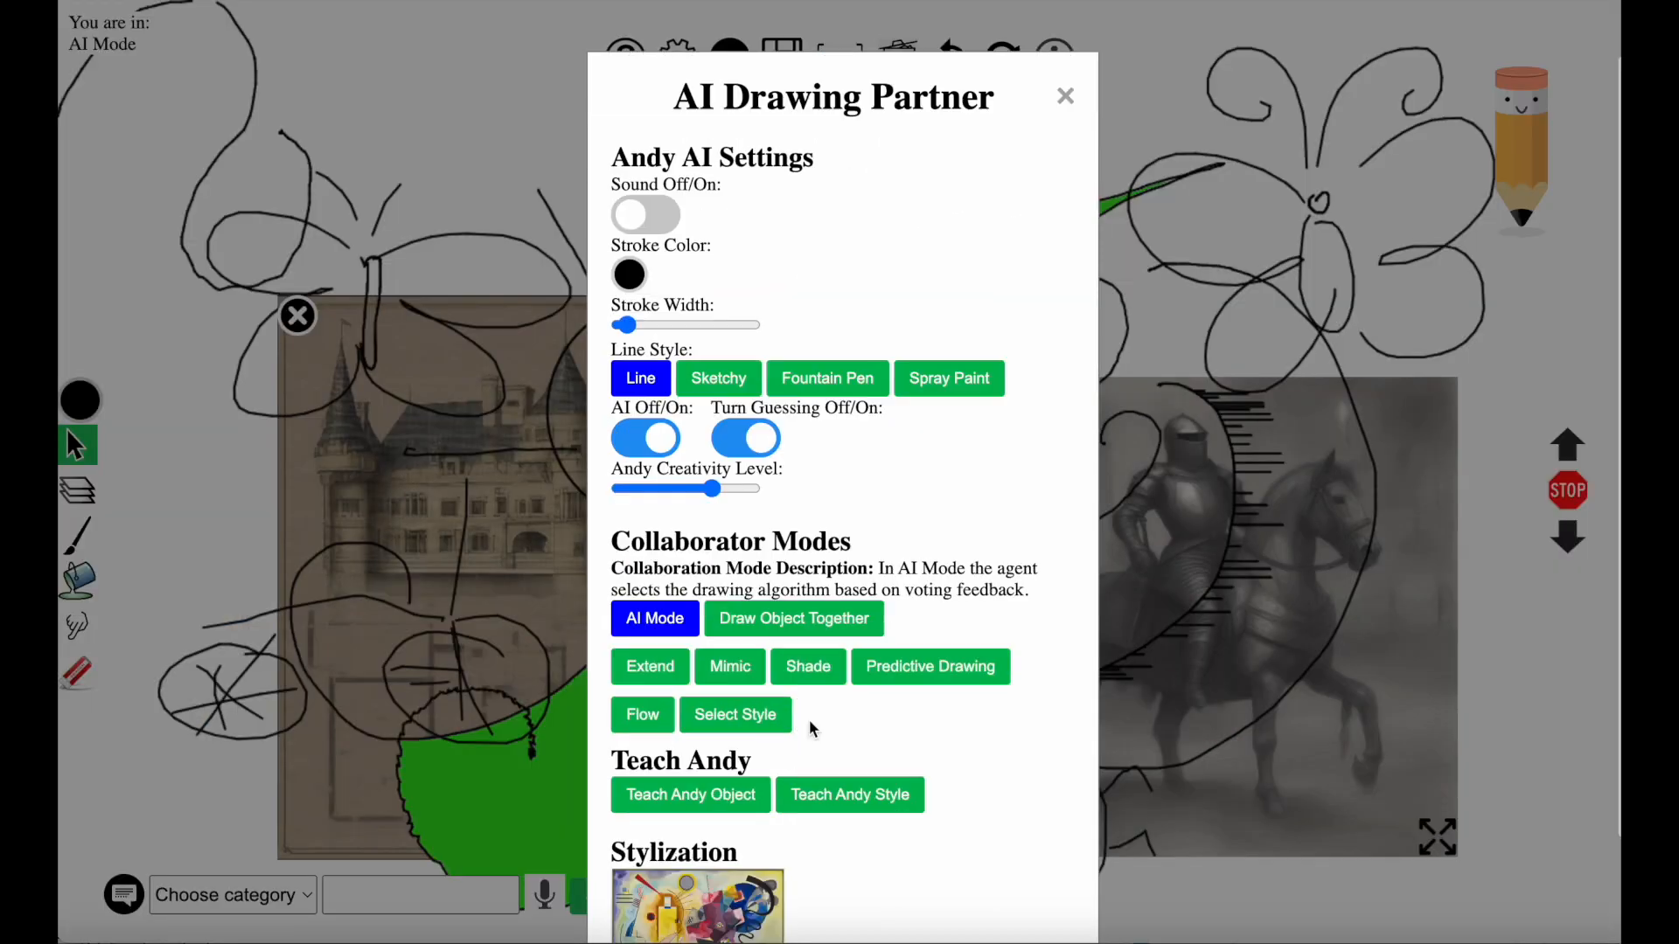
{"action": "scroll", "scroll_direction": "down", "scroll_amount": 3}
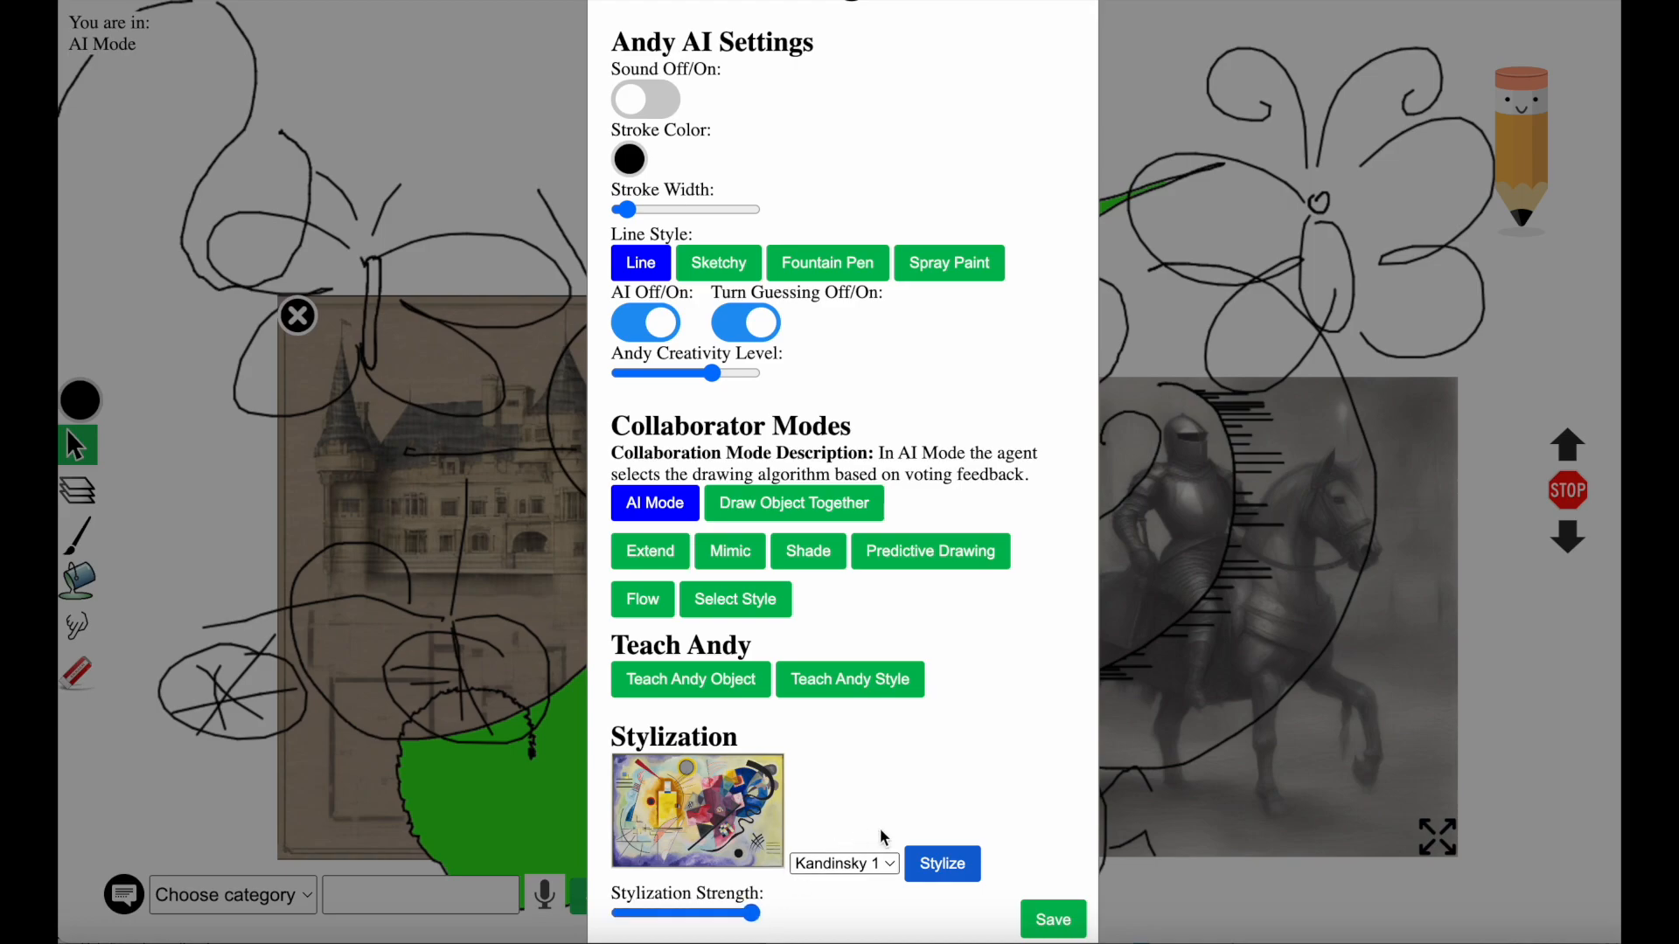
{"action": "left_click", "coordinate": [941, 864]}
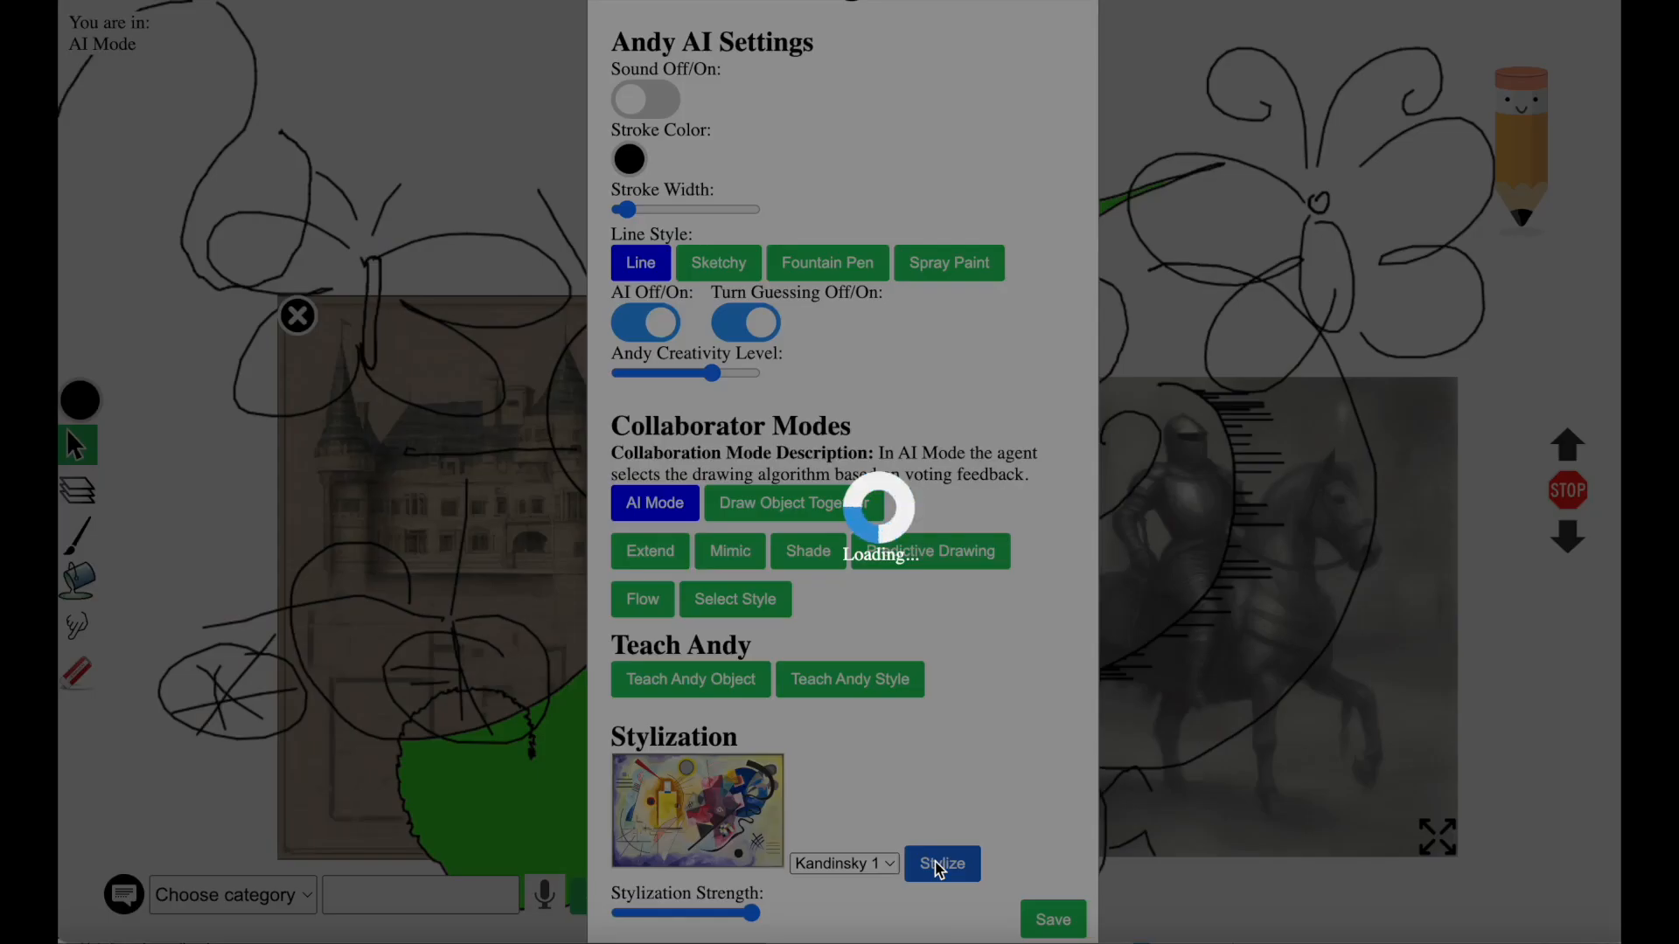
{"action": "left_click", "coordinate": [941, 864]}
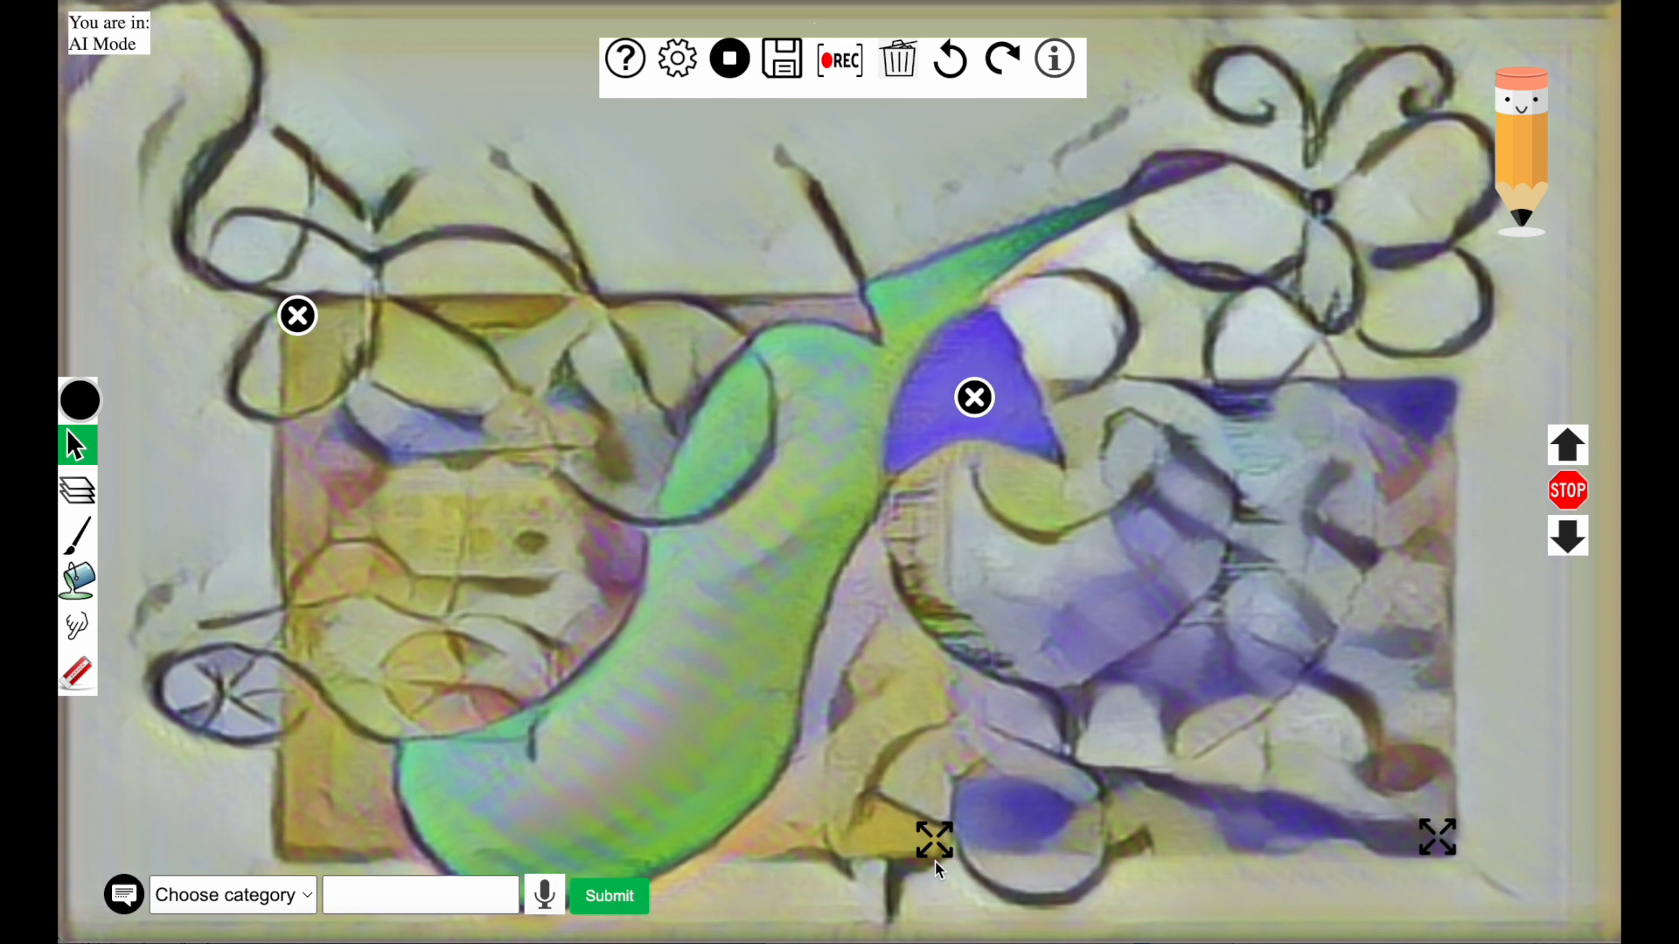
{"action": "mouse_move", "coordinate": [808, 194]}
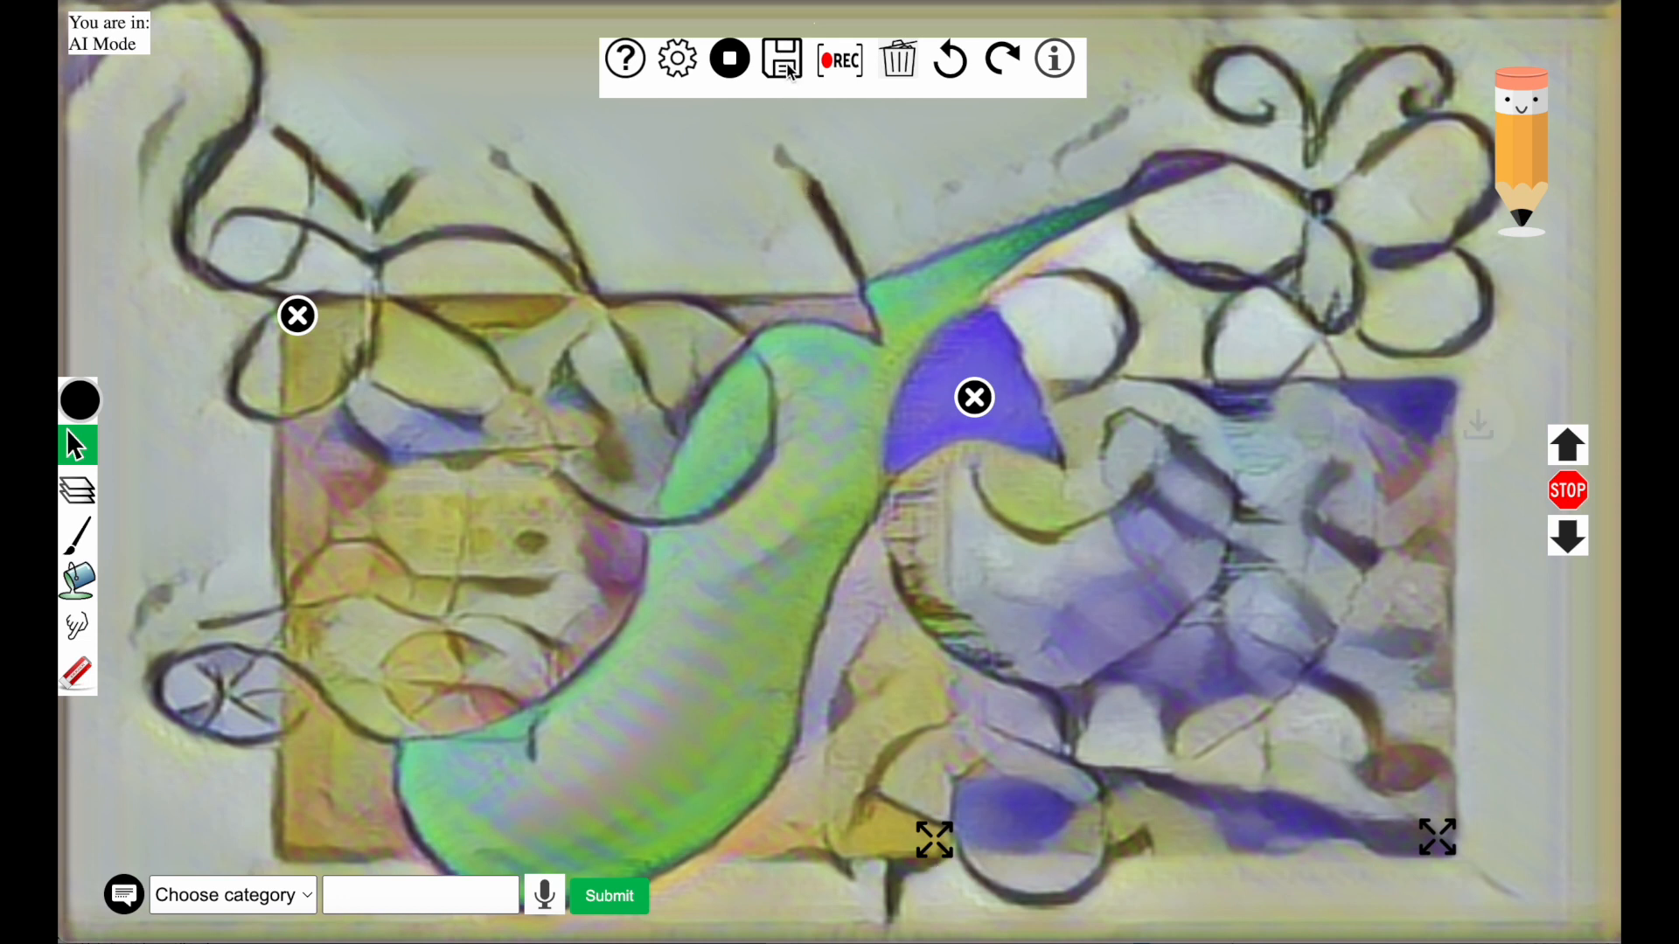
Save the Kandinsky-styled artwork as a download
{"action": "left_click", "coordinate": [780, 58]}
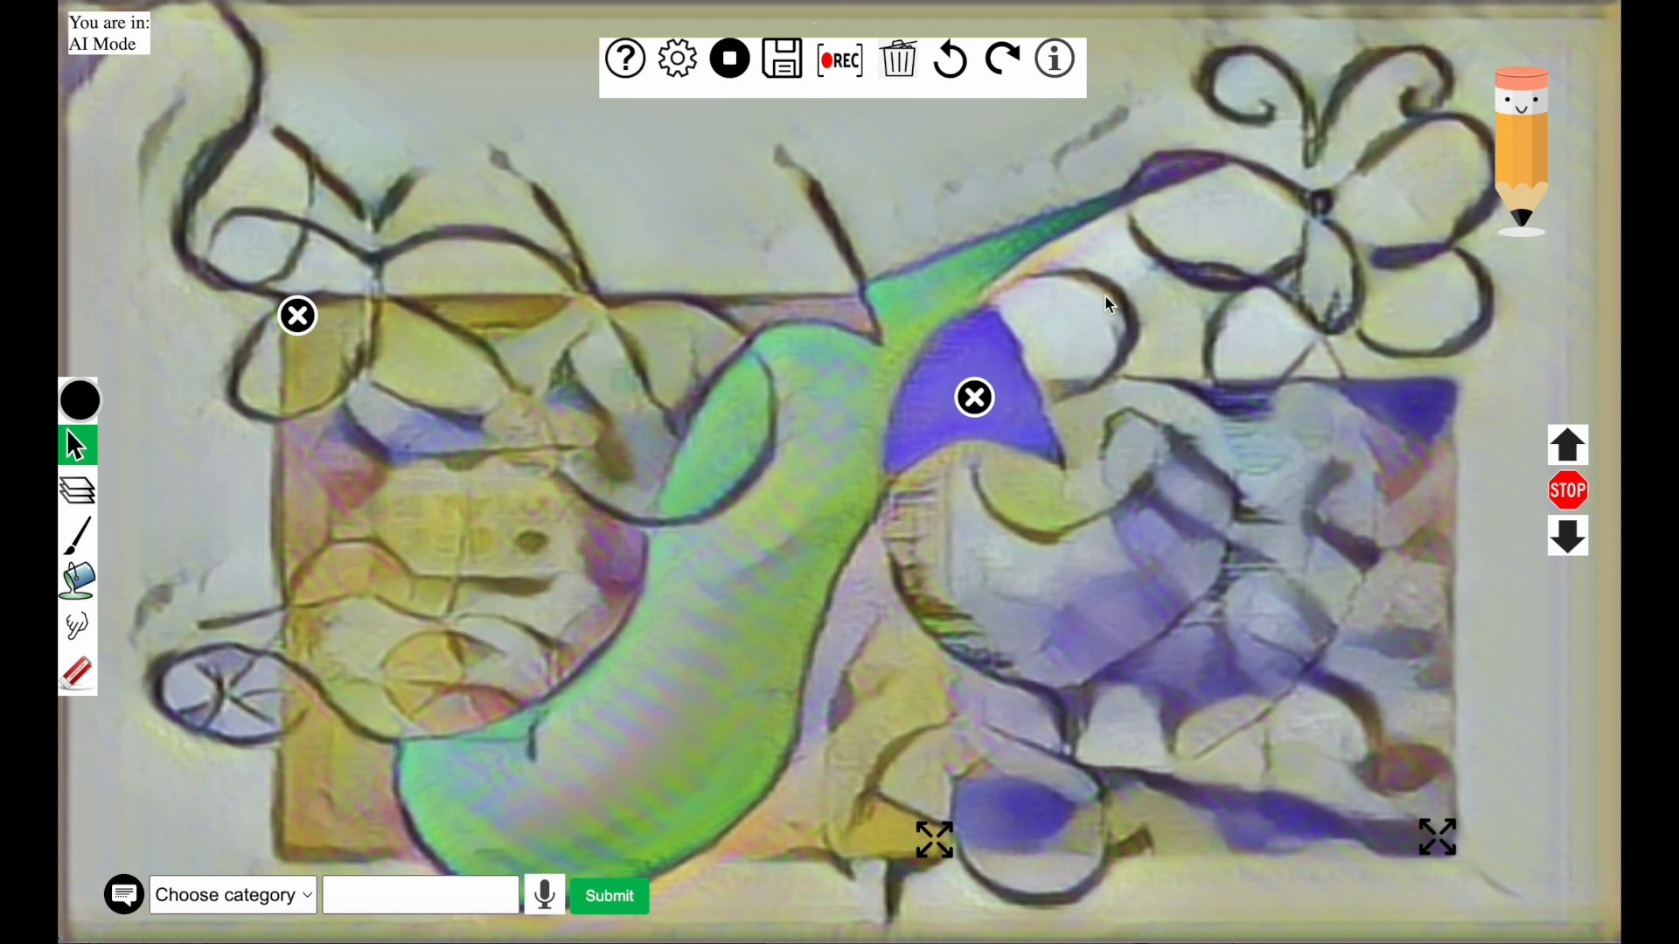
{"action": "mouse_move", "coordinate": [147, 565]}
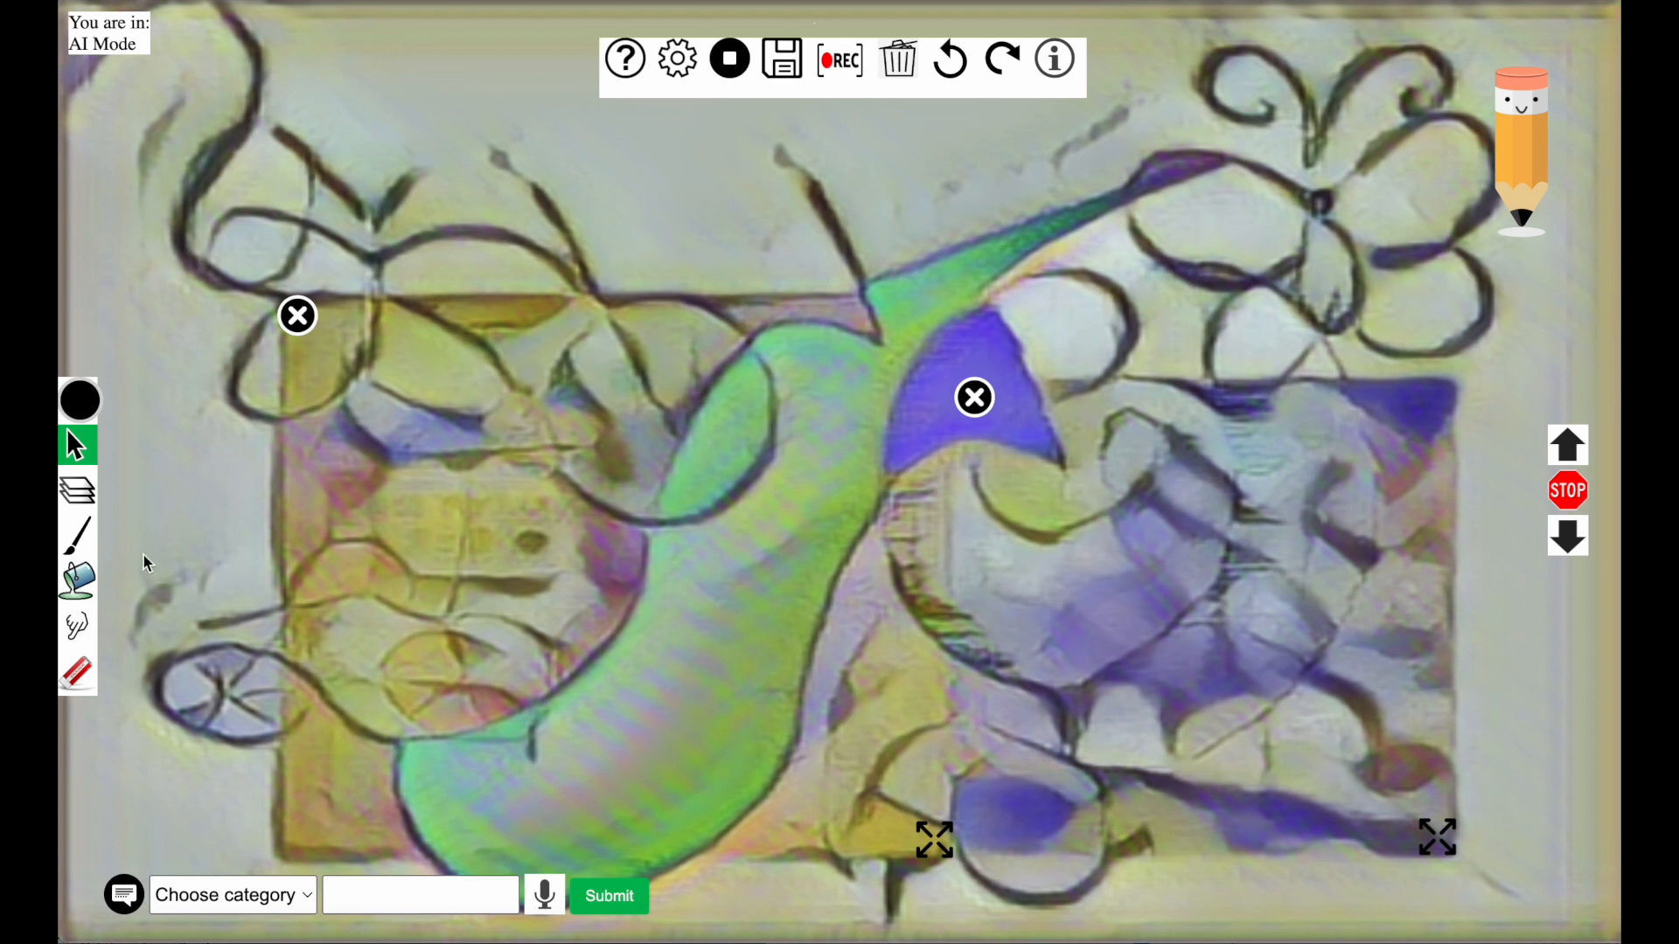